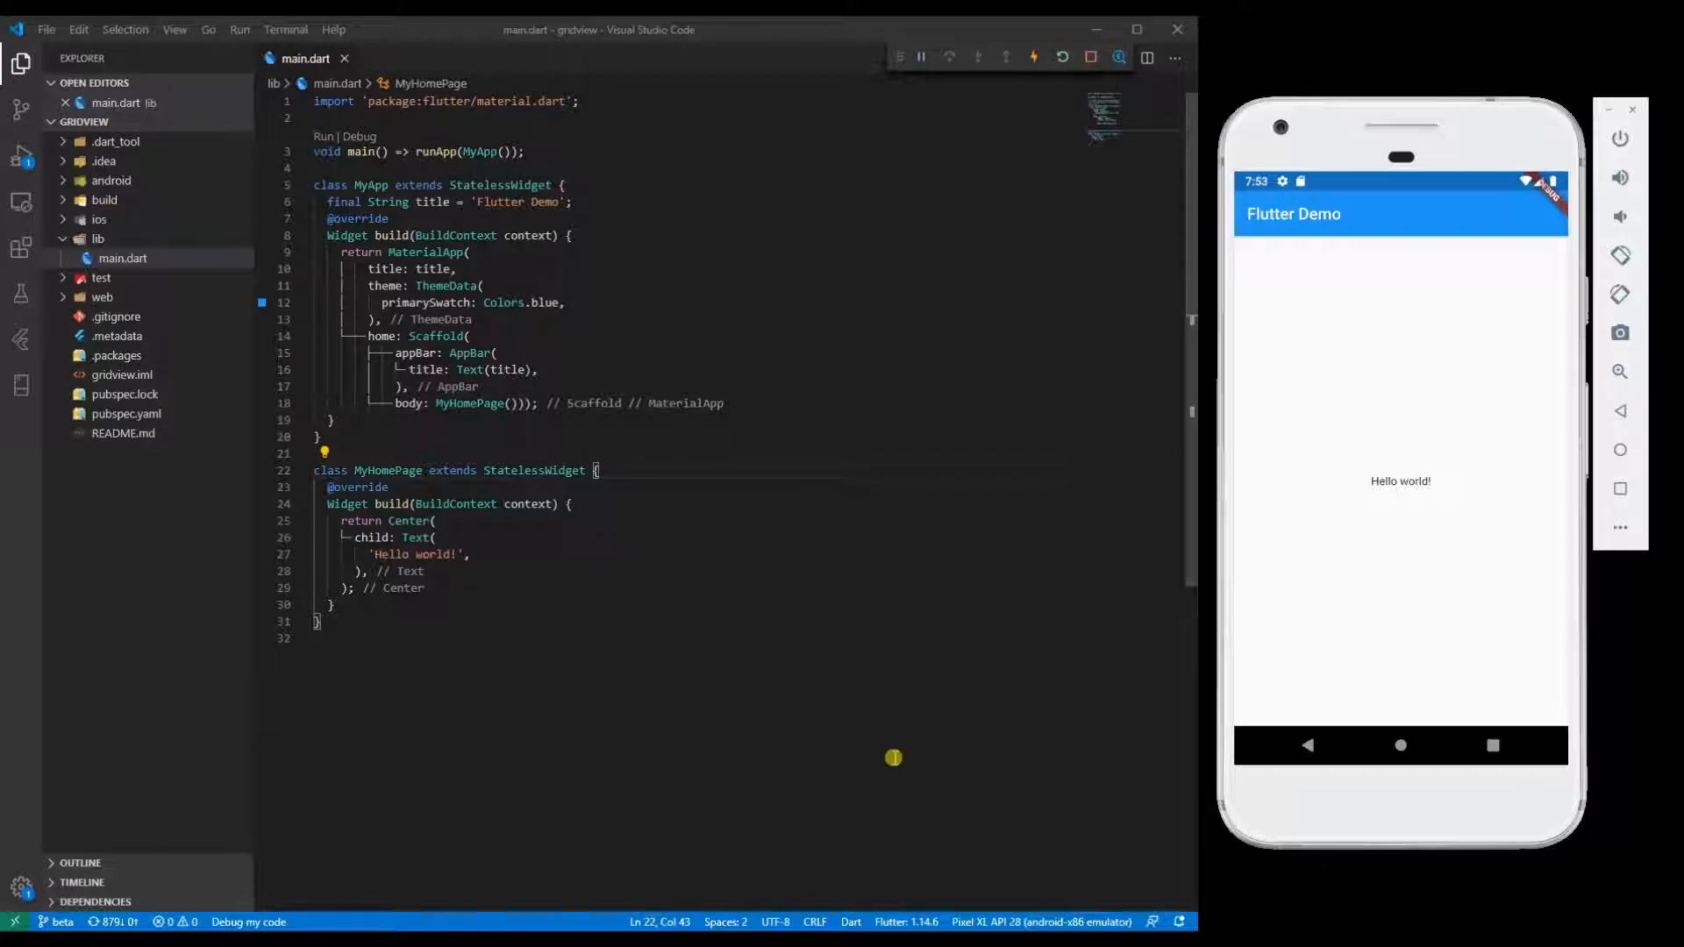
mouse_move(795, 478)
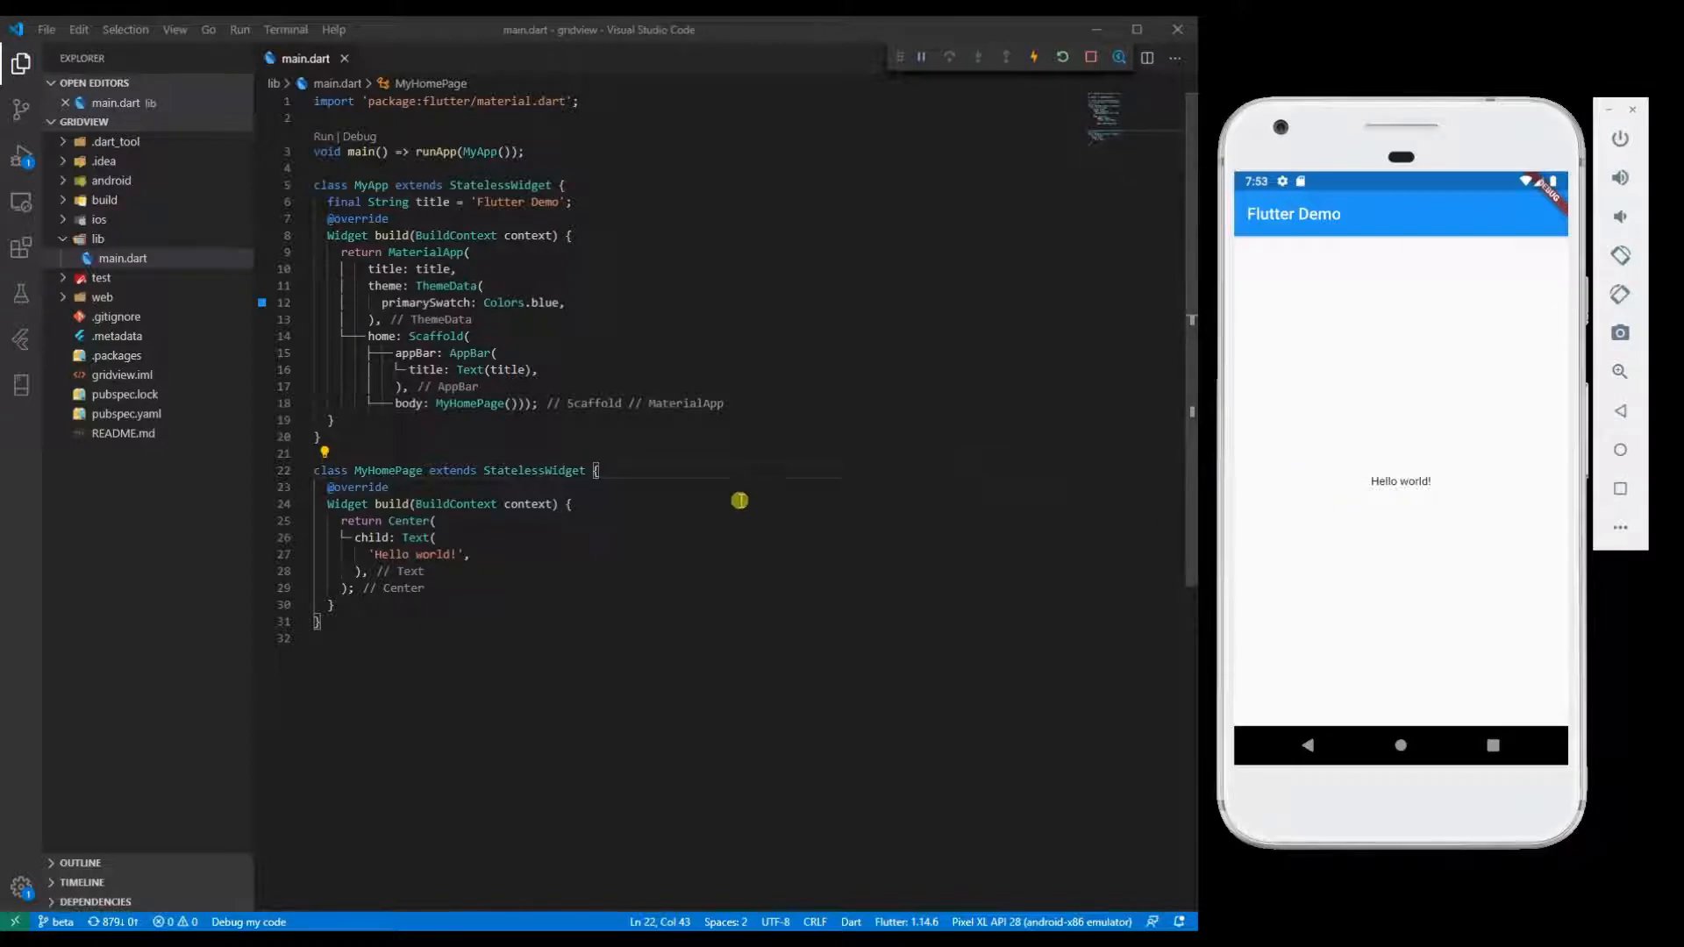
Step: Replace the centred Hello world body with GridView.count using crossAxisCount: 2
scroll("down", 3)
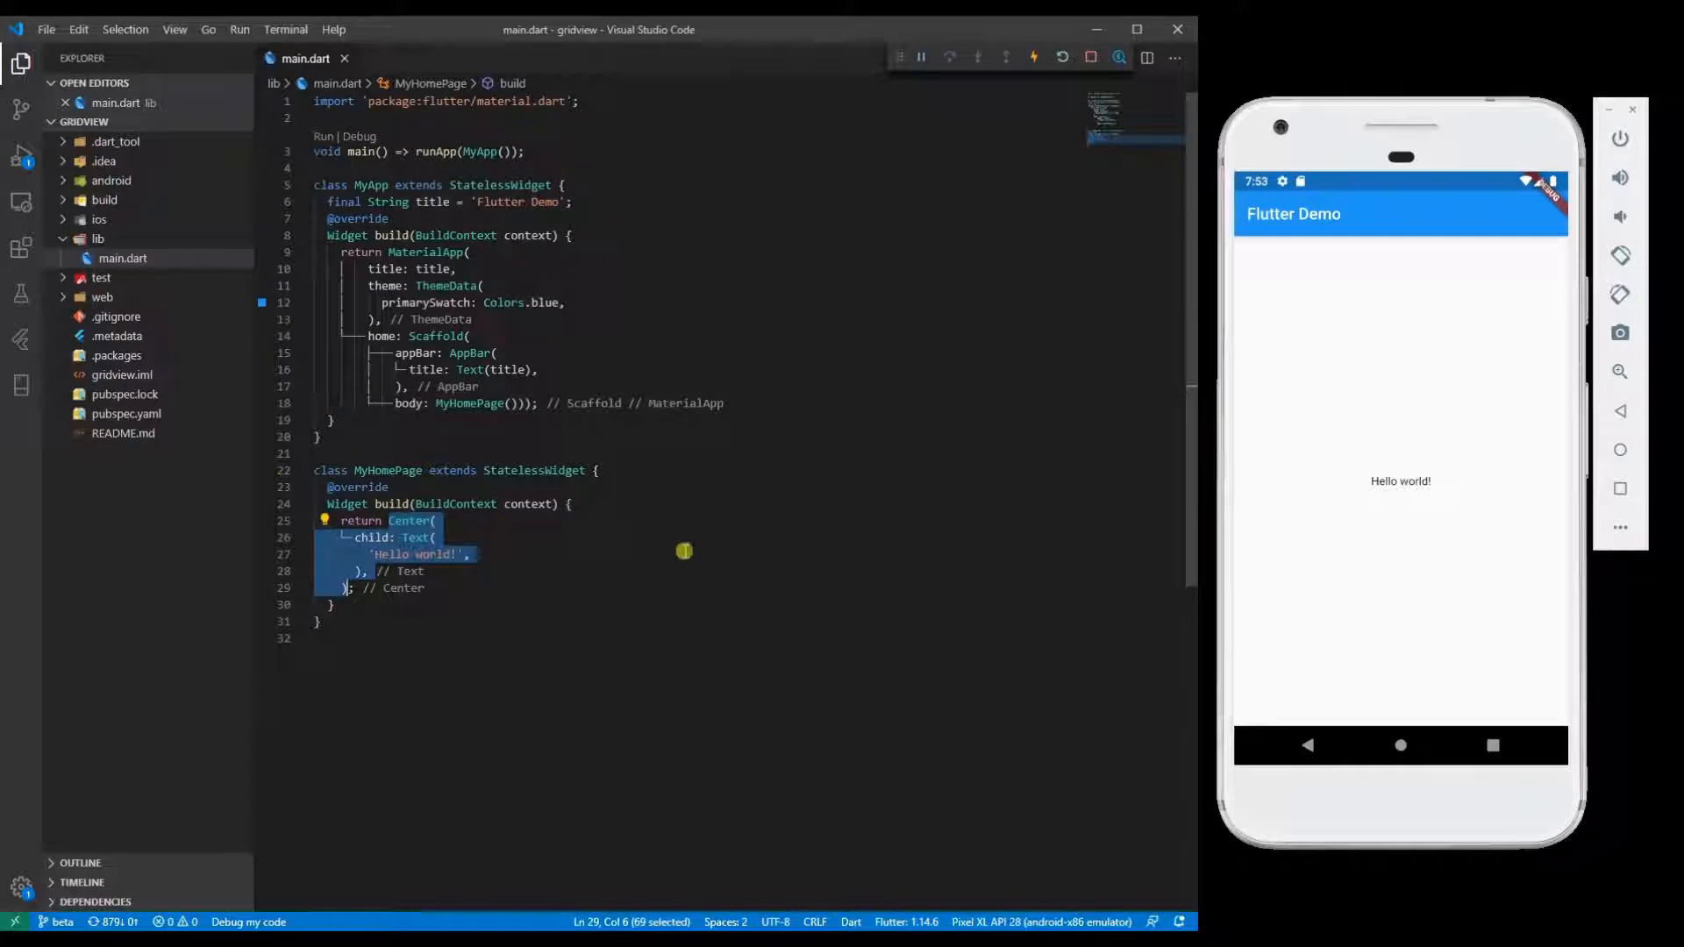
key("Delete")
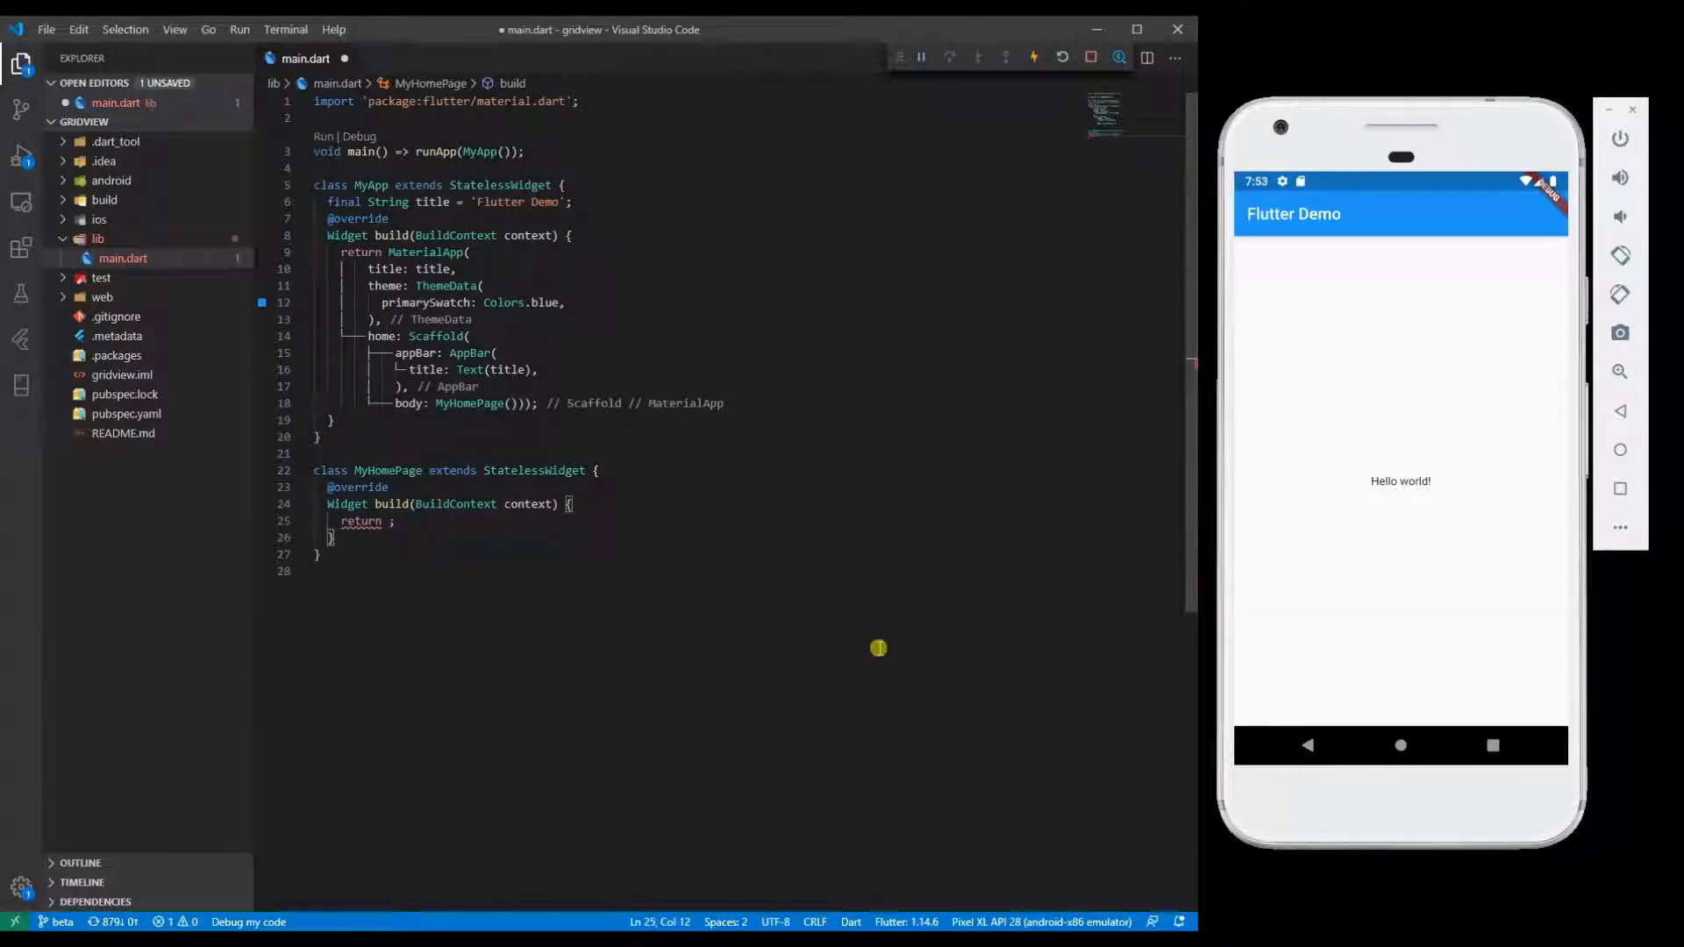
type("Gr")
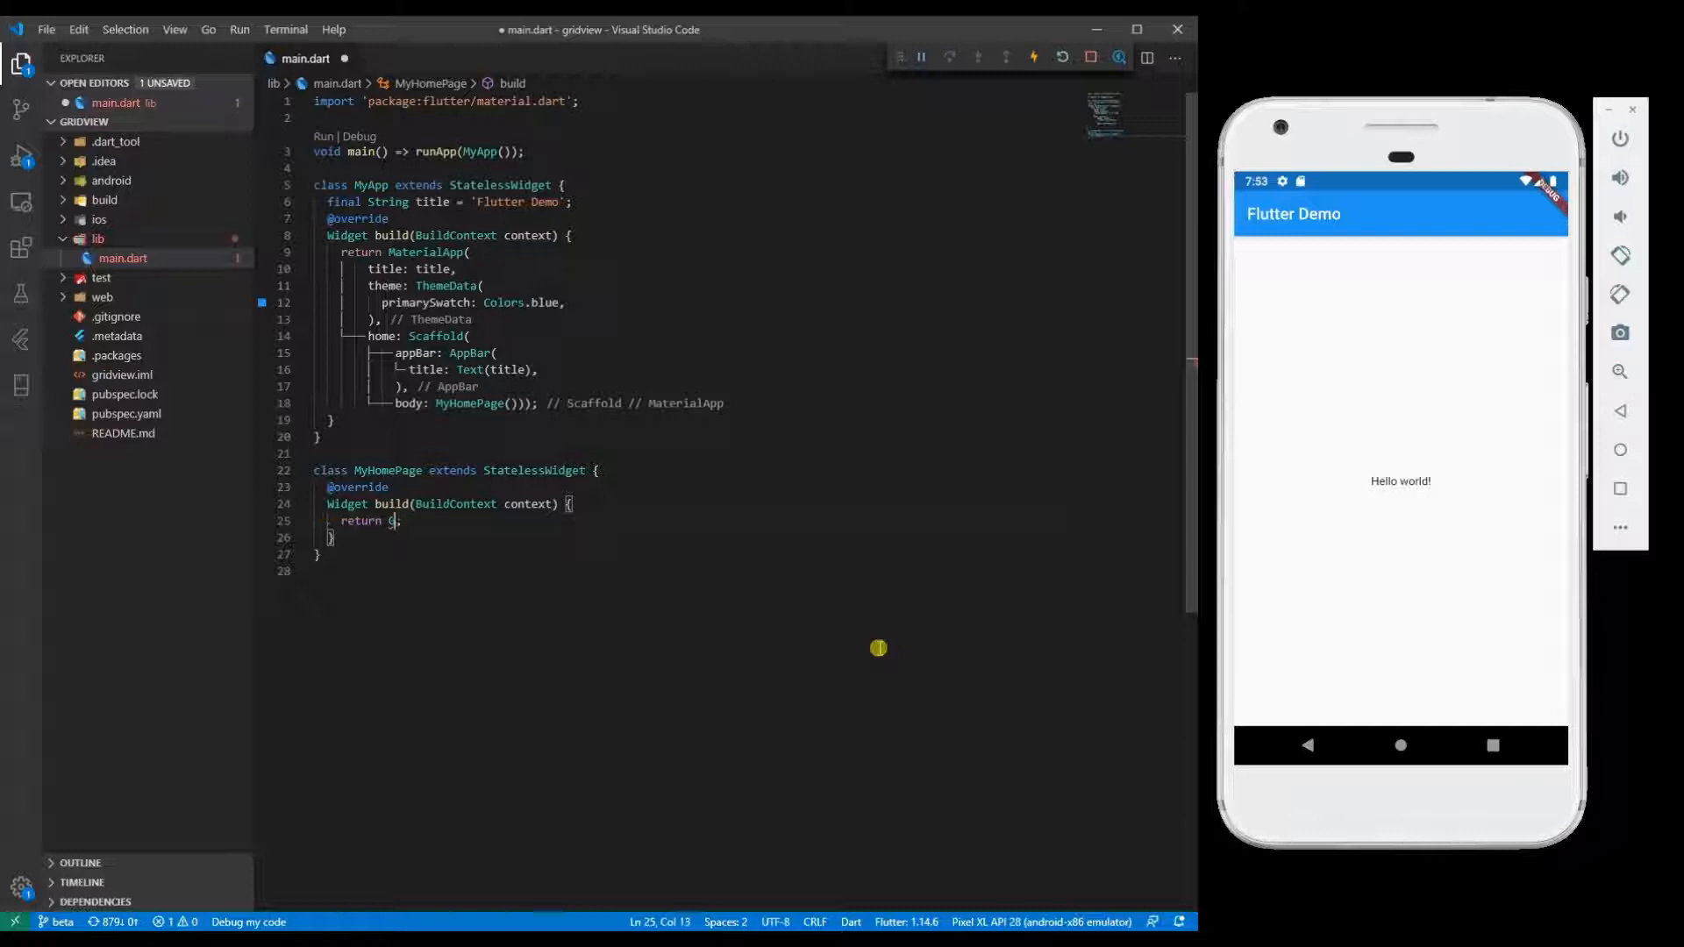
type("ridView.count(")
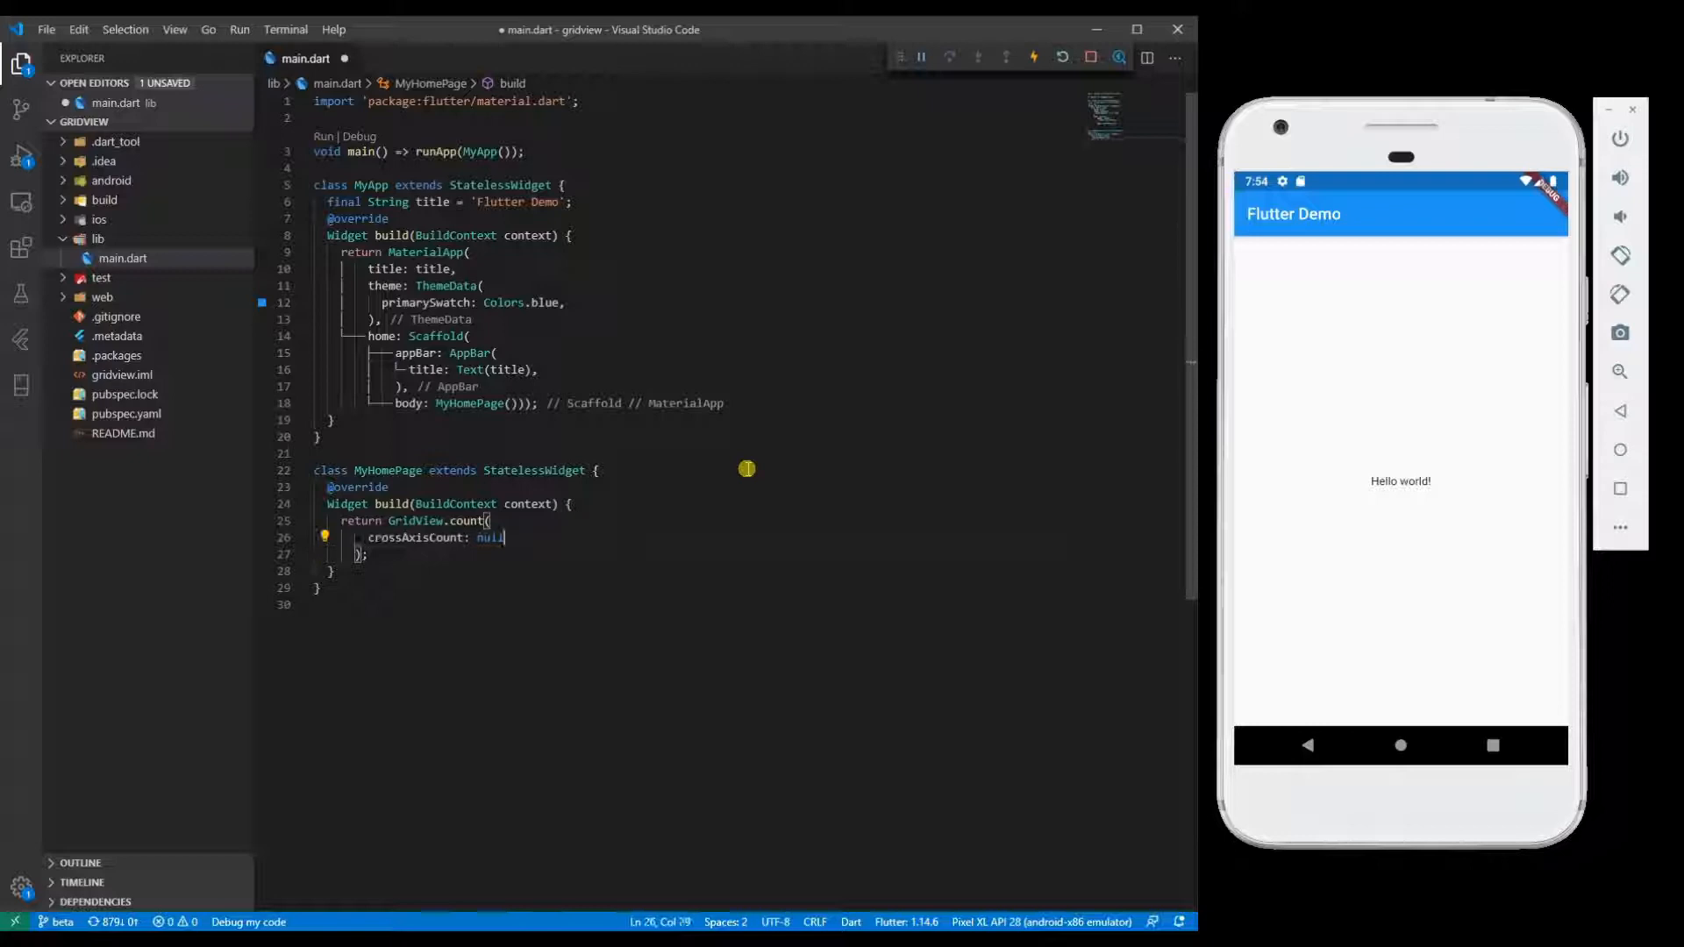
type("2")
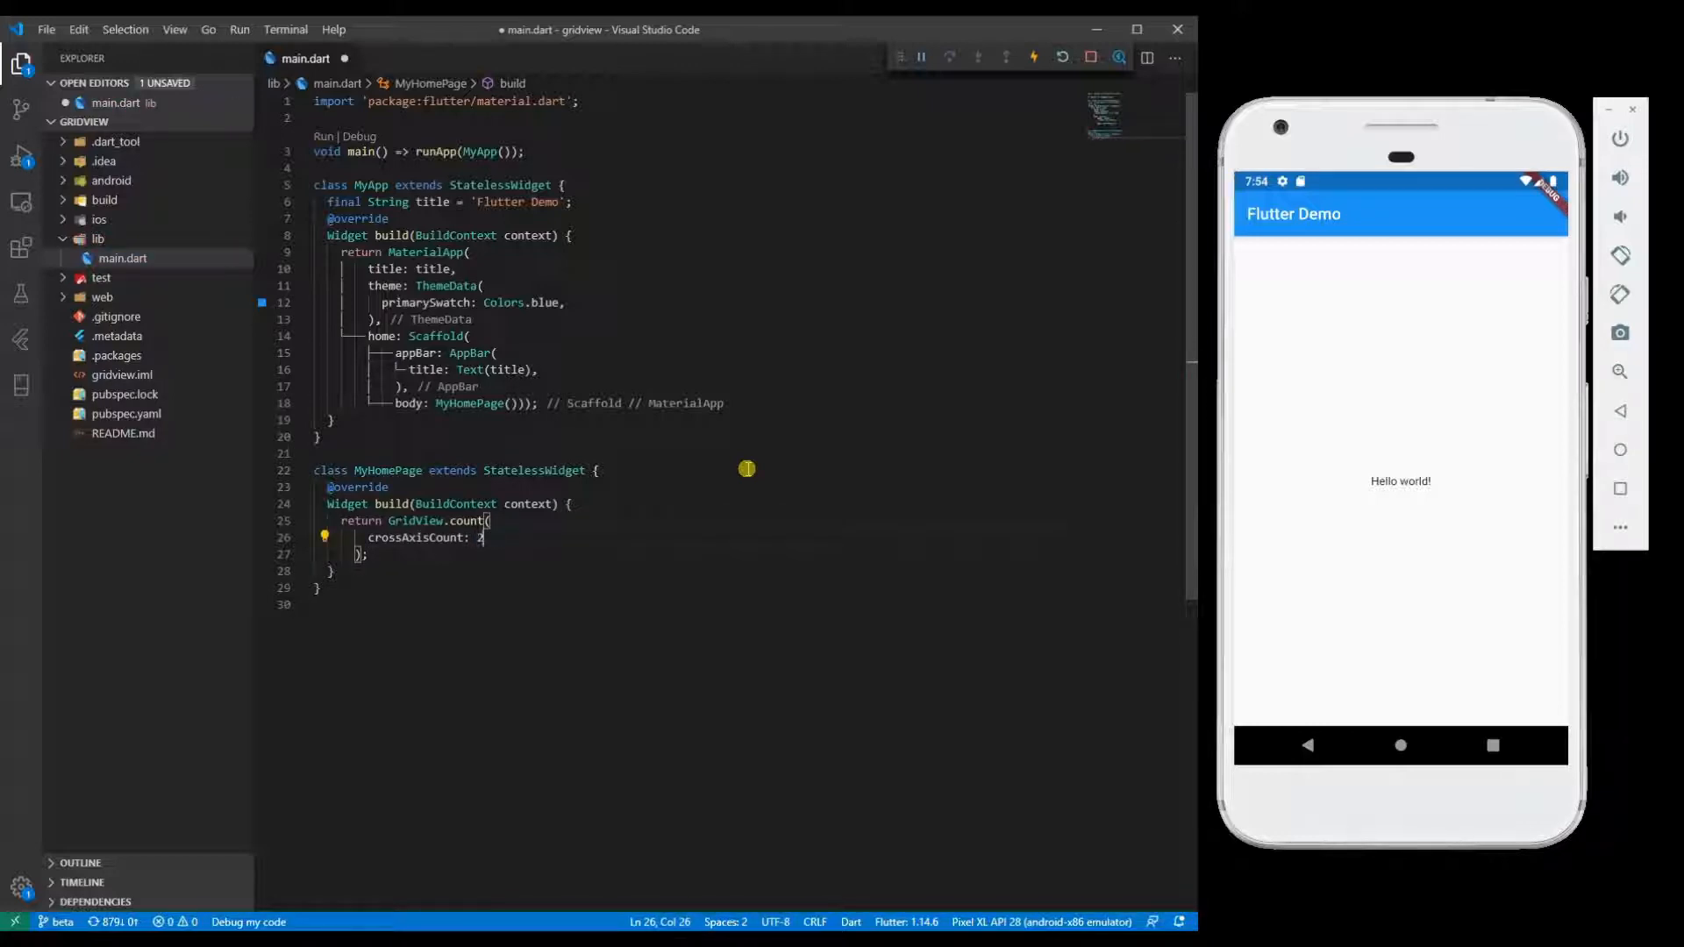
mouse_move(1548, 298)
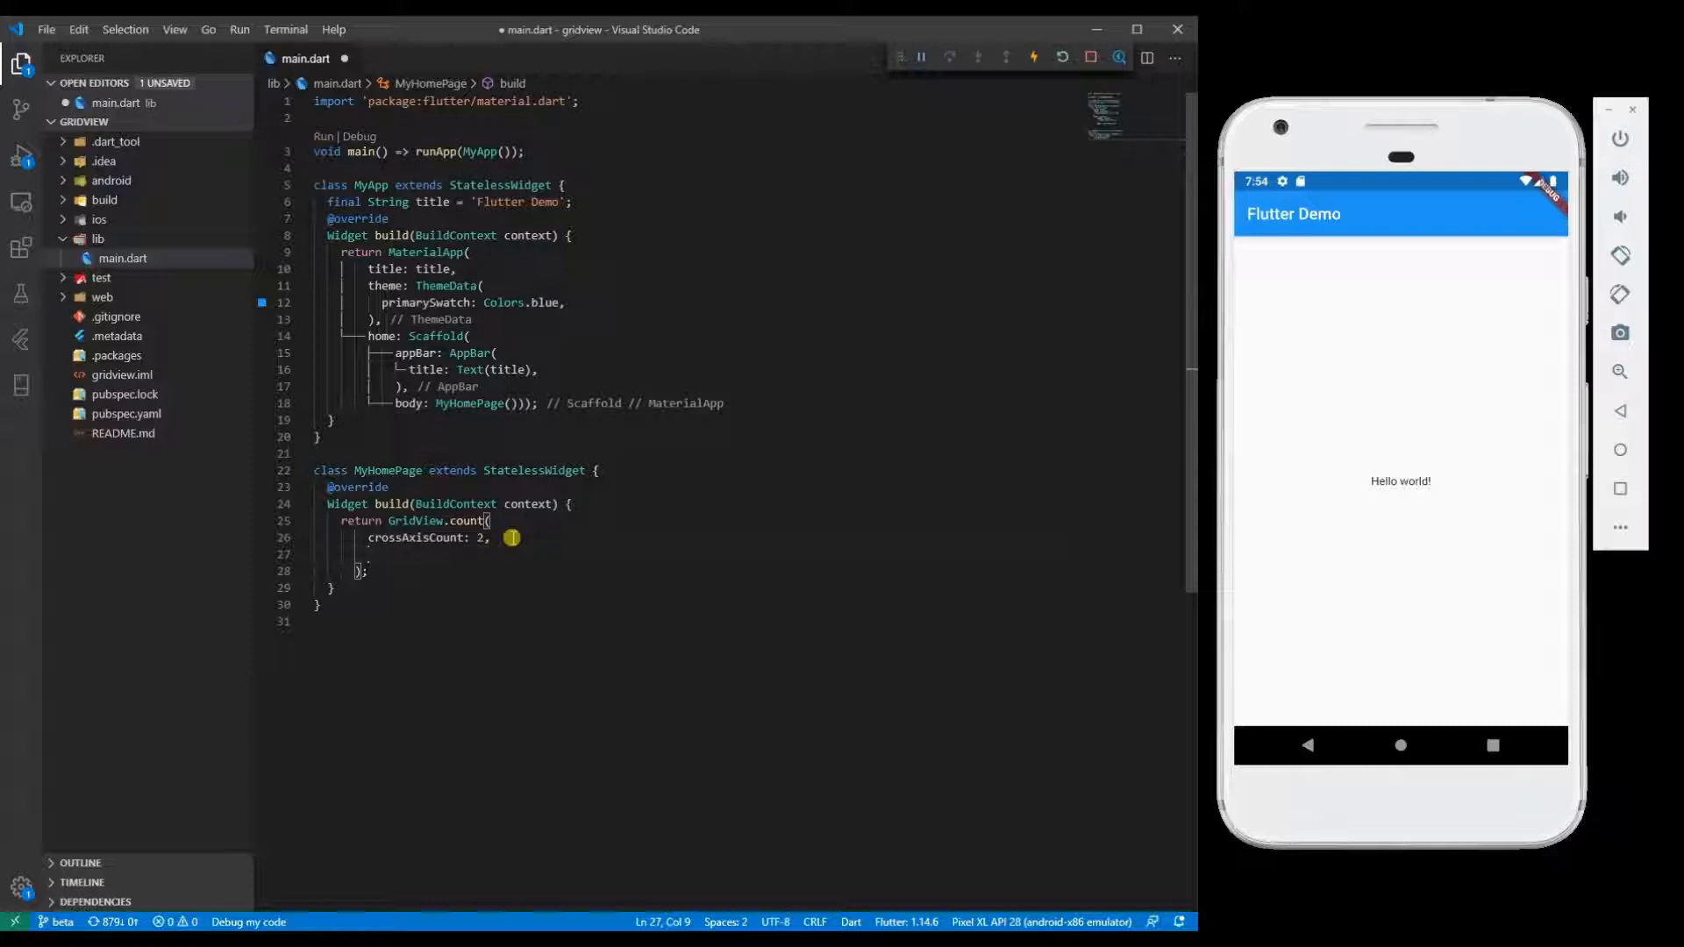
Step: Add a children property to the grid filled by List.generate with 10 items
type("c")
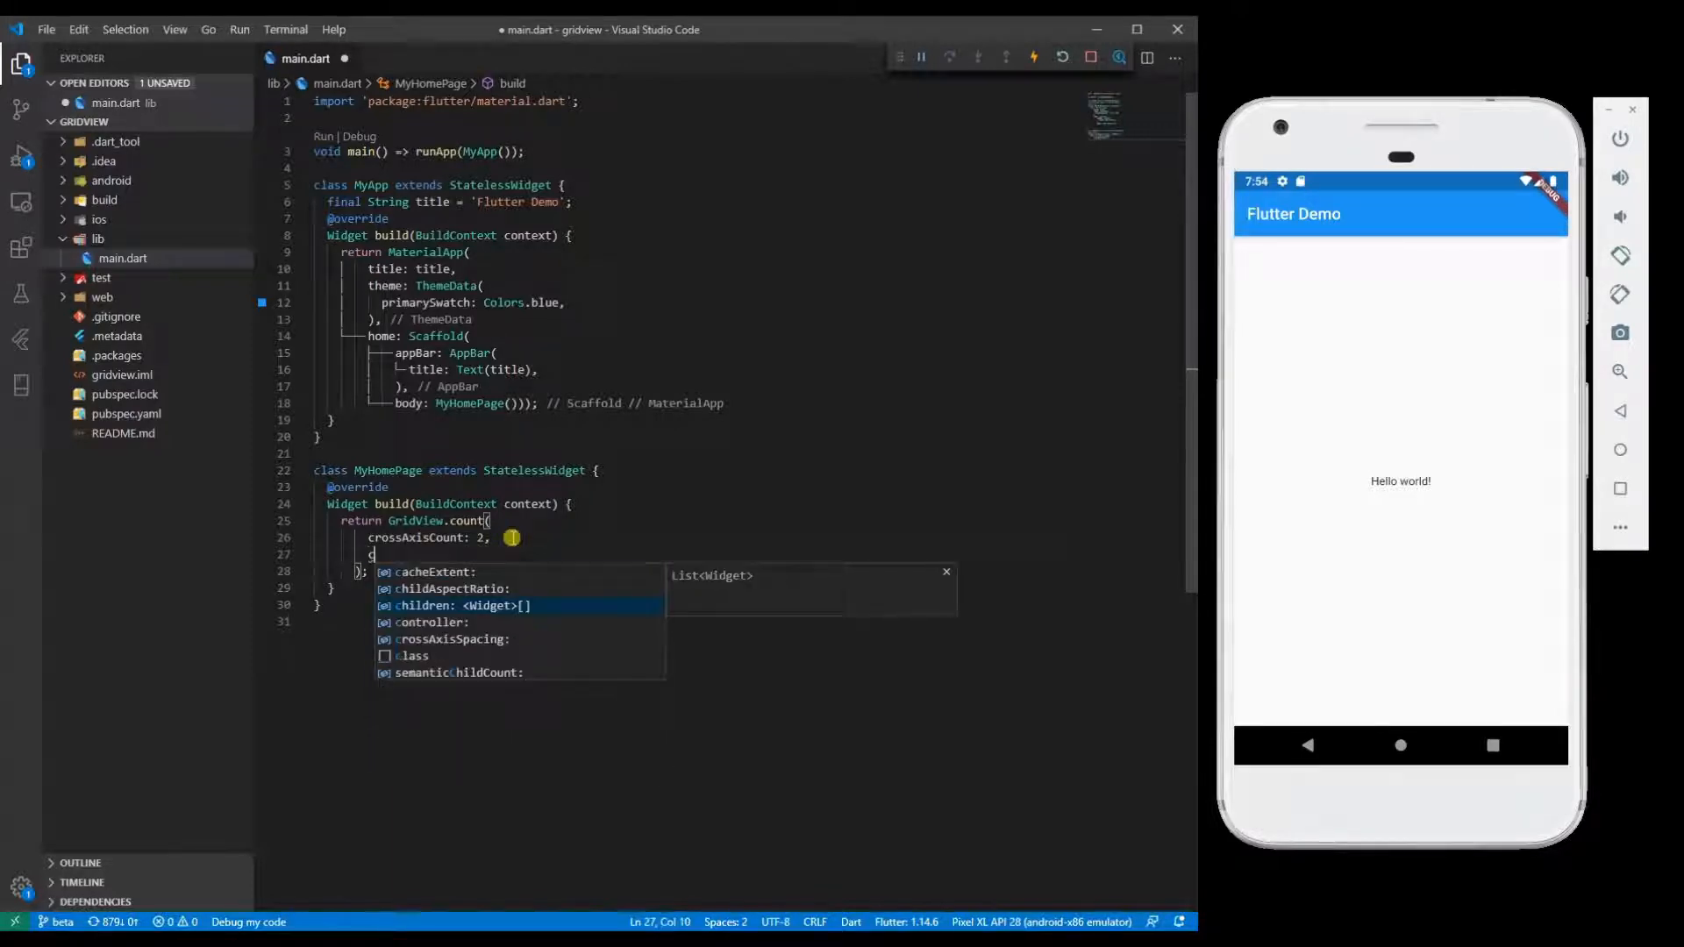
left_click(436, 604)
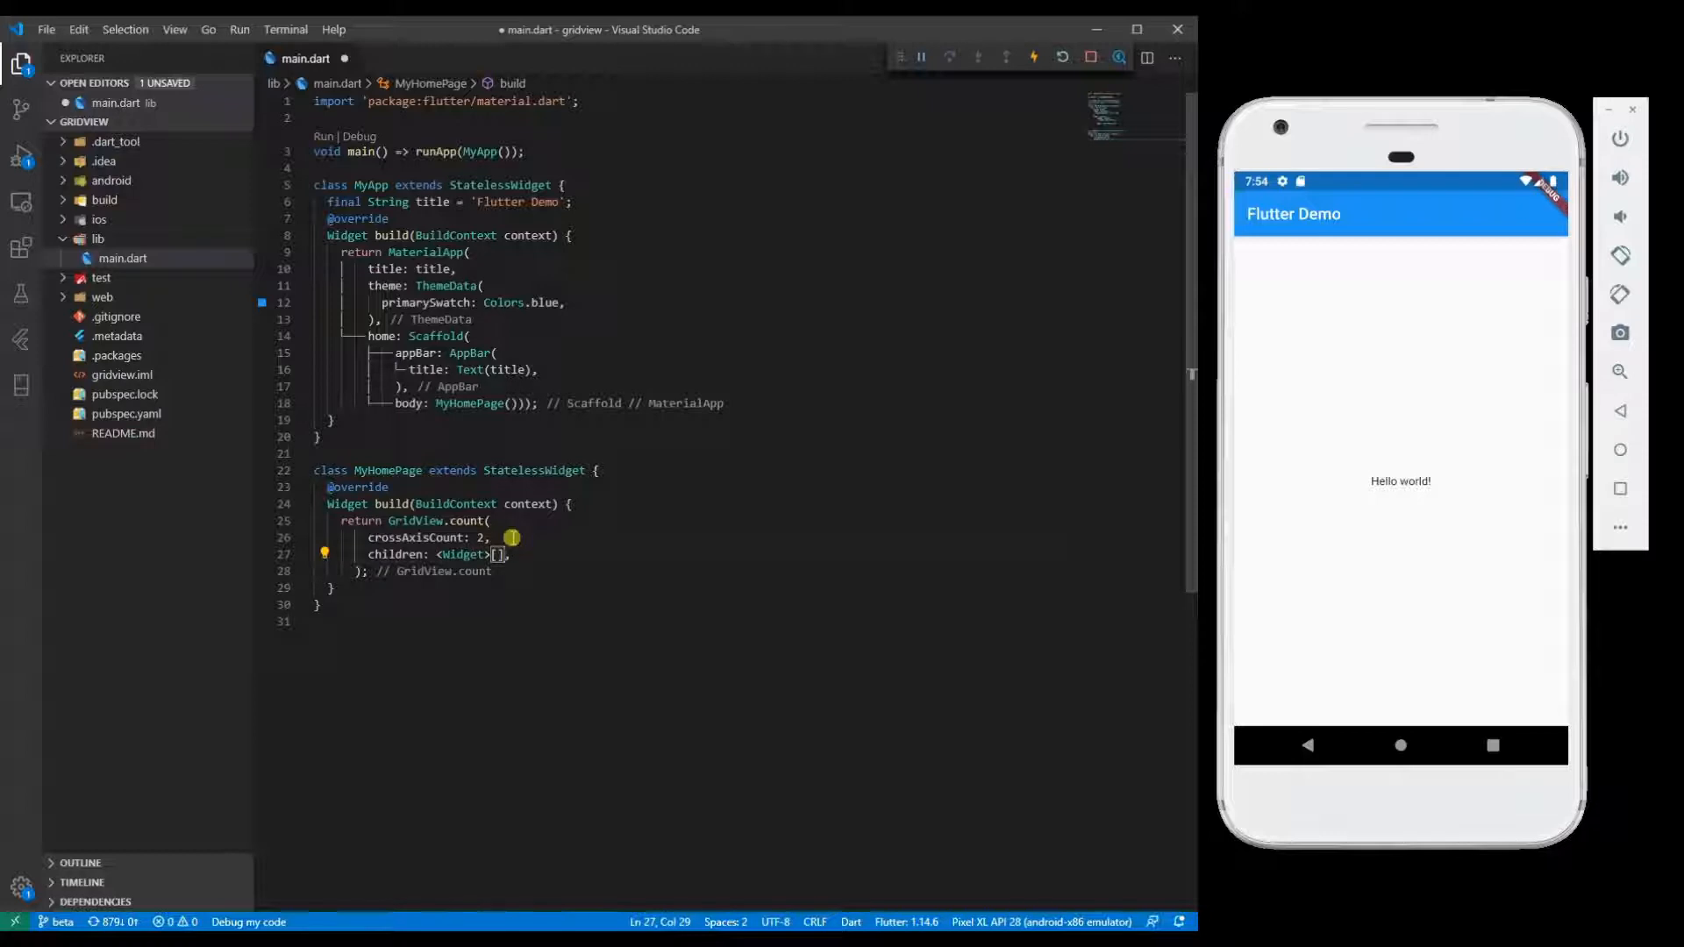
double_click(464, 554)
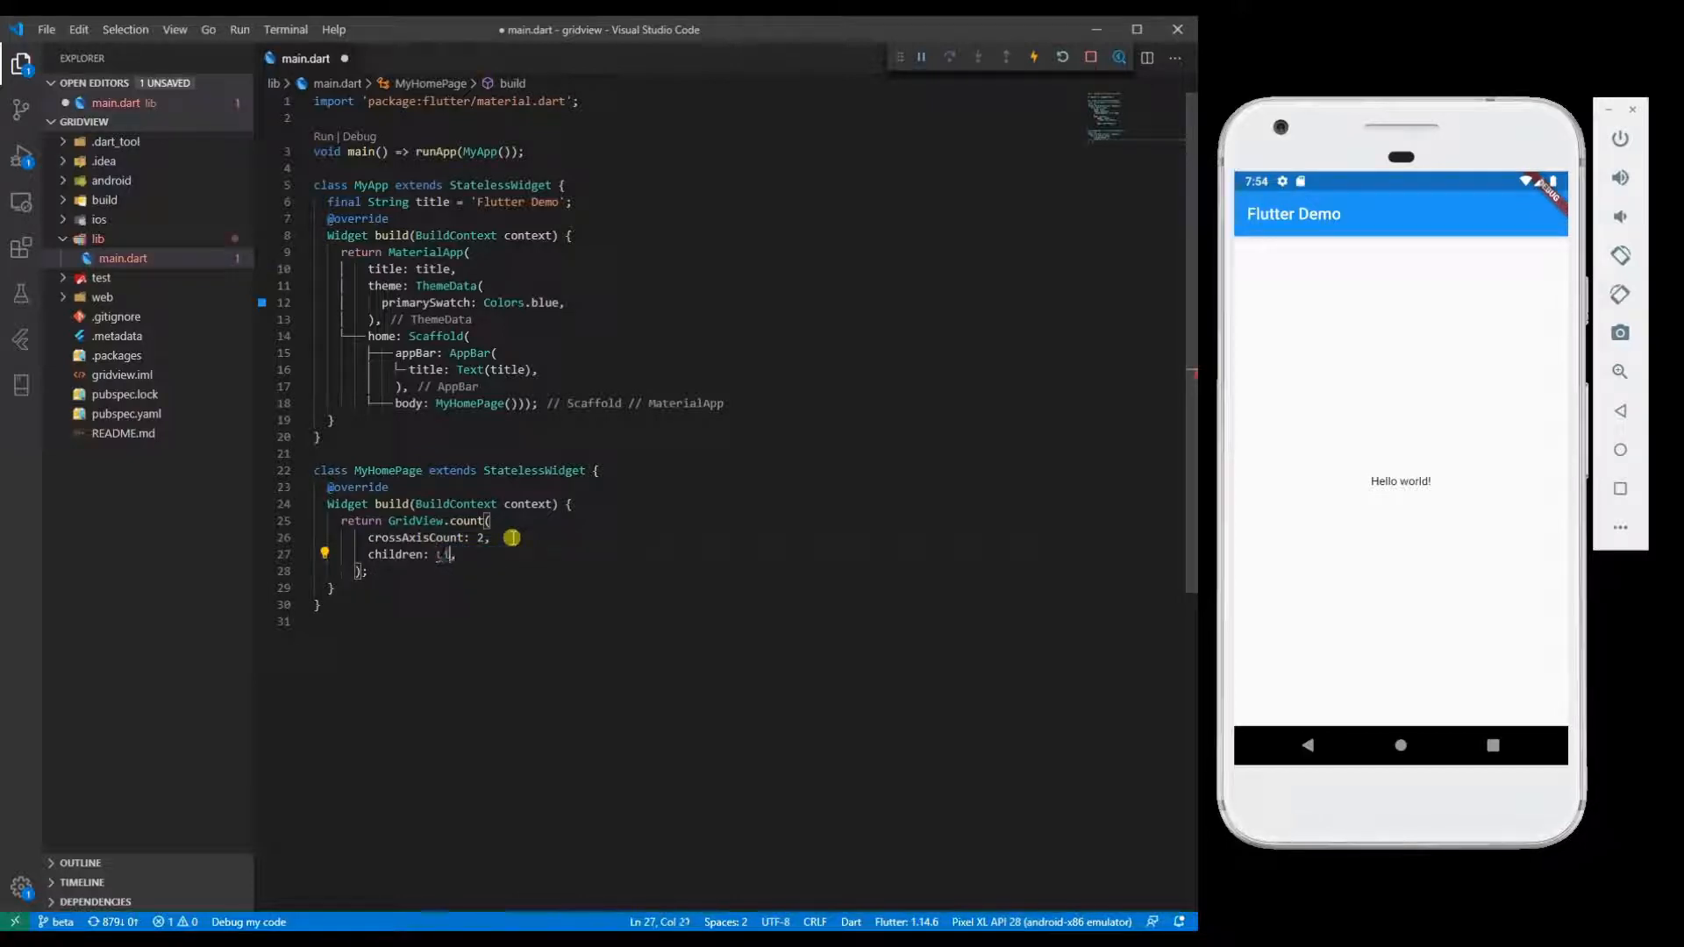
type("List.generate(length")
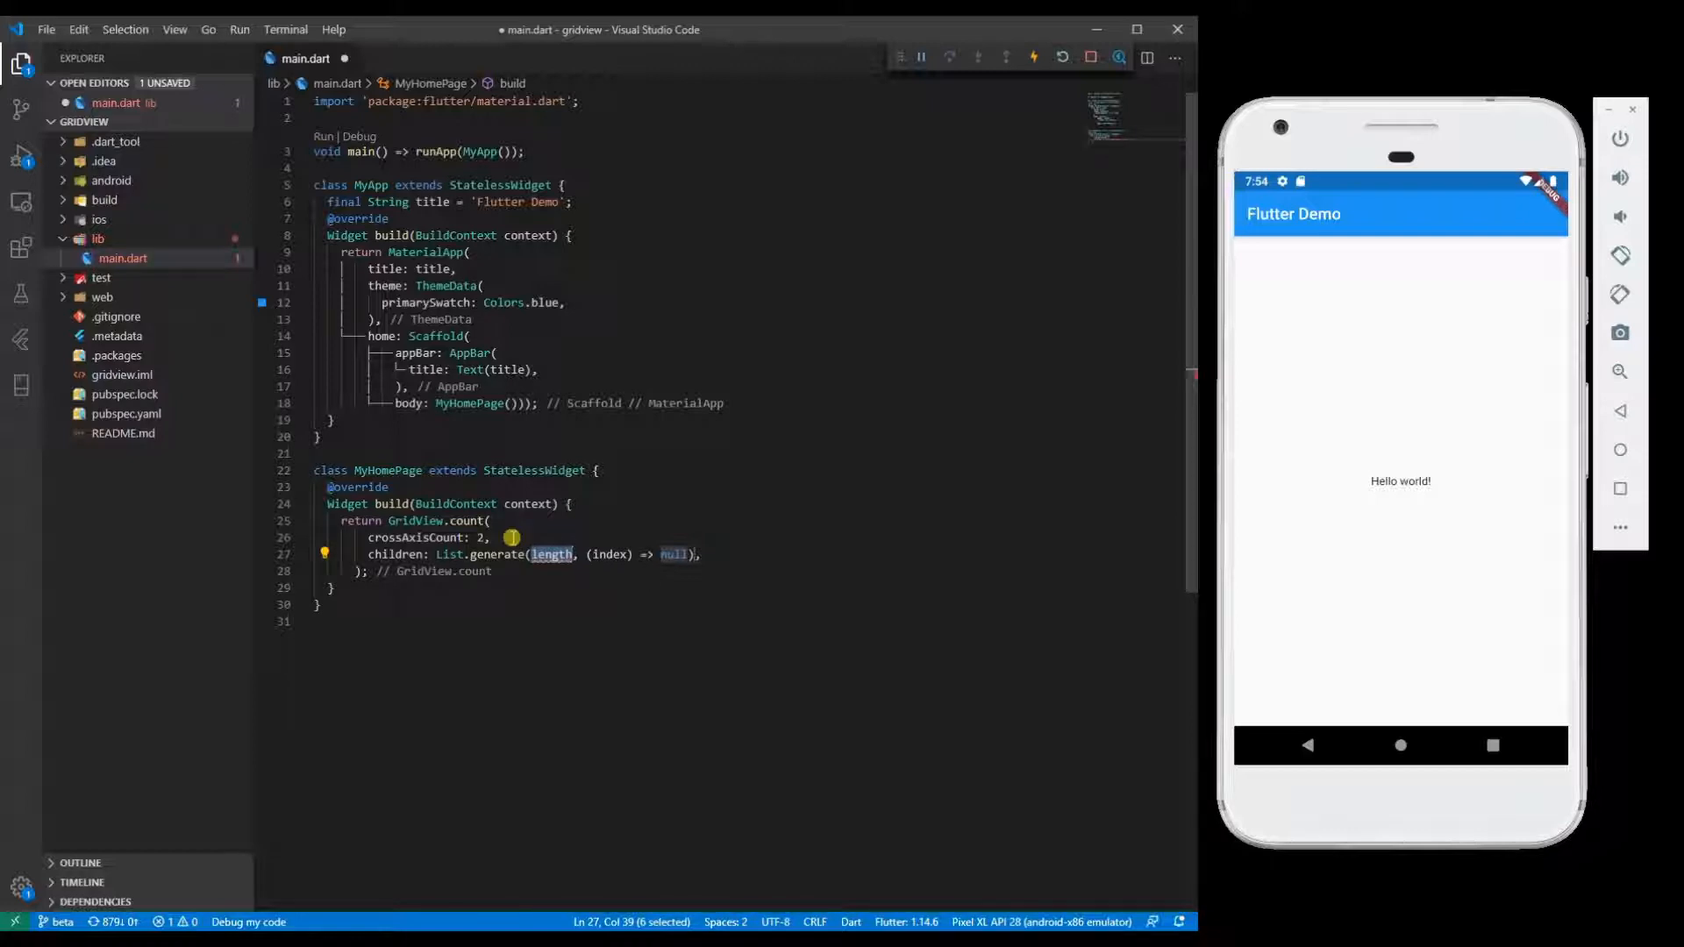
type("10")
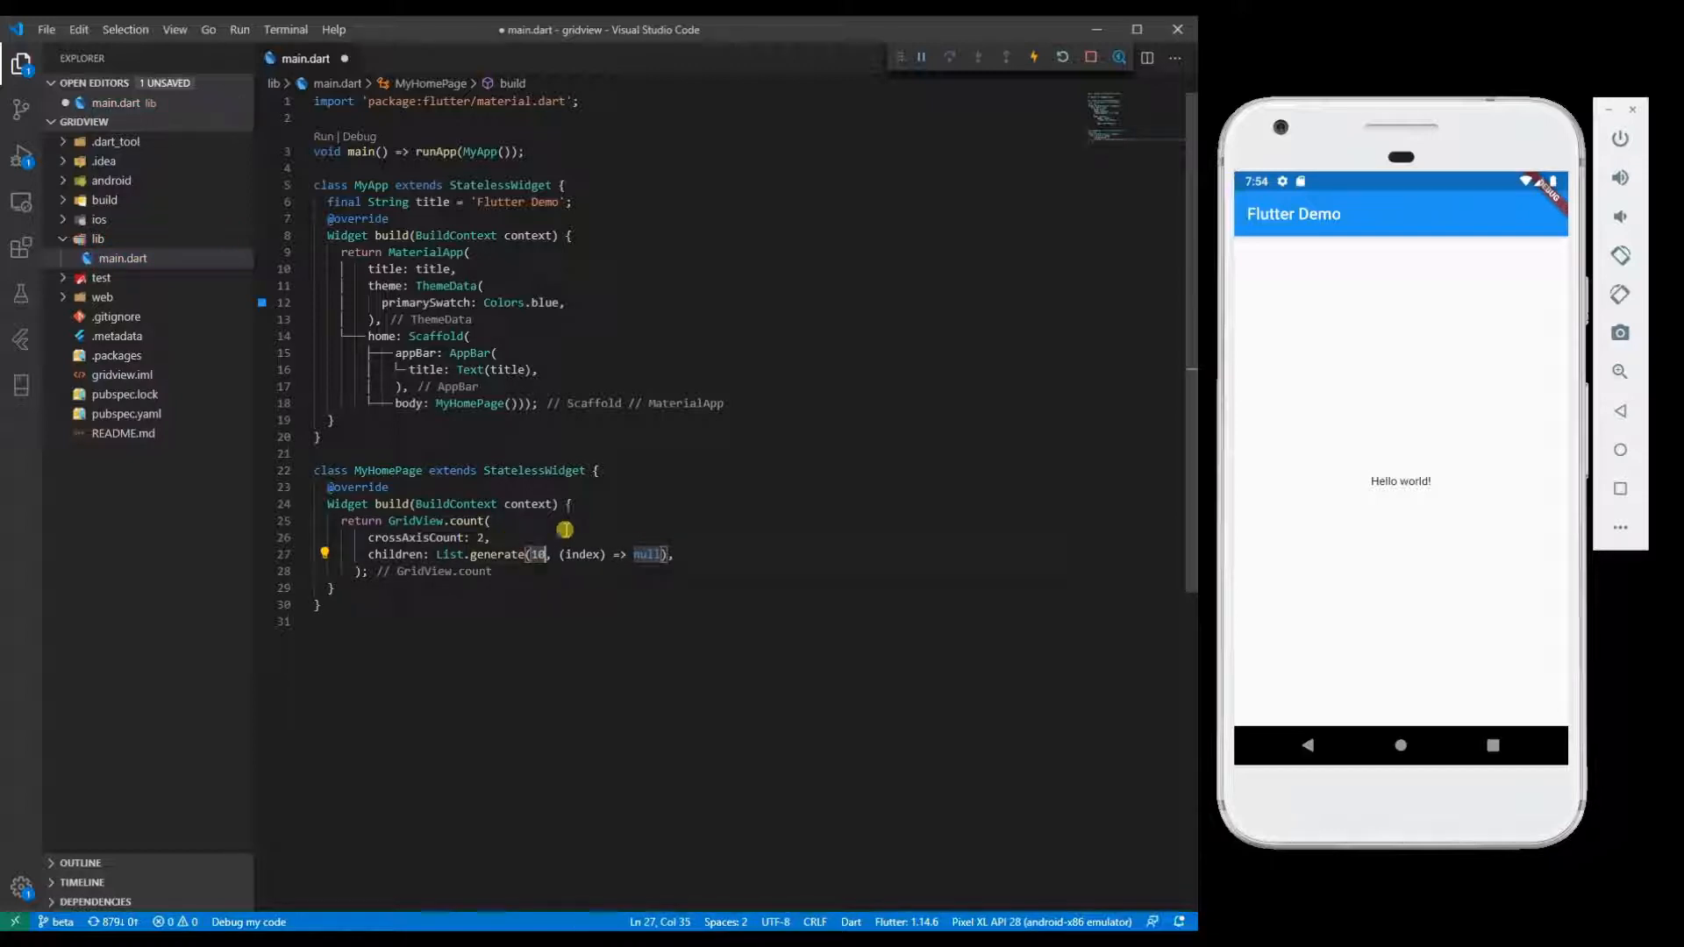
Step: Make the generator return Text('Index $index') for each item
double_click(646, 554)
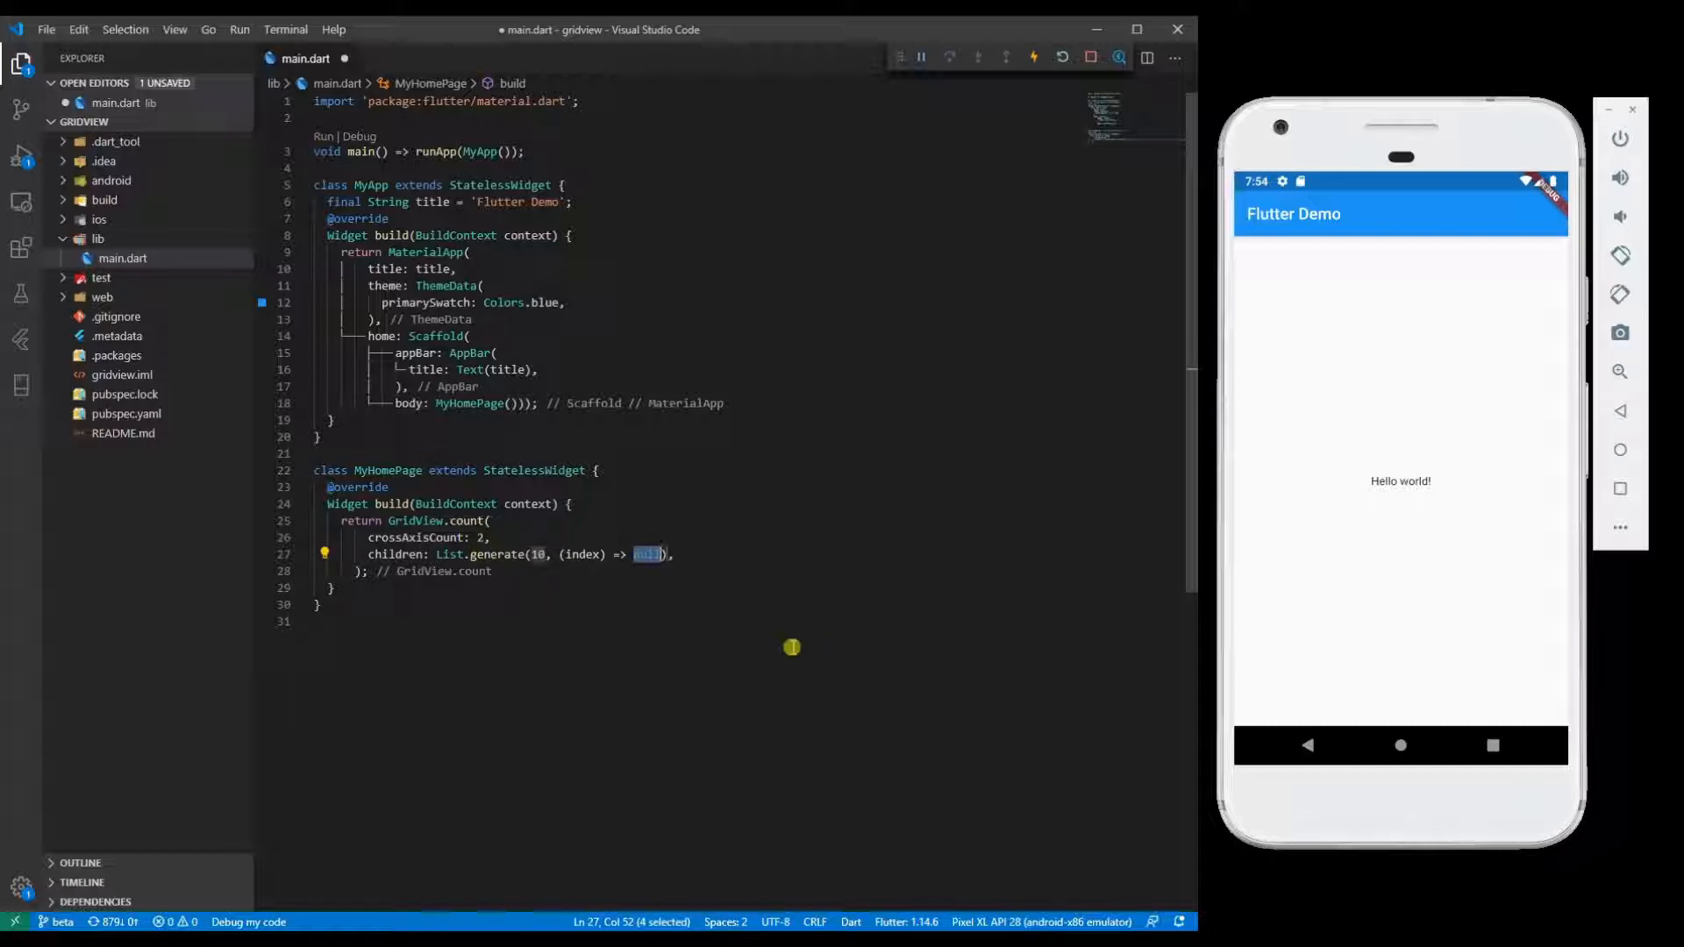
key("Delete")
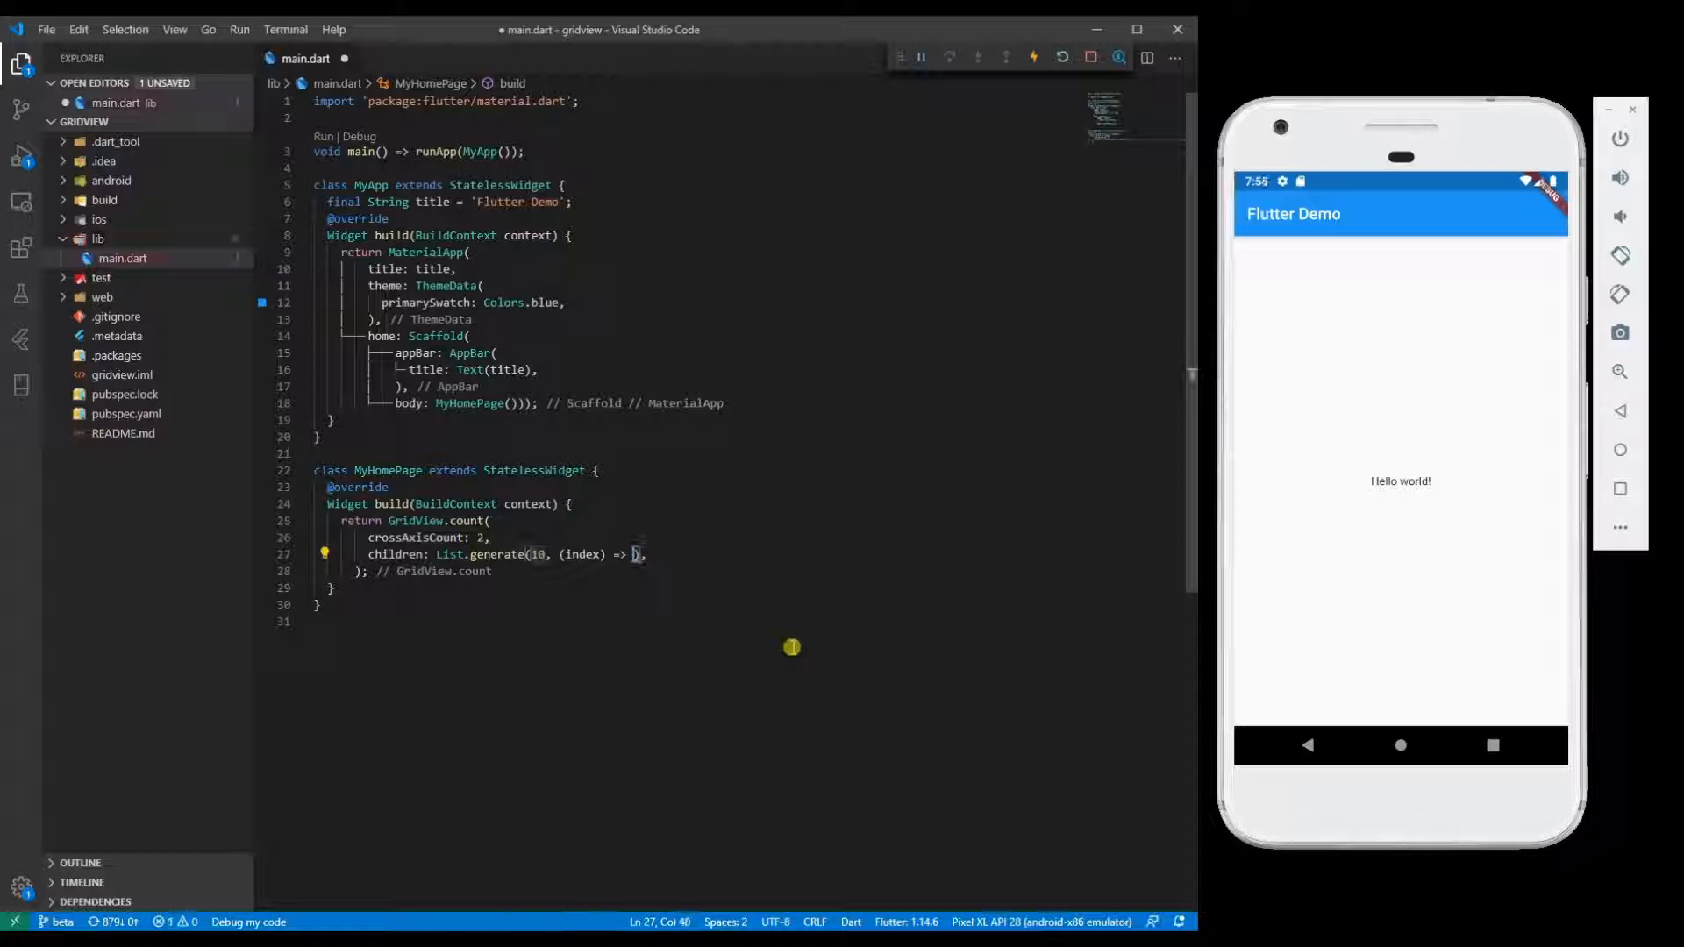
type("Text()")
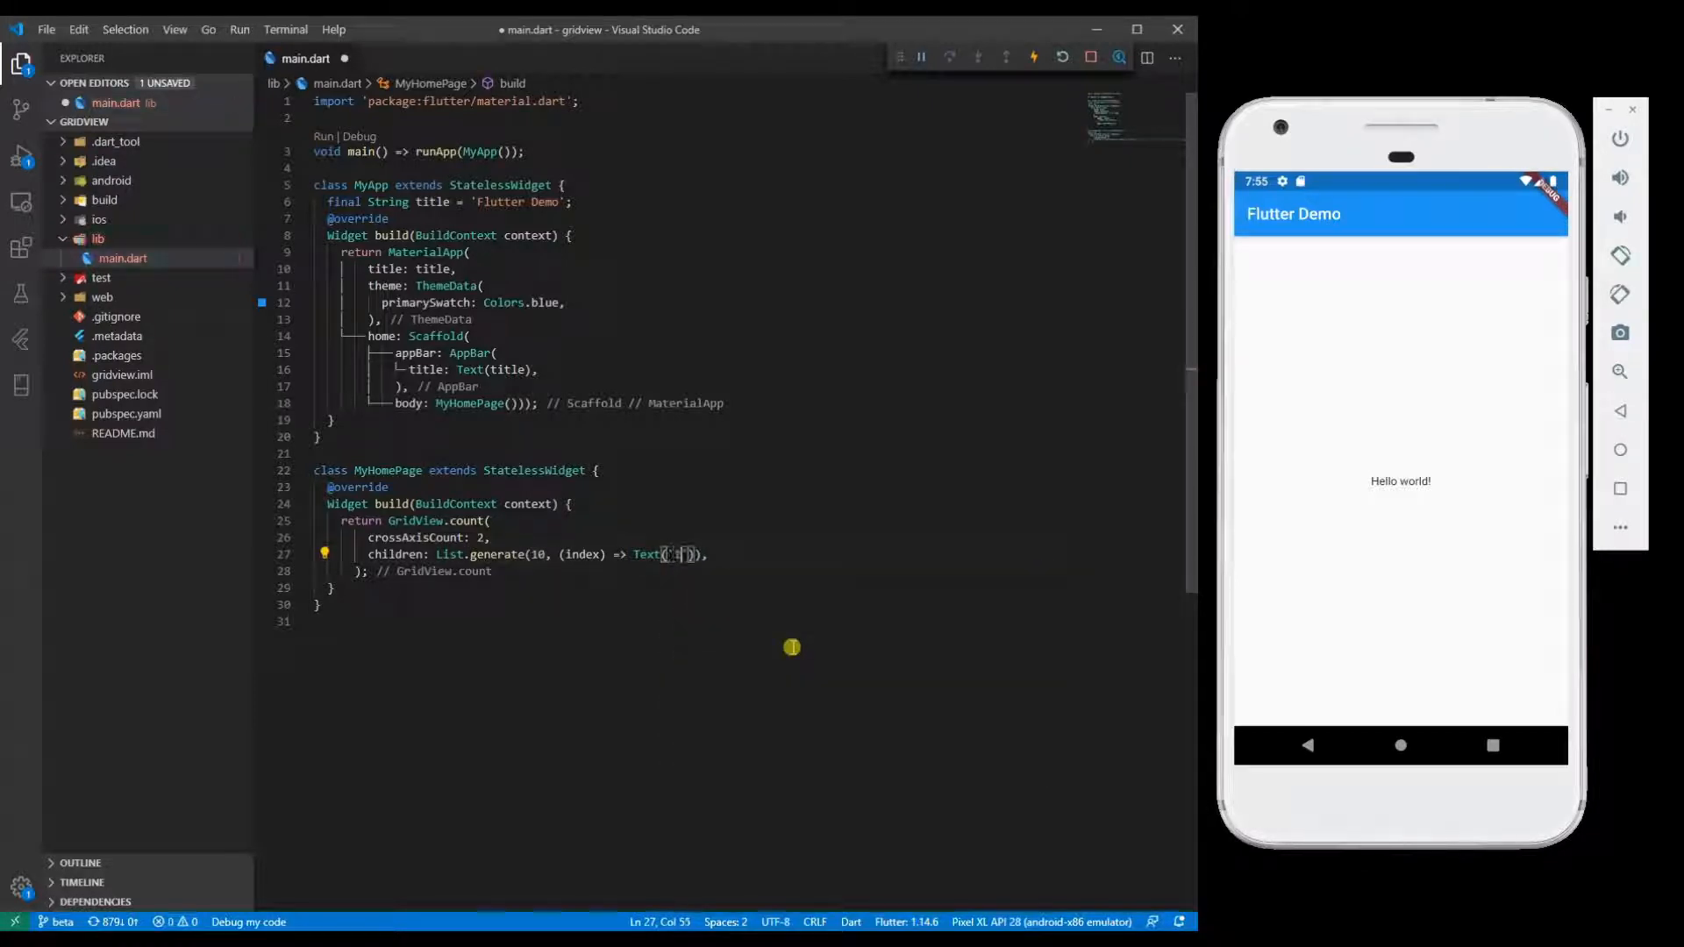
type("Index")
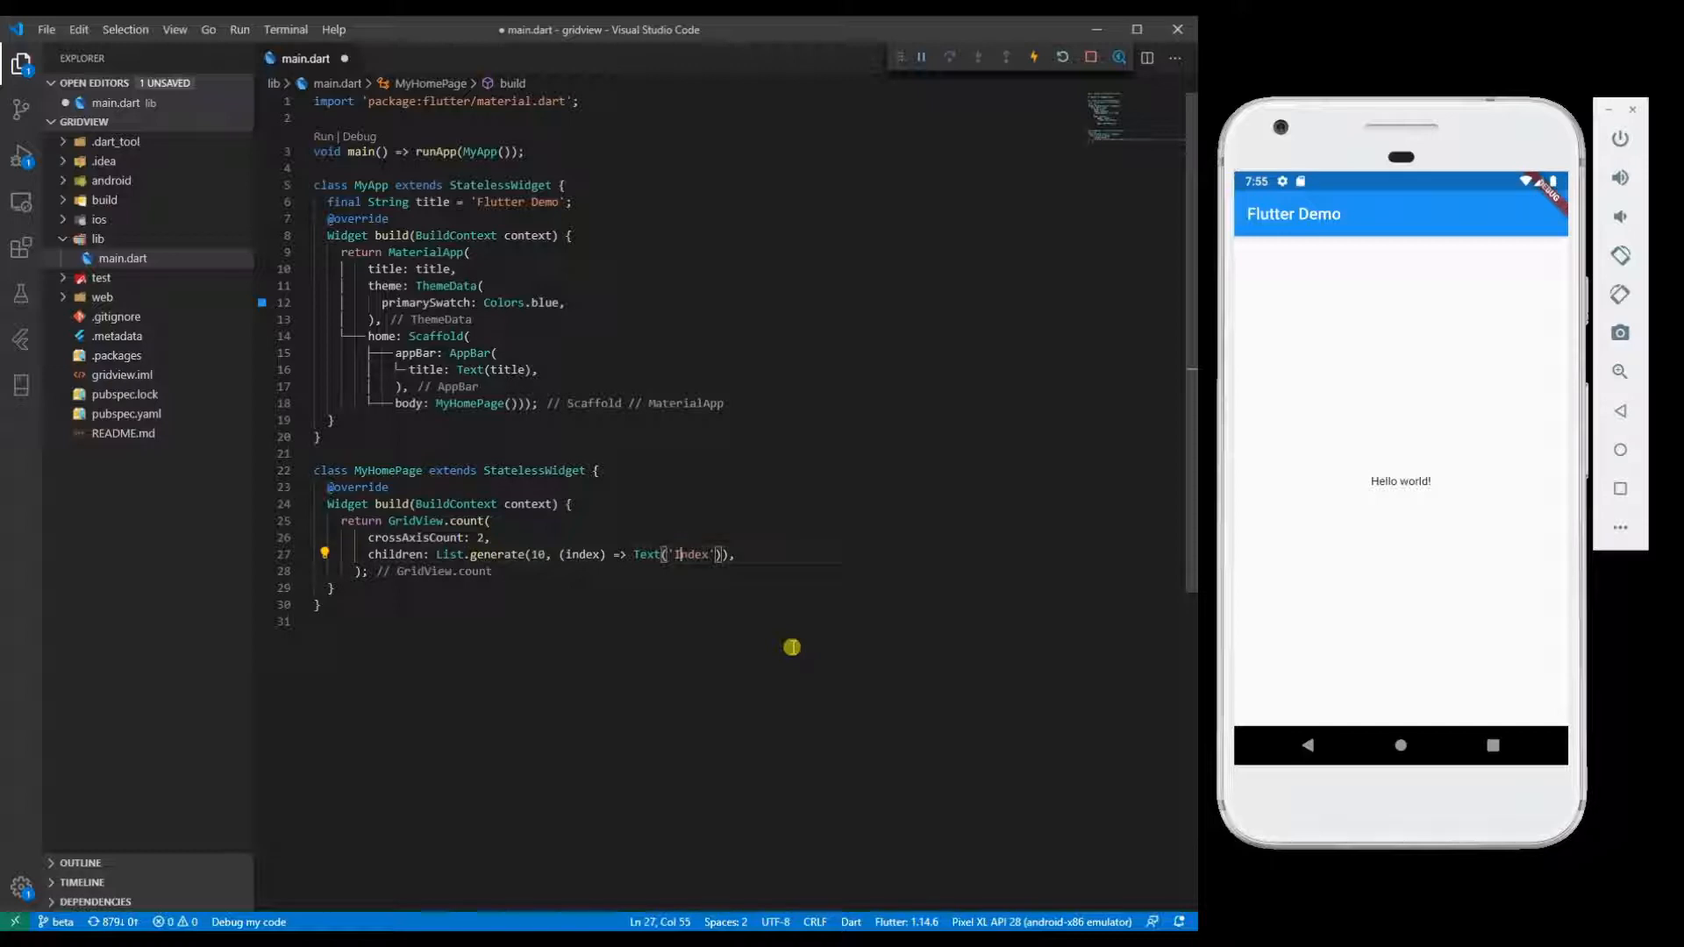
key("Backspace")
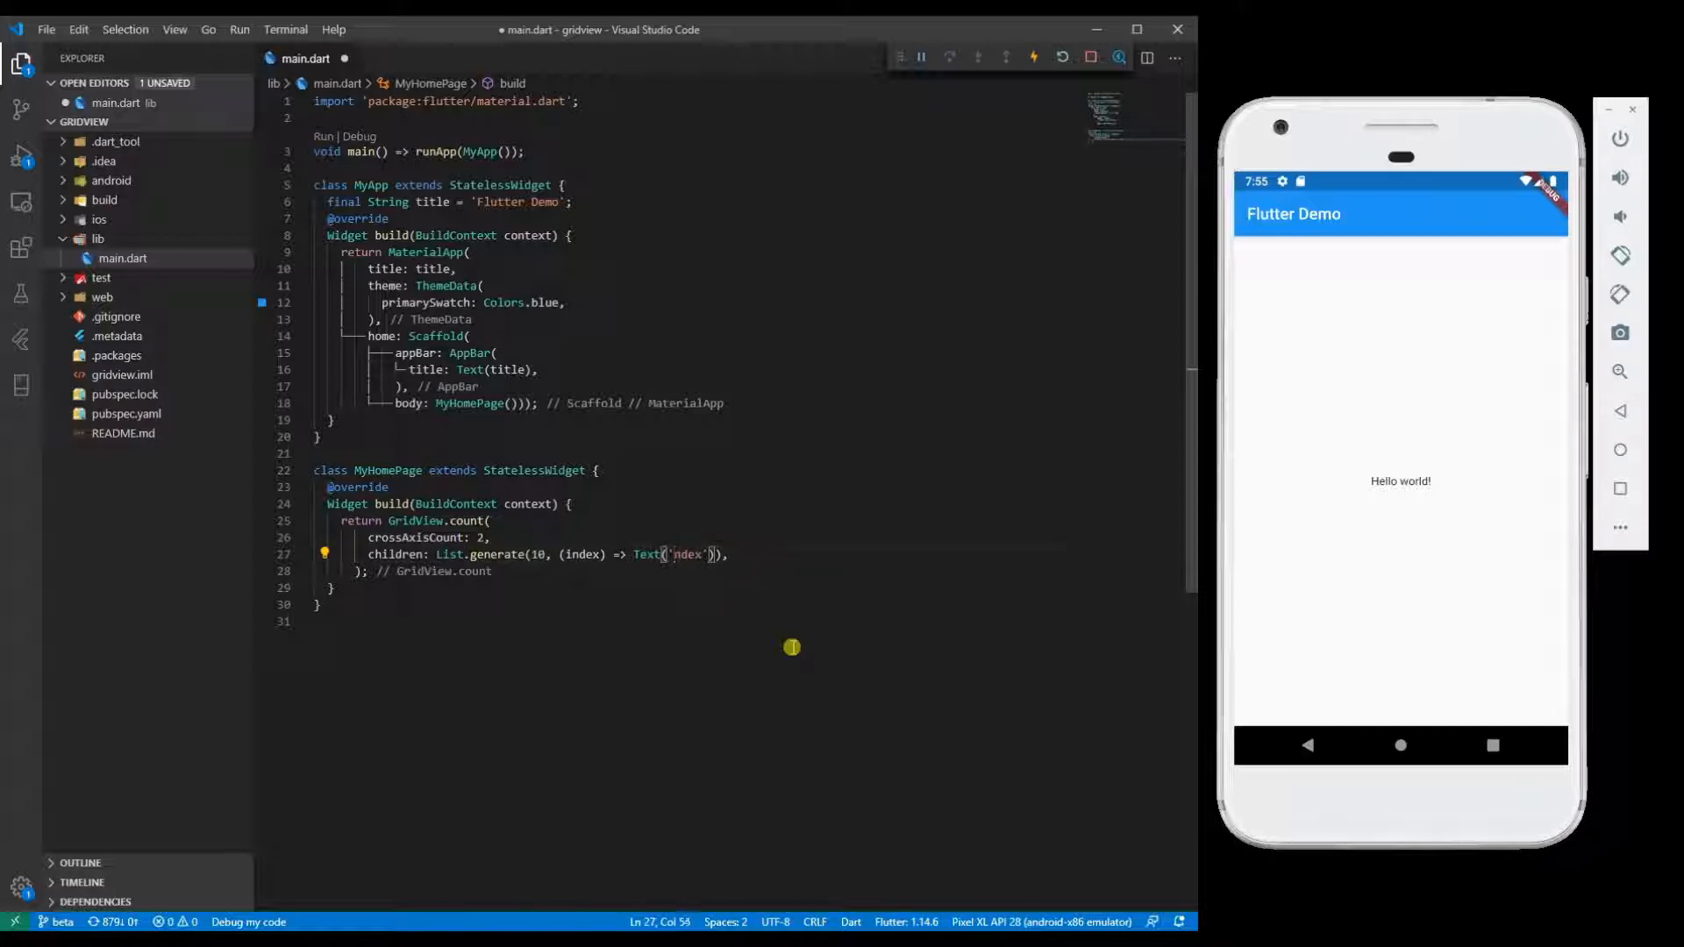
type("$i")
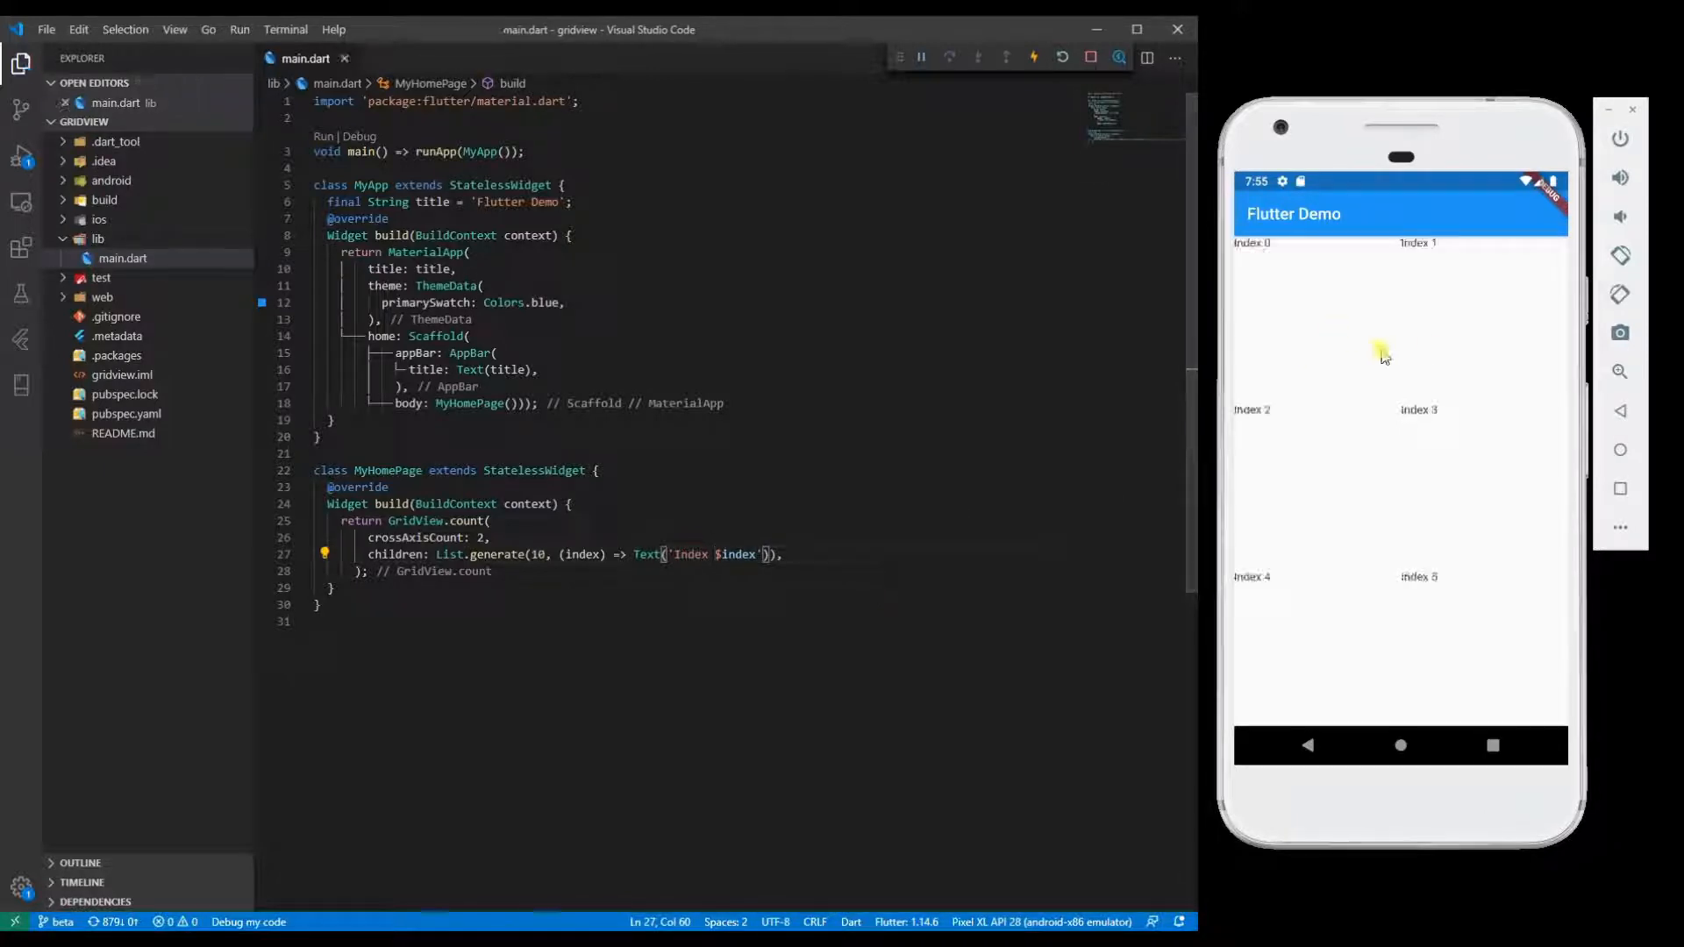
Step: Generate 20 items and wrap each Index label in Center via Quick Fix
scroll("down", 3)
type("2")
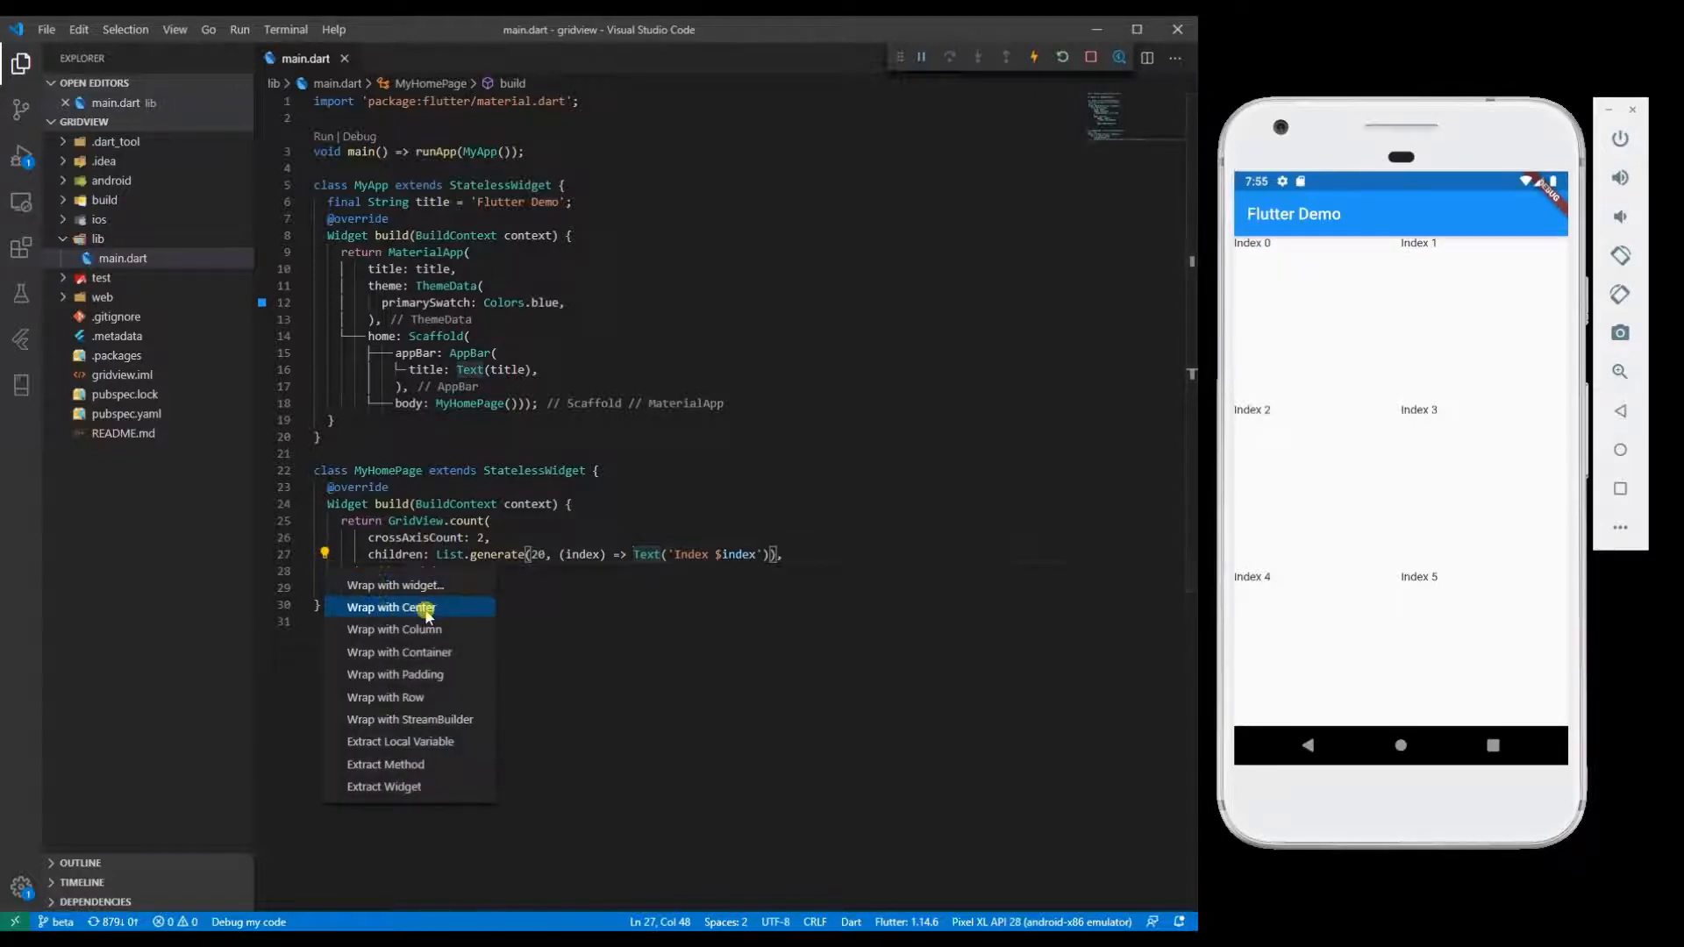
left_click(394, 607)
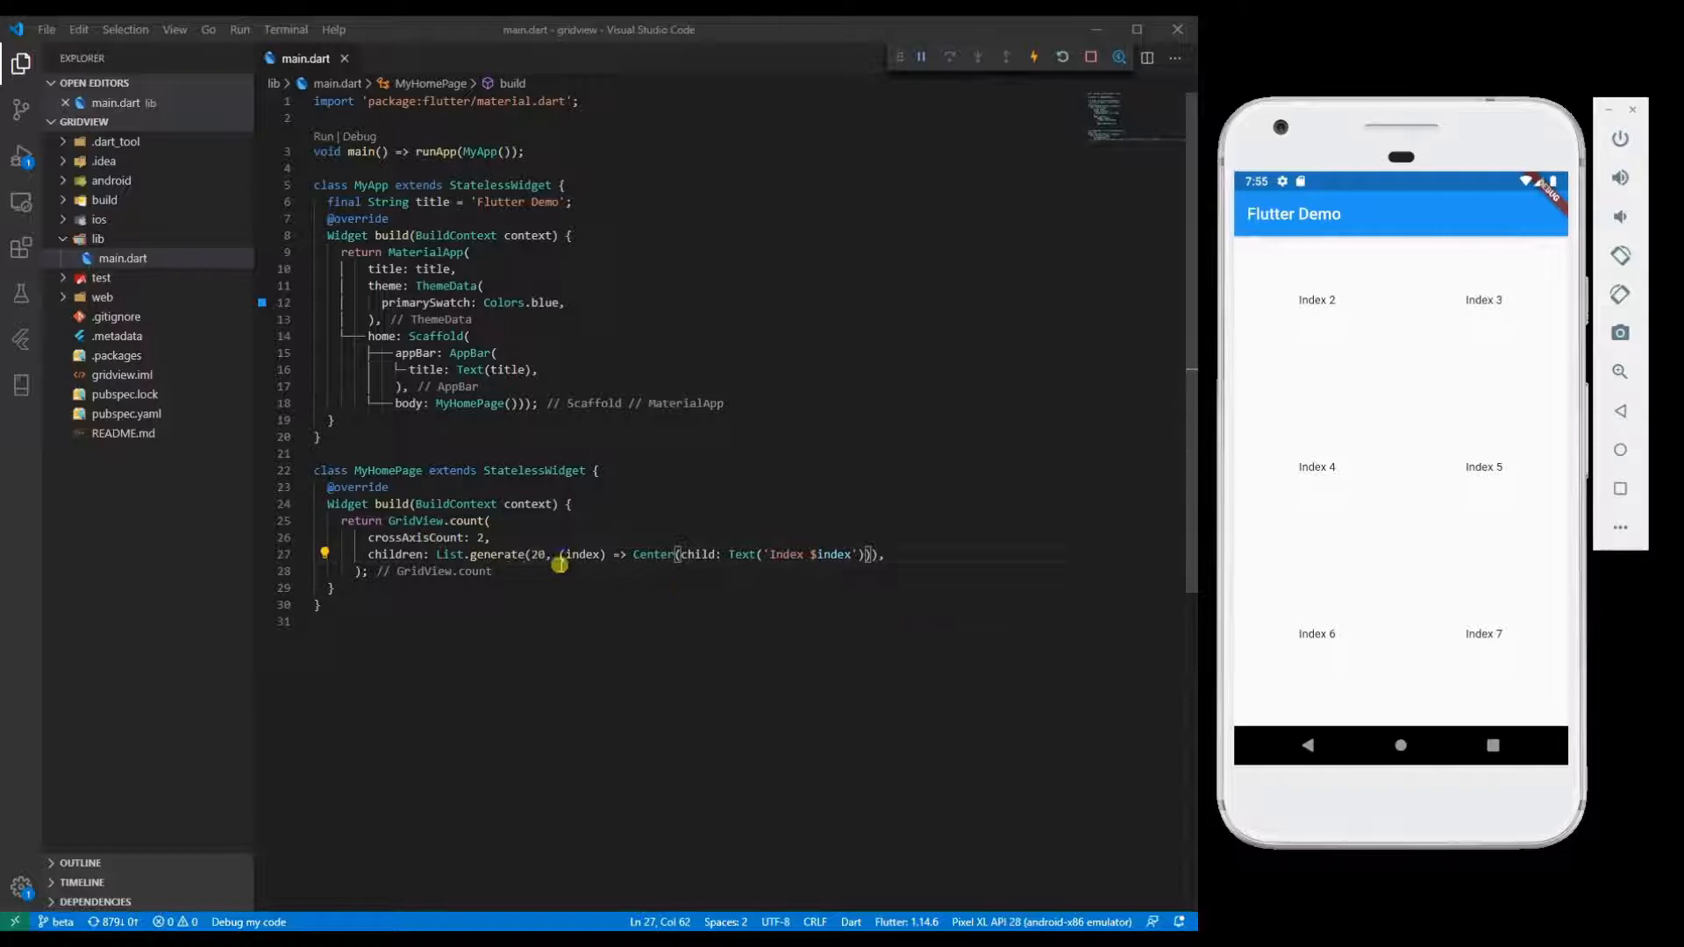
mouse_move(929, 574)
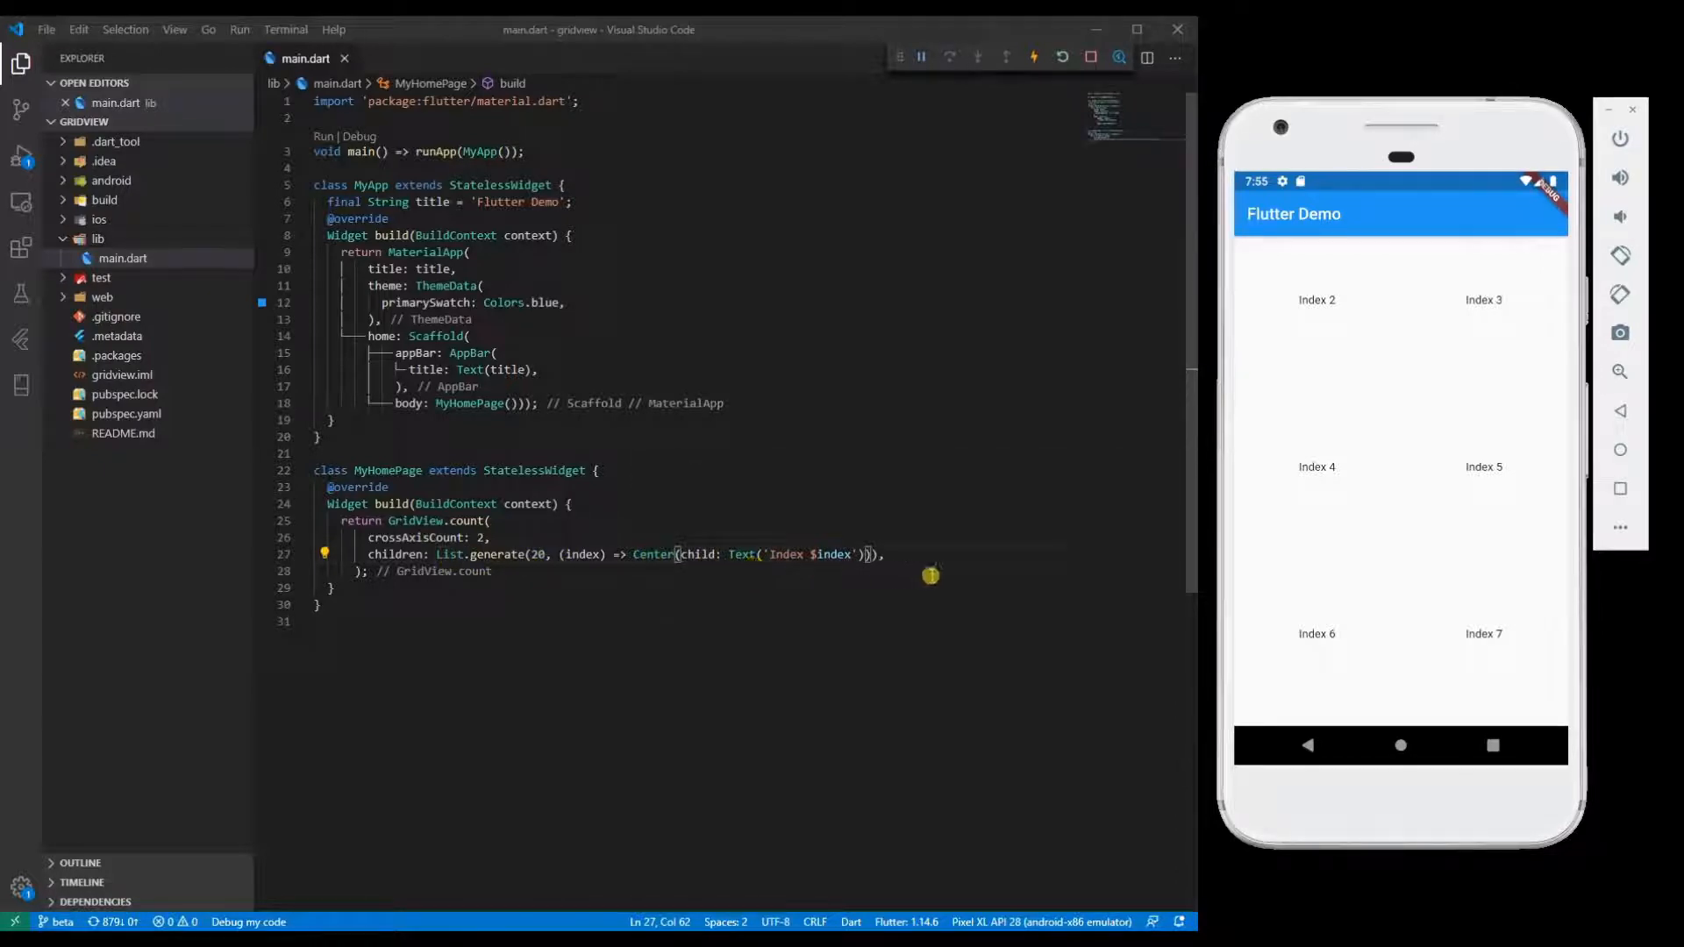
mouse_move(737, 554)
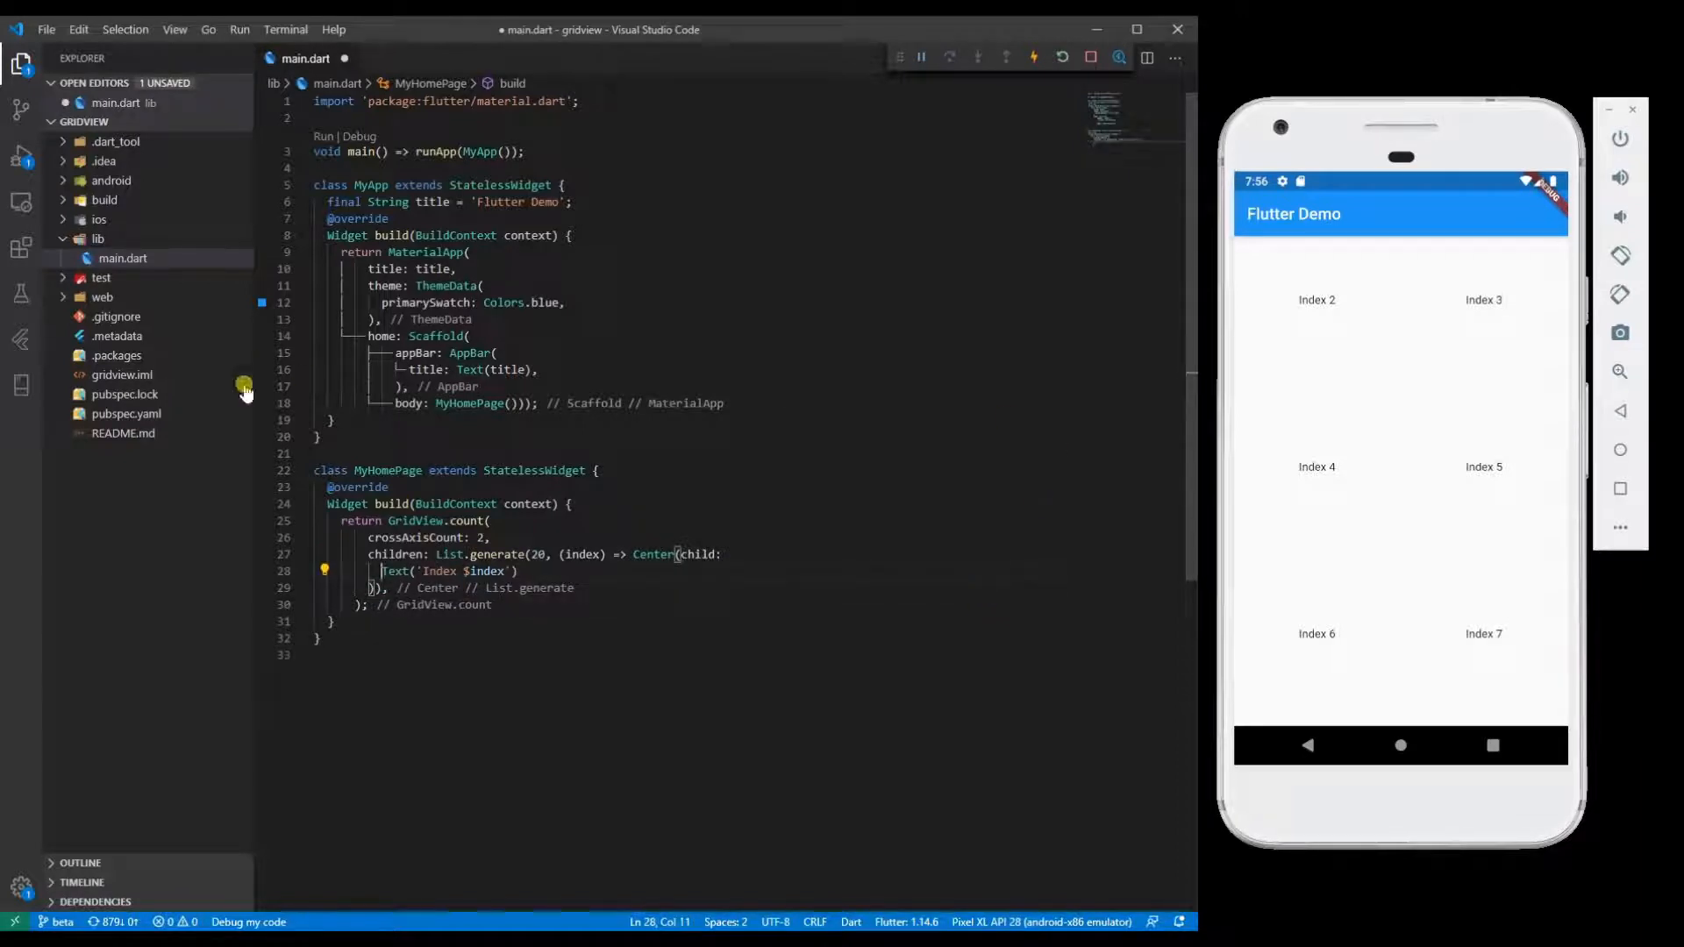
Step: Wrap the label Text in a GridTile using the Wrap with widget refactoring
left_click(324, 569)
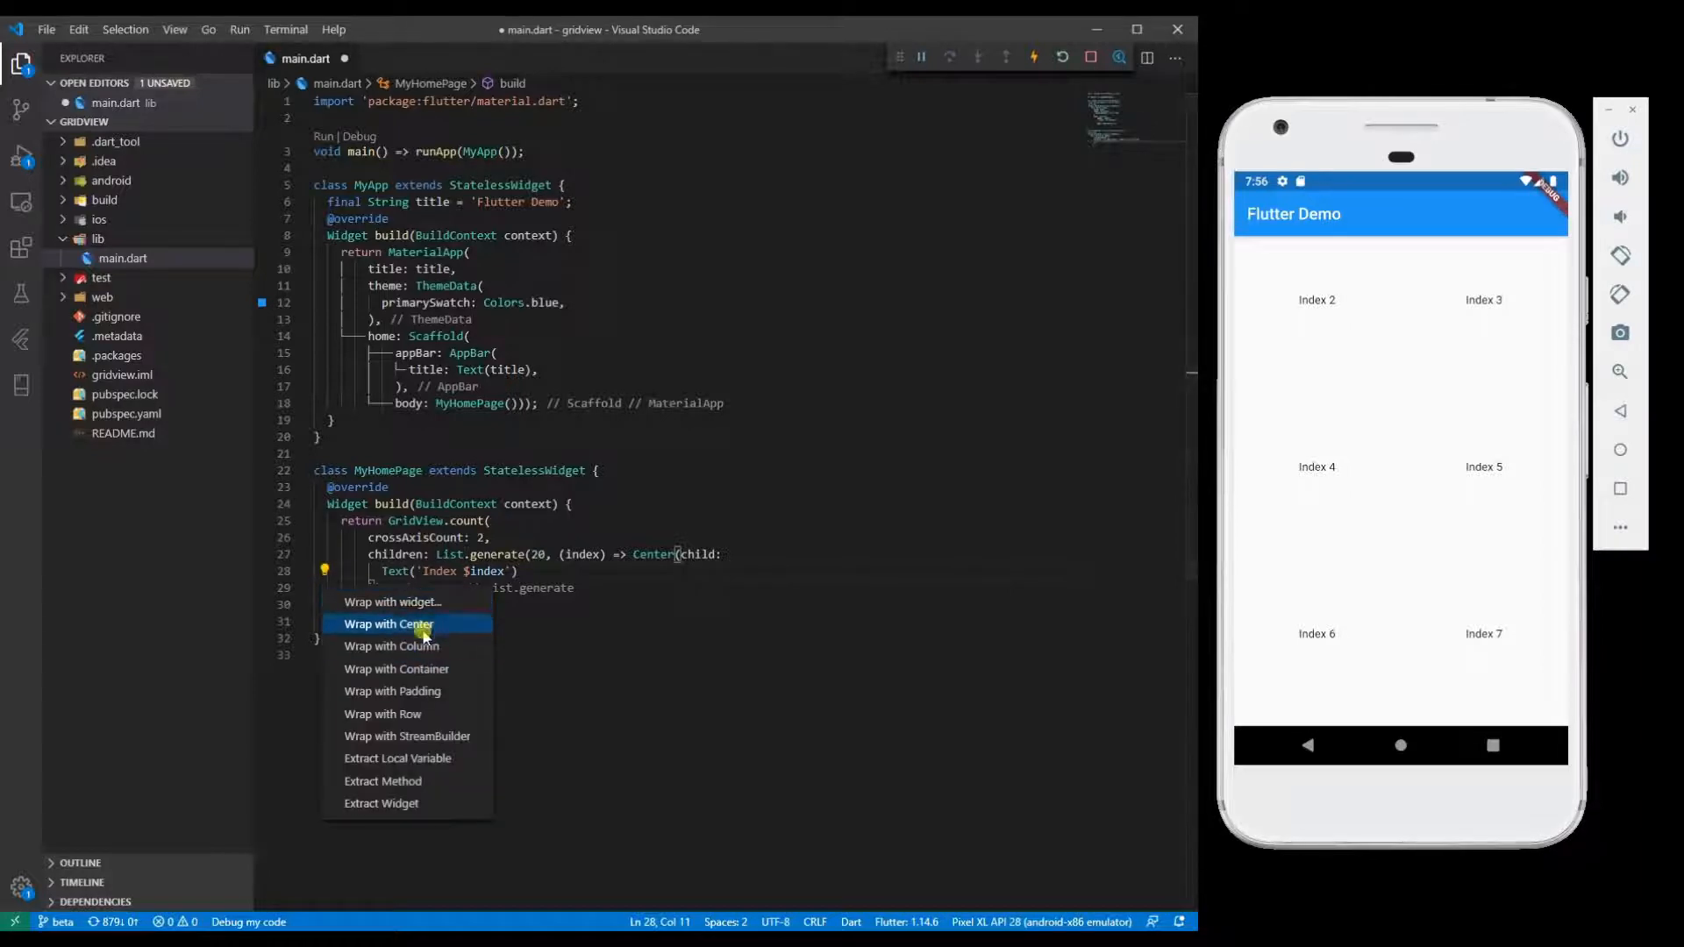
left_click(388, 623)
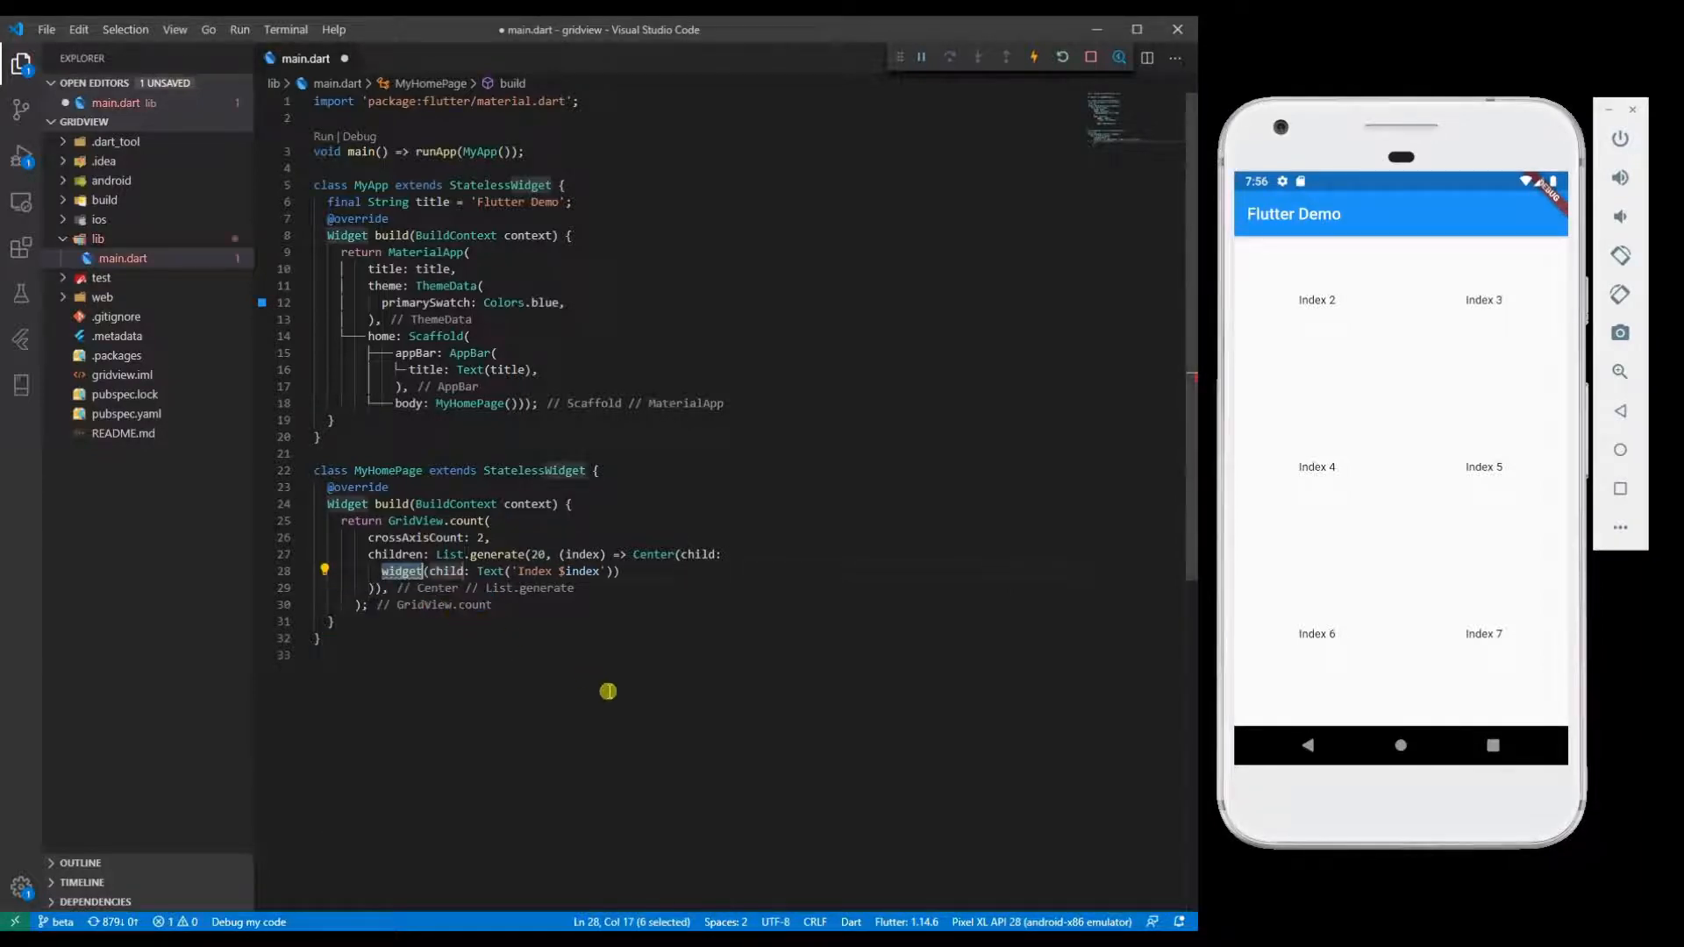
type("GridTile(")
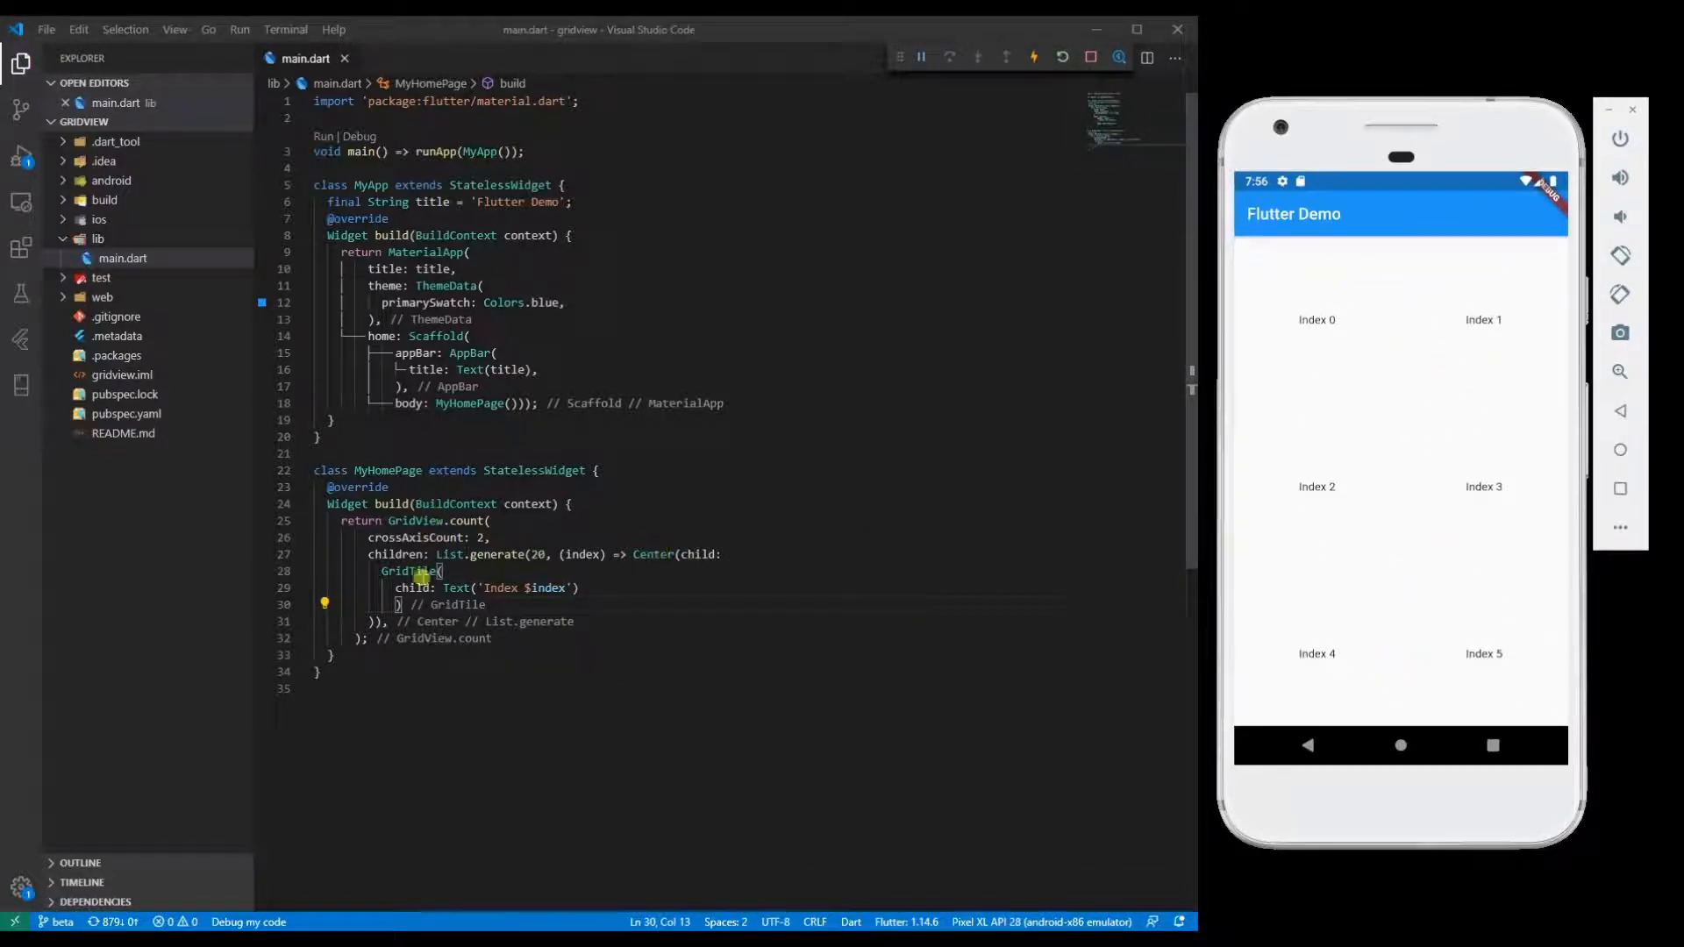
mouse_move(408, 570)
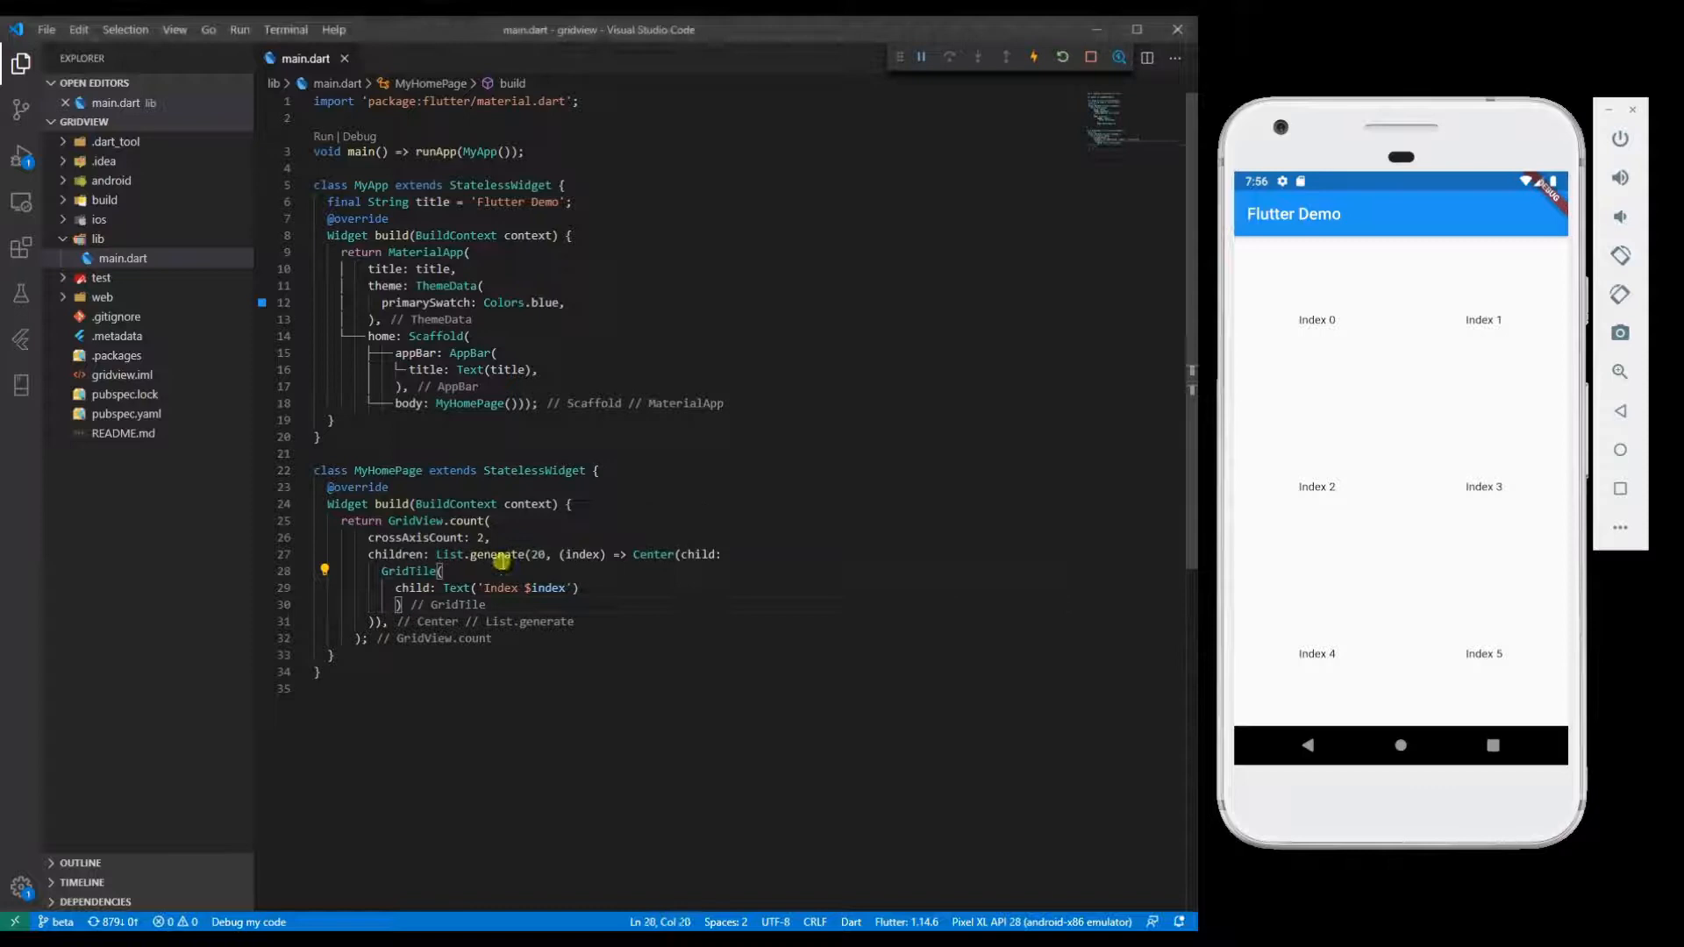
Step: Add footer: Text('Index $index') to the GridTile and replace its child with Icon(Icons.today)
type("f")
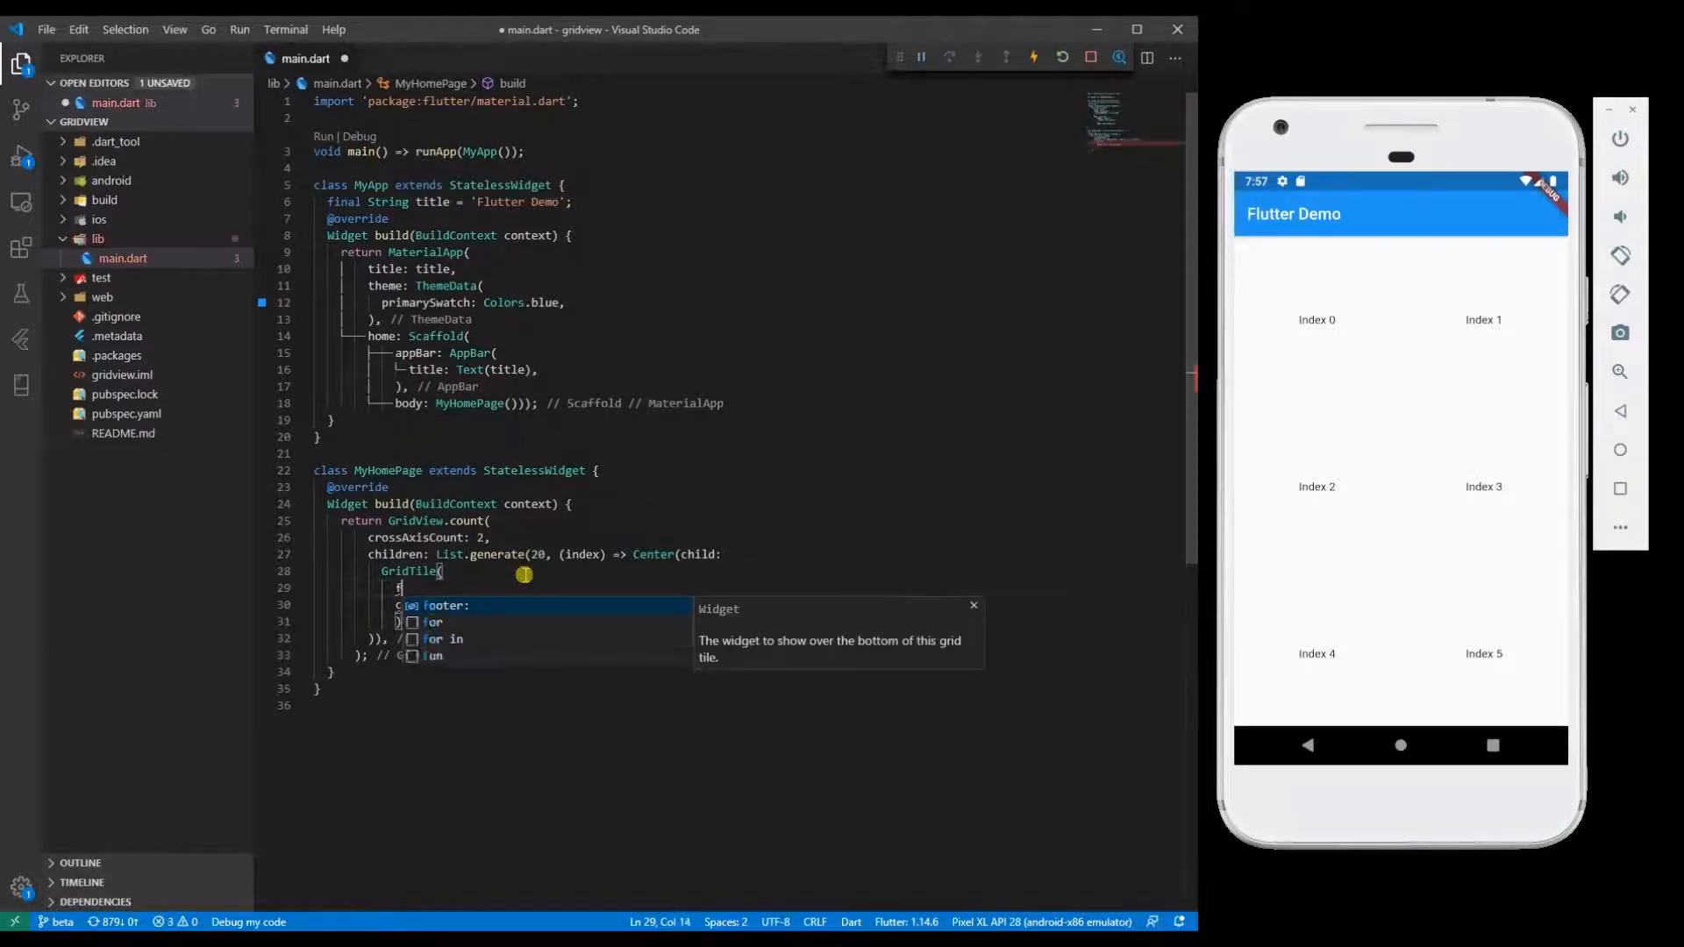
type("ooter: Text('Index $index")
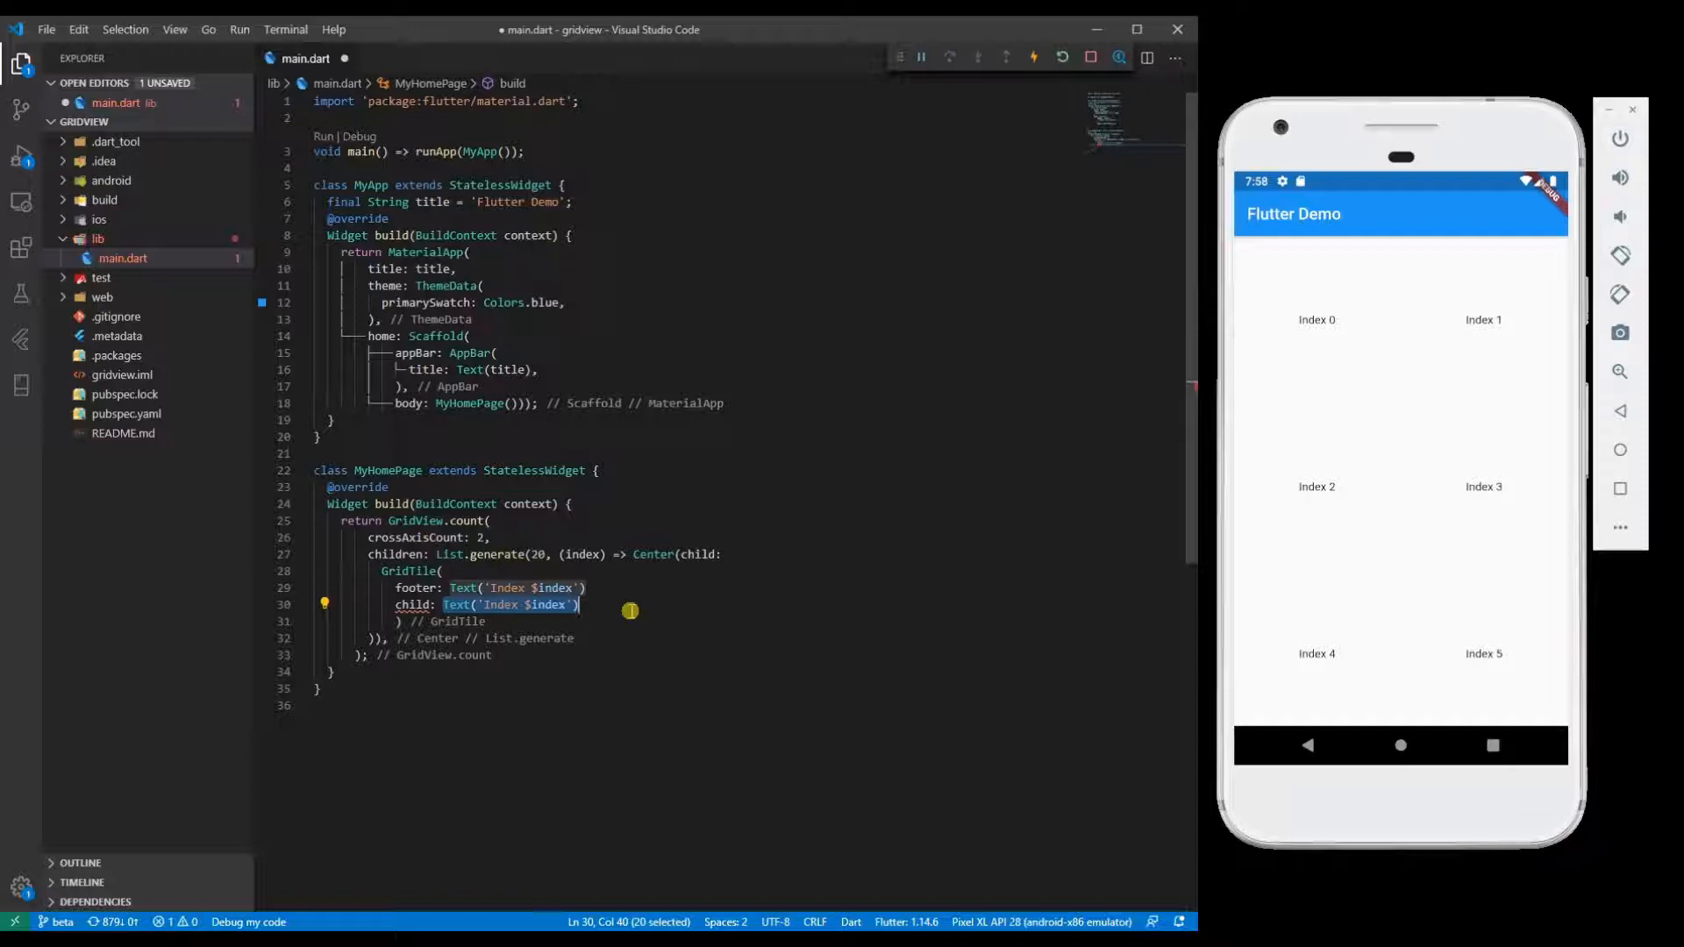
type("Icon(")
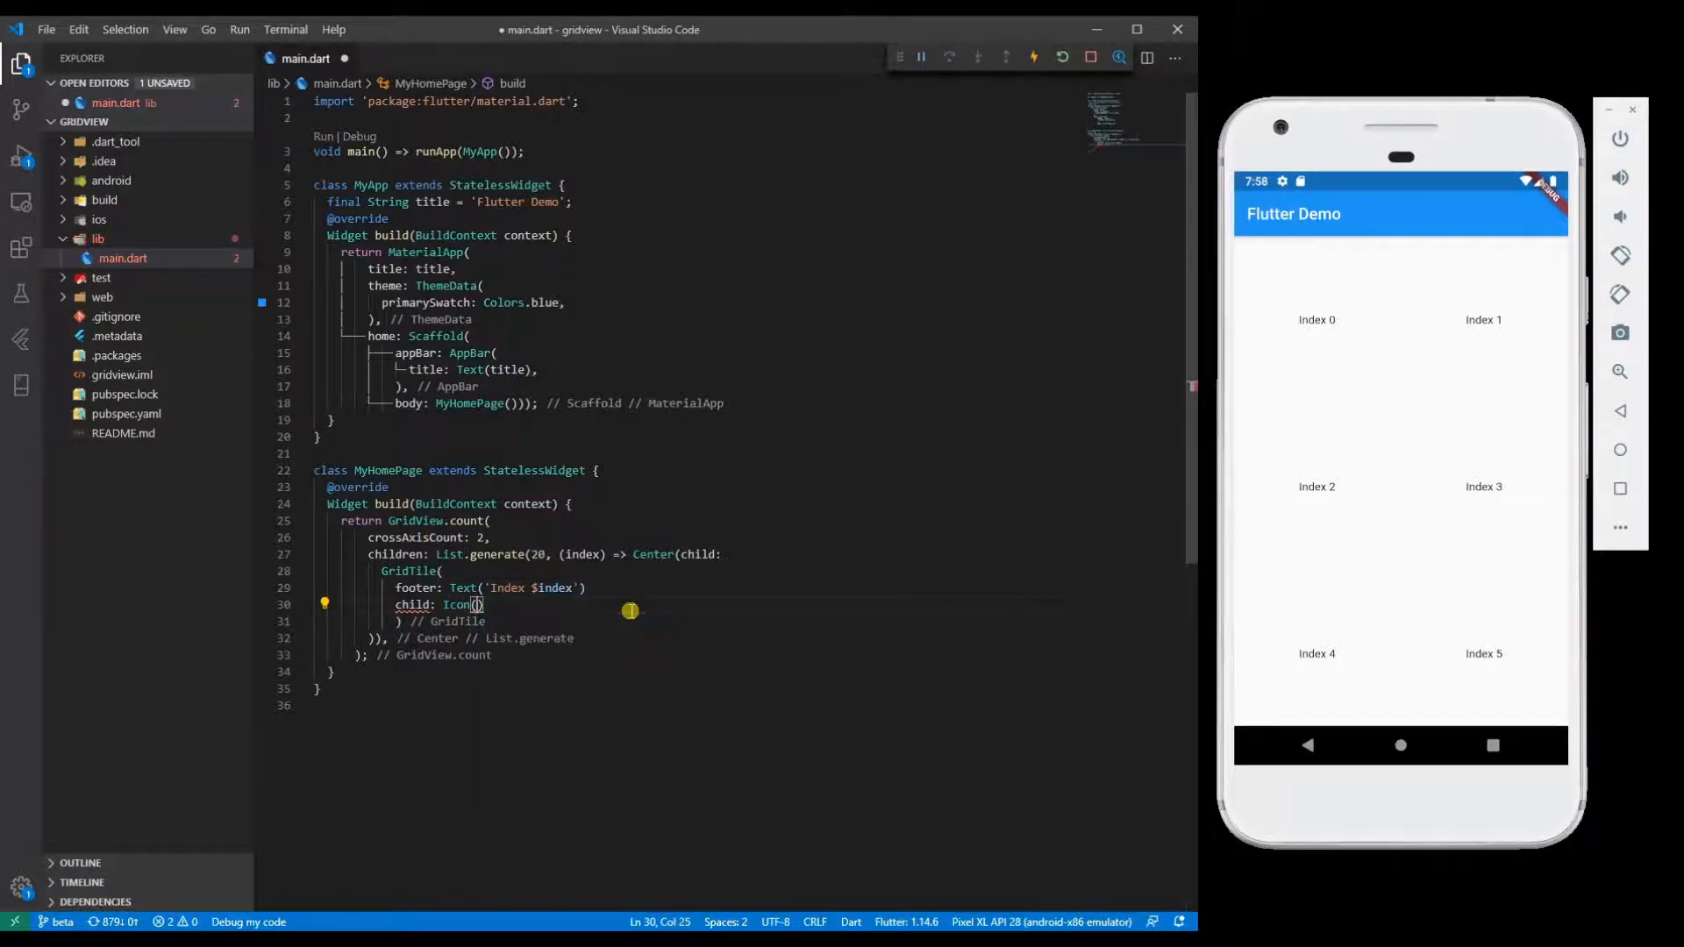
type("Icons.today")
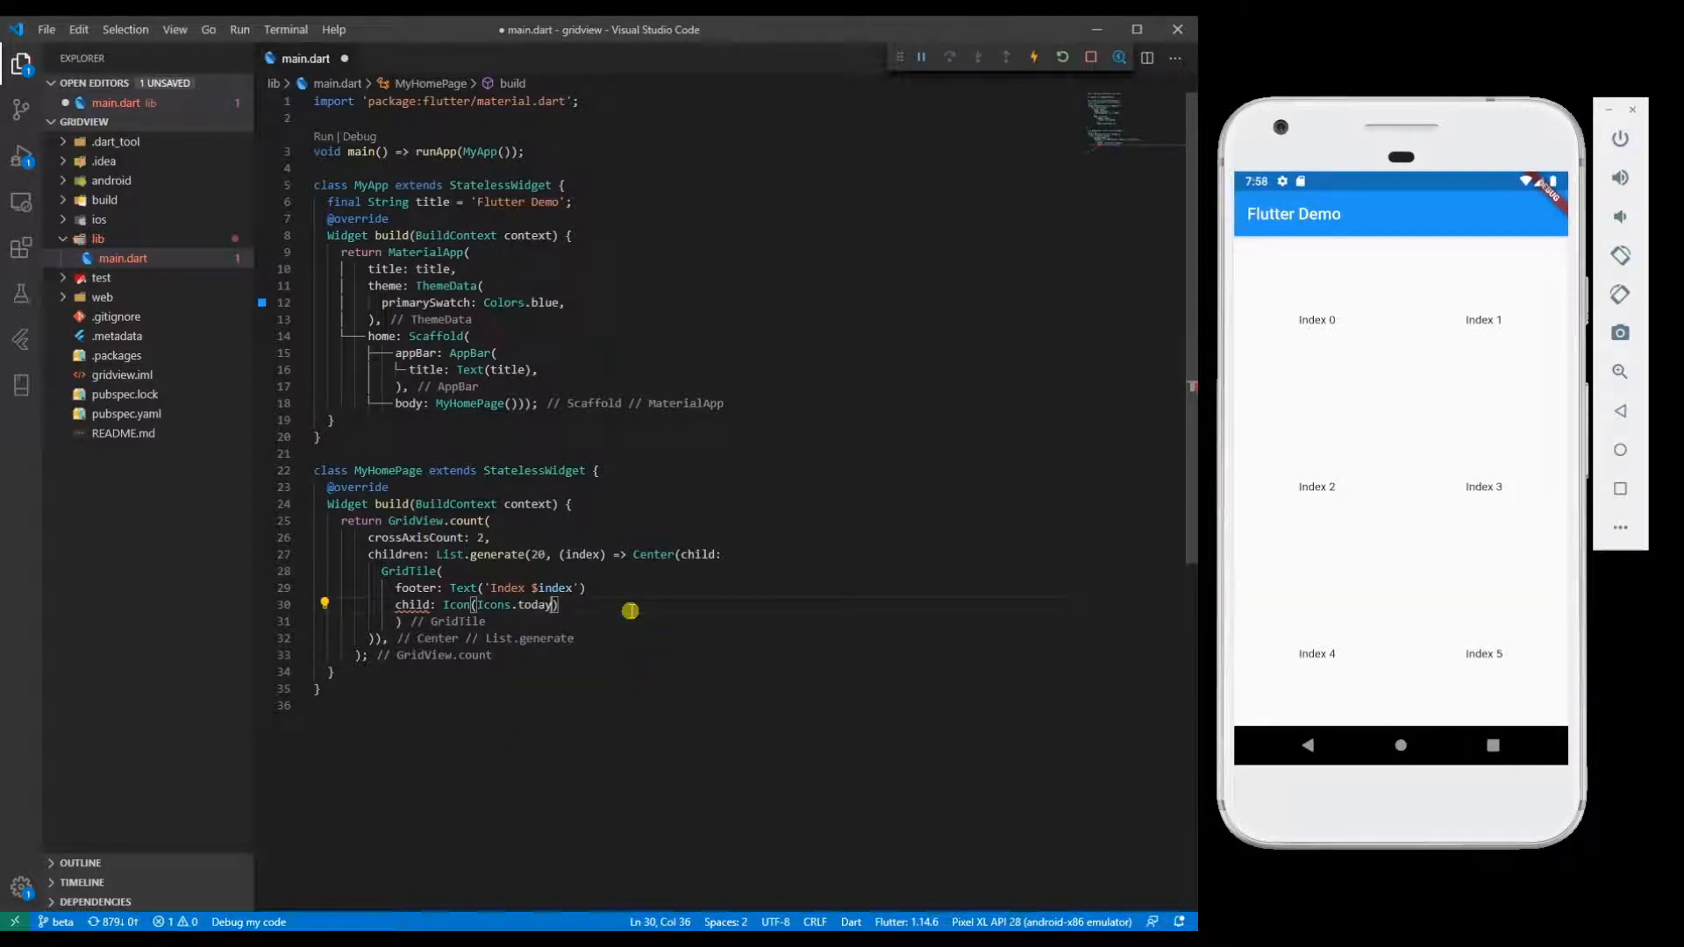
Step: Hot reload, center the footer label, and set the calendar icon size to 40.0
key("ctrl+s")
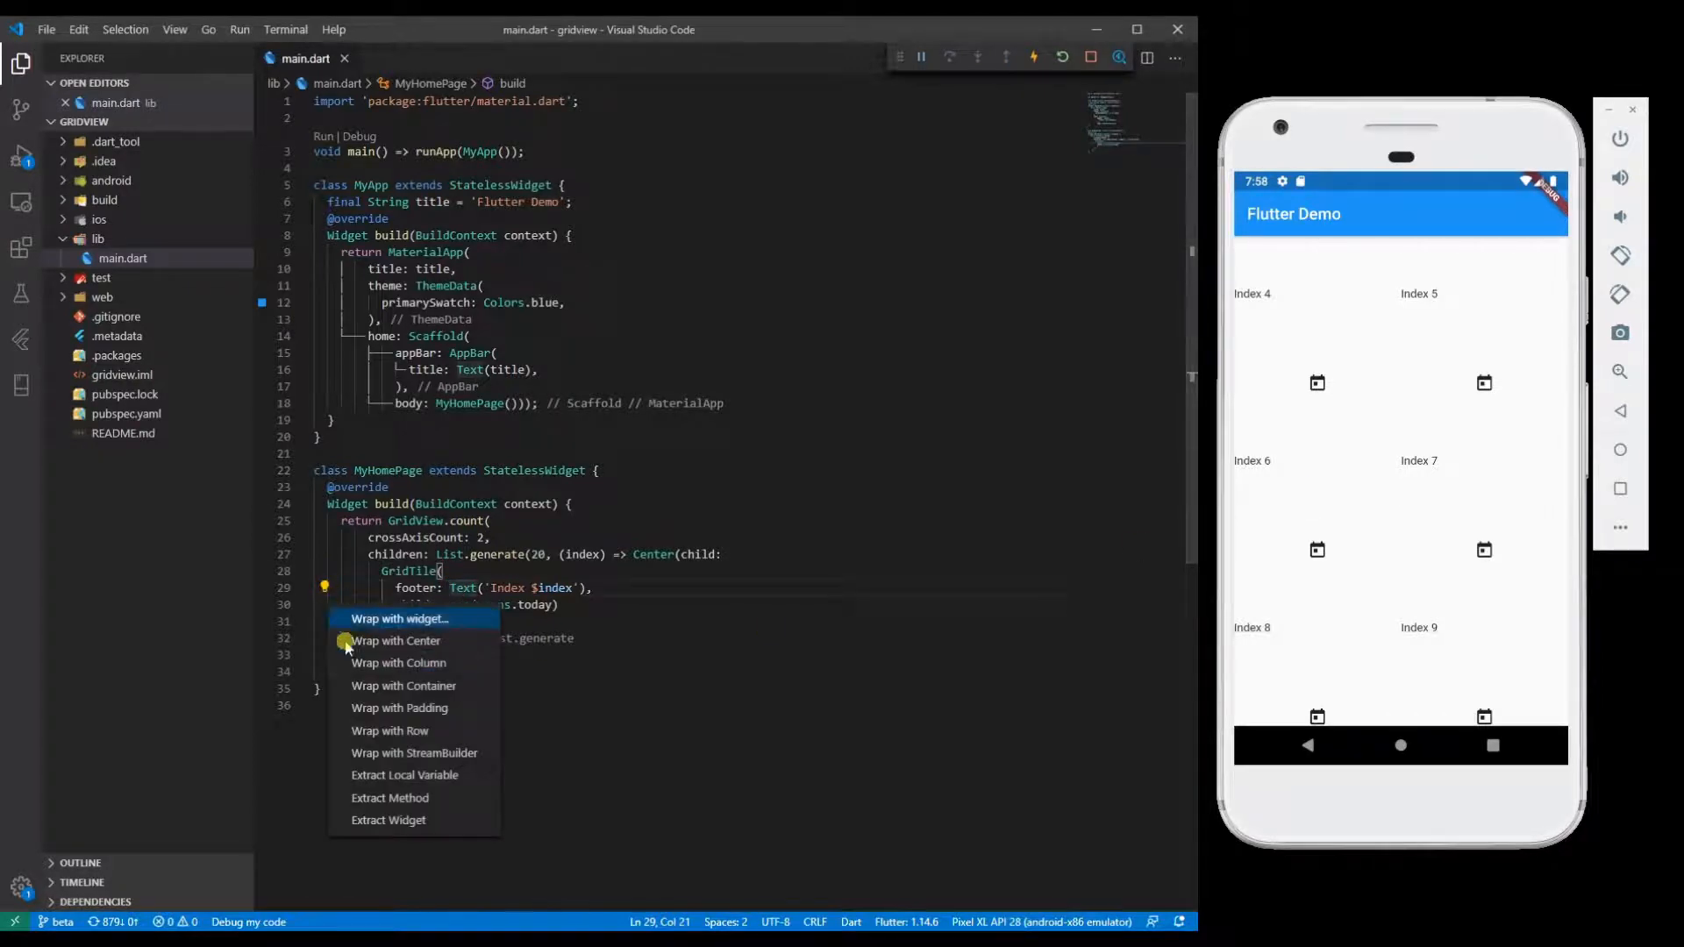
left_click(396, 640)
type(", size: ,")
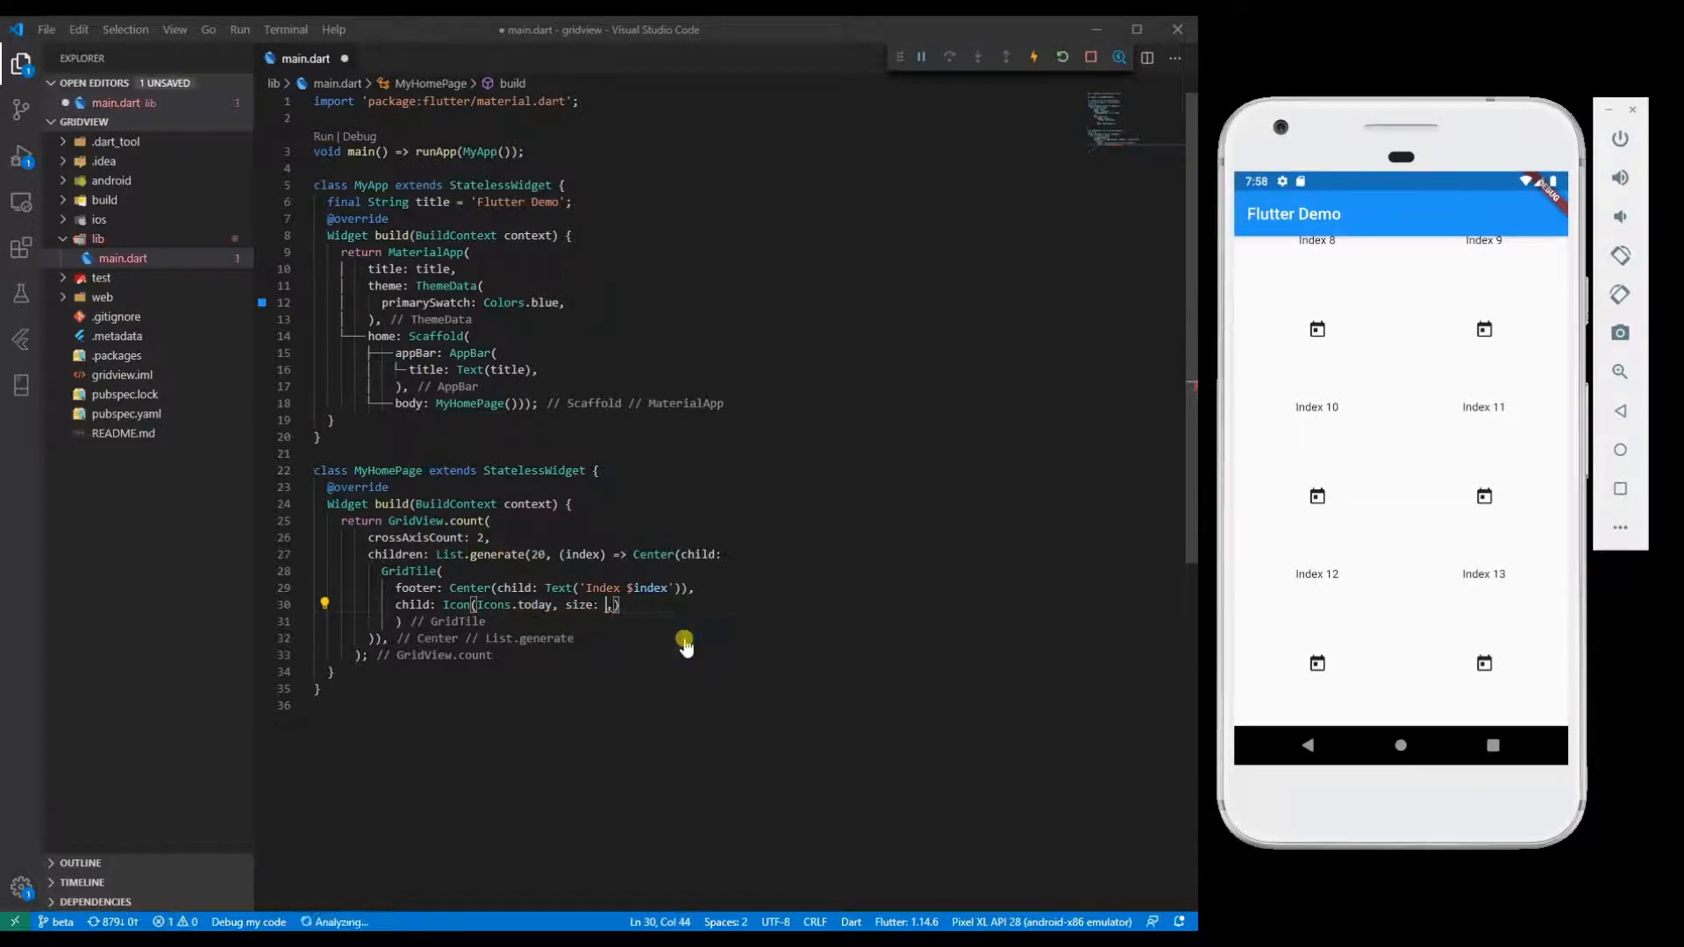
type("40.0")
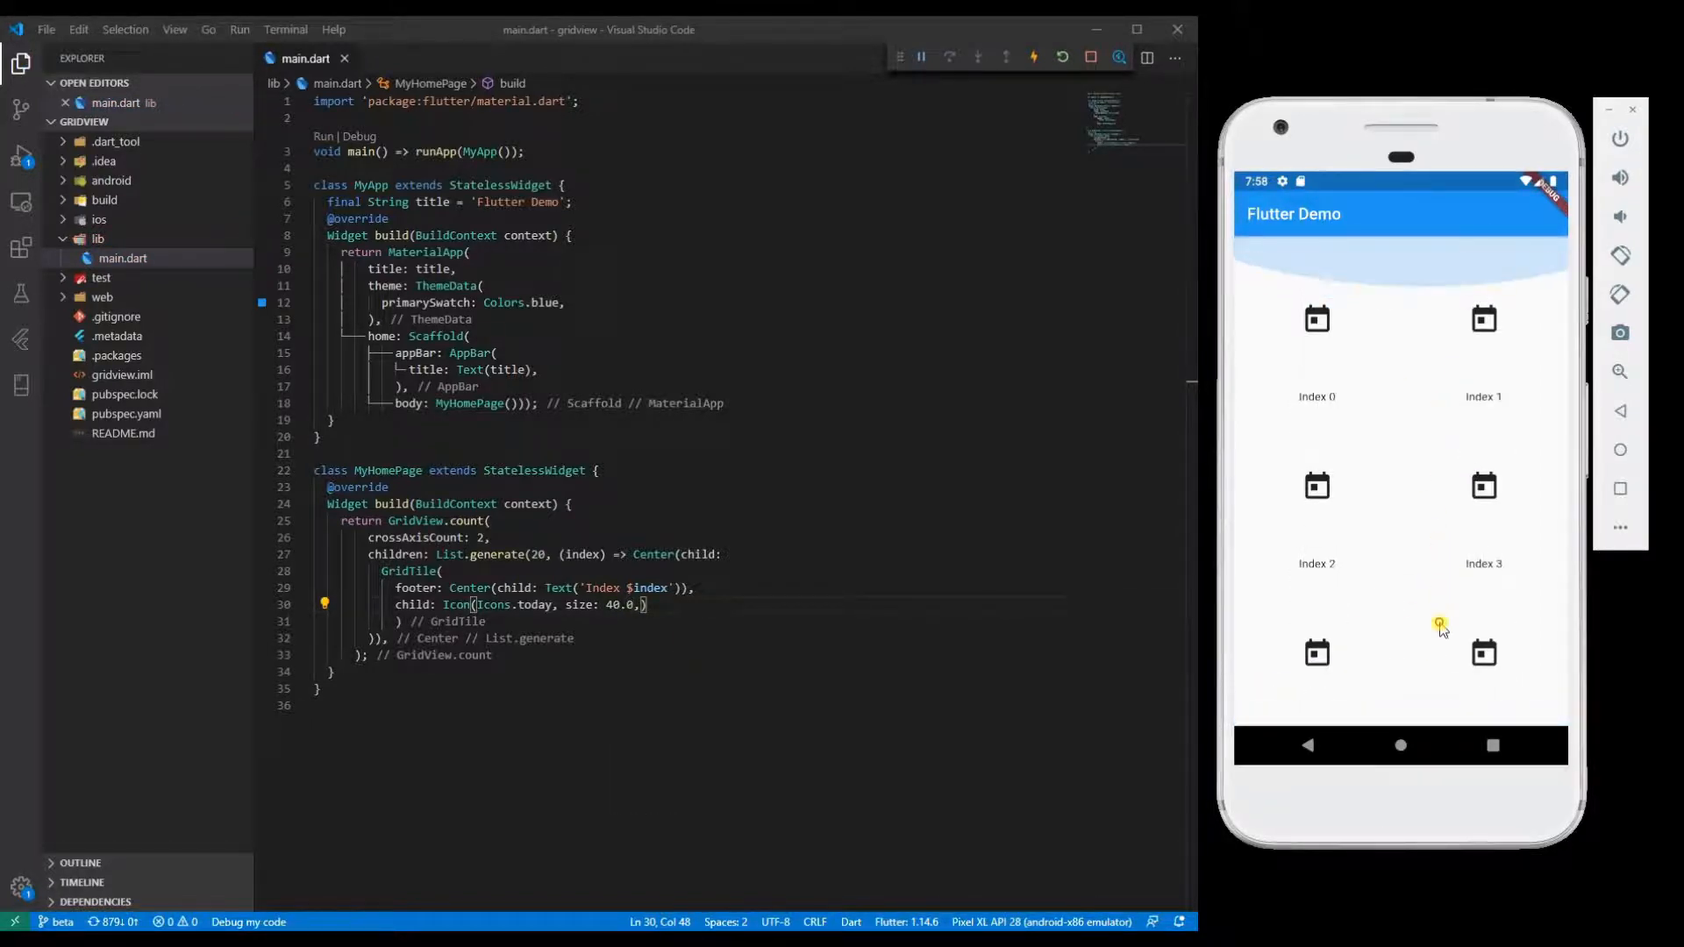
scroll("down", 3)
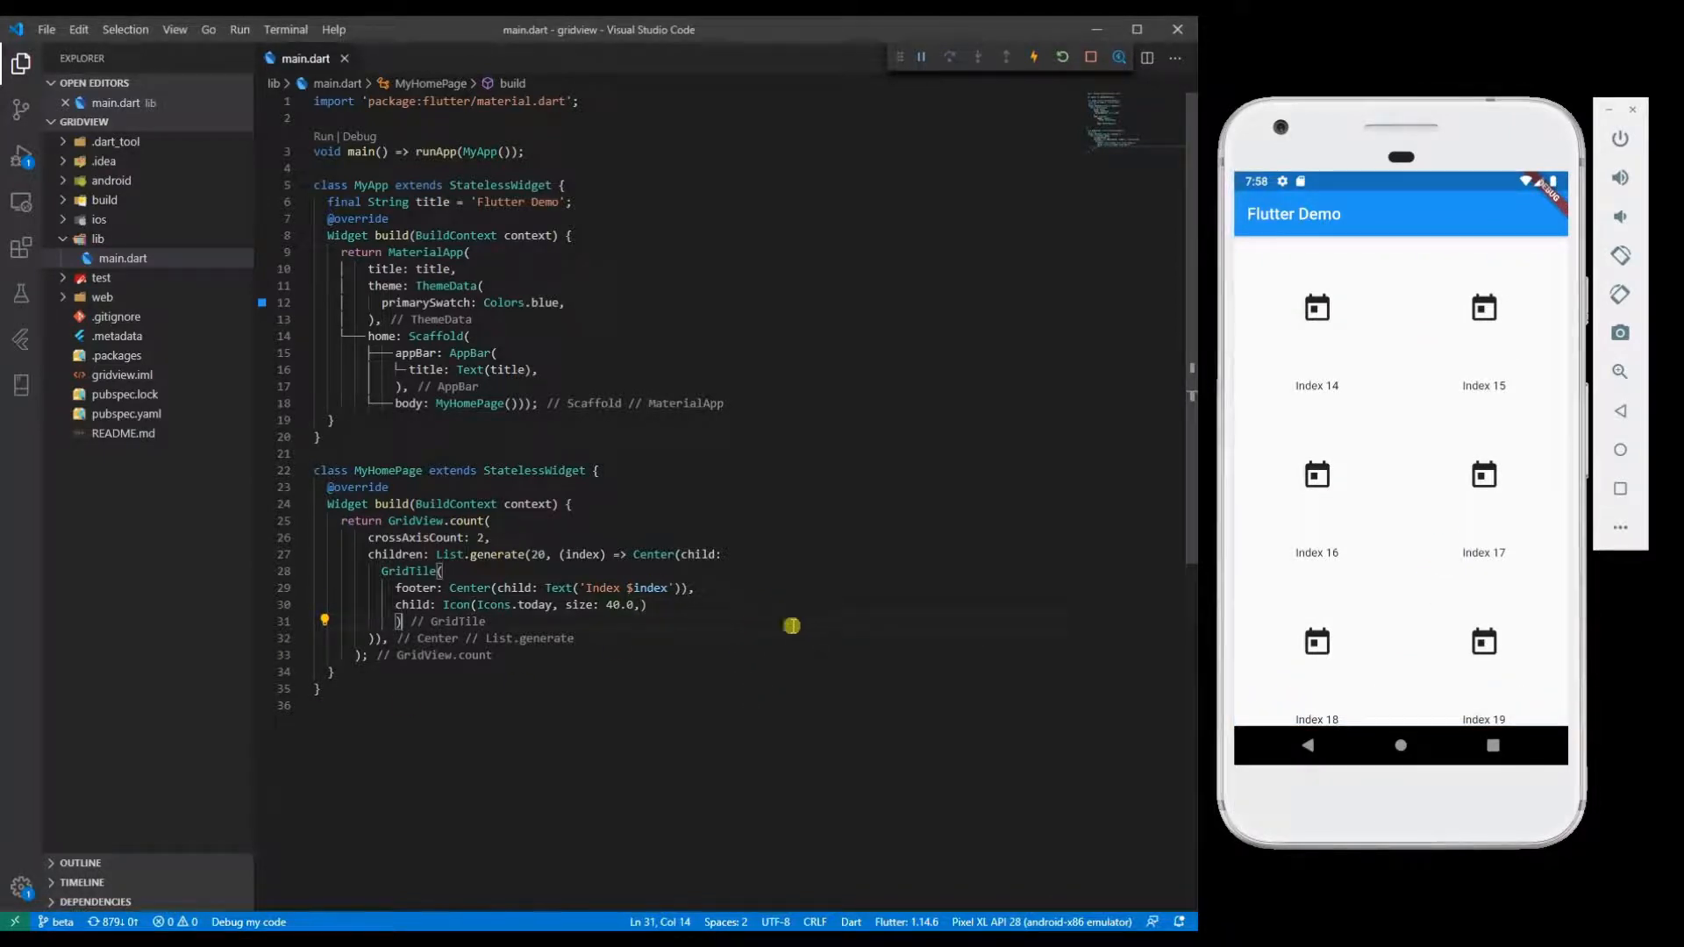
mouse_move(723, 778)
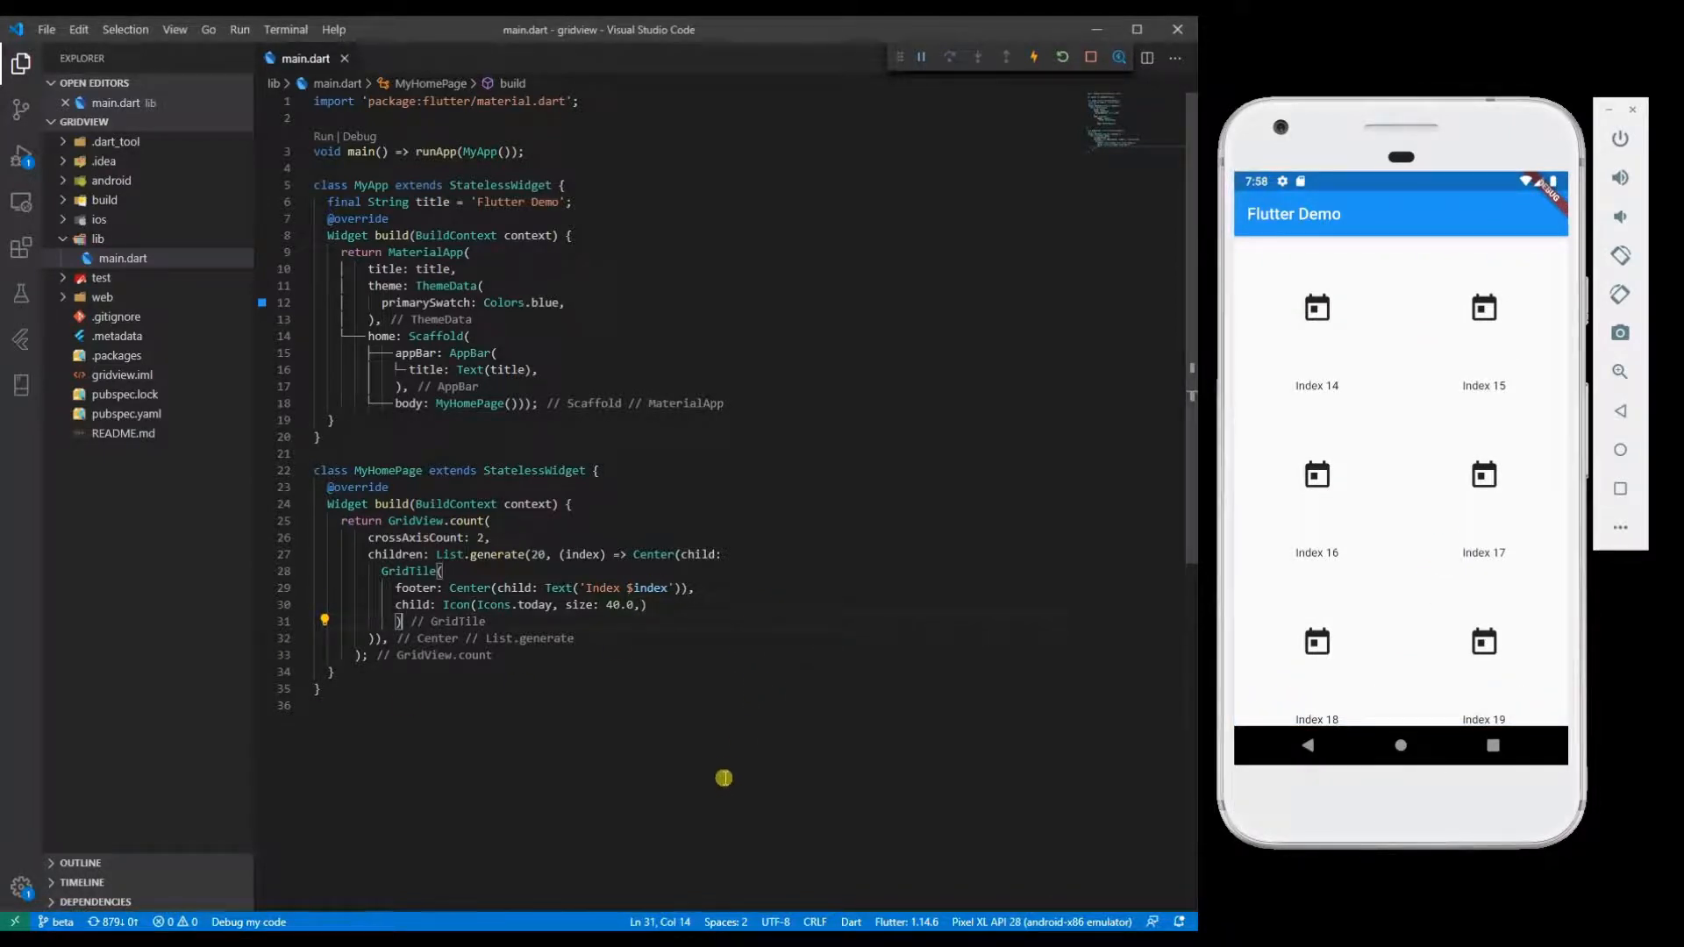
mouse_move(674, 664)
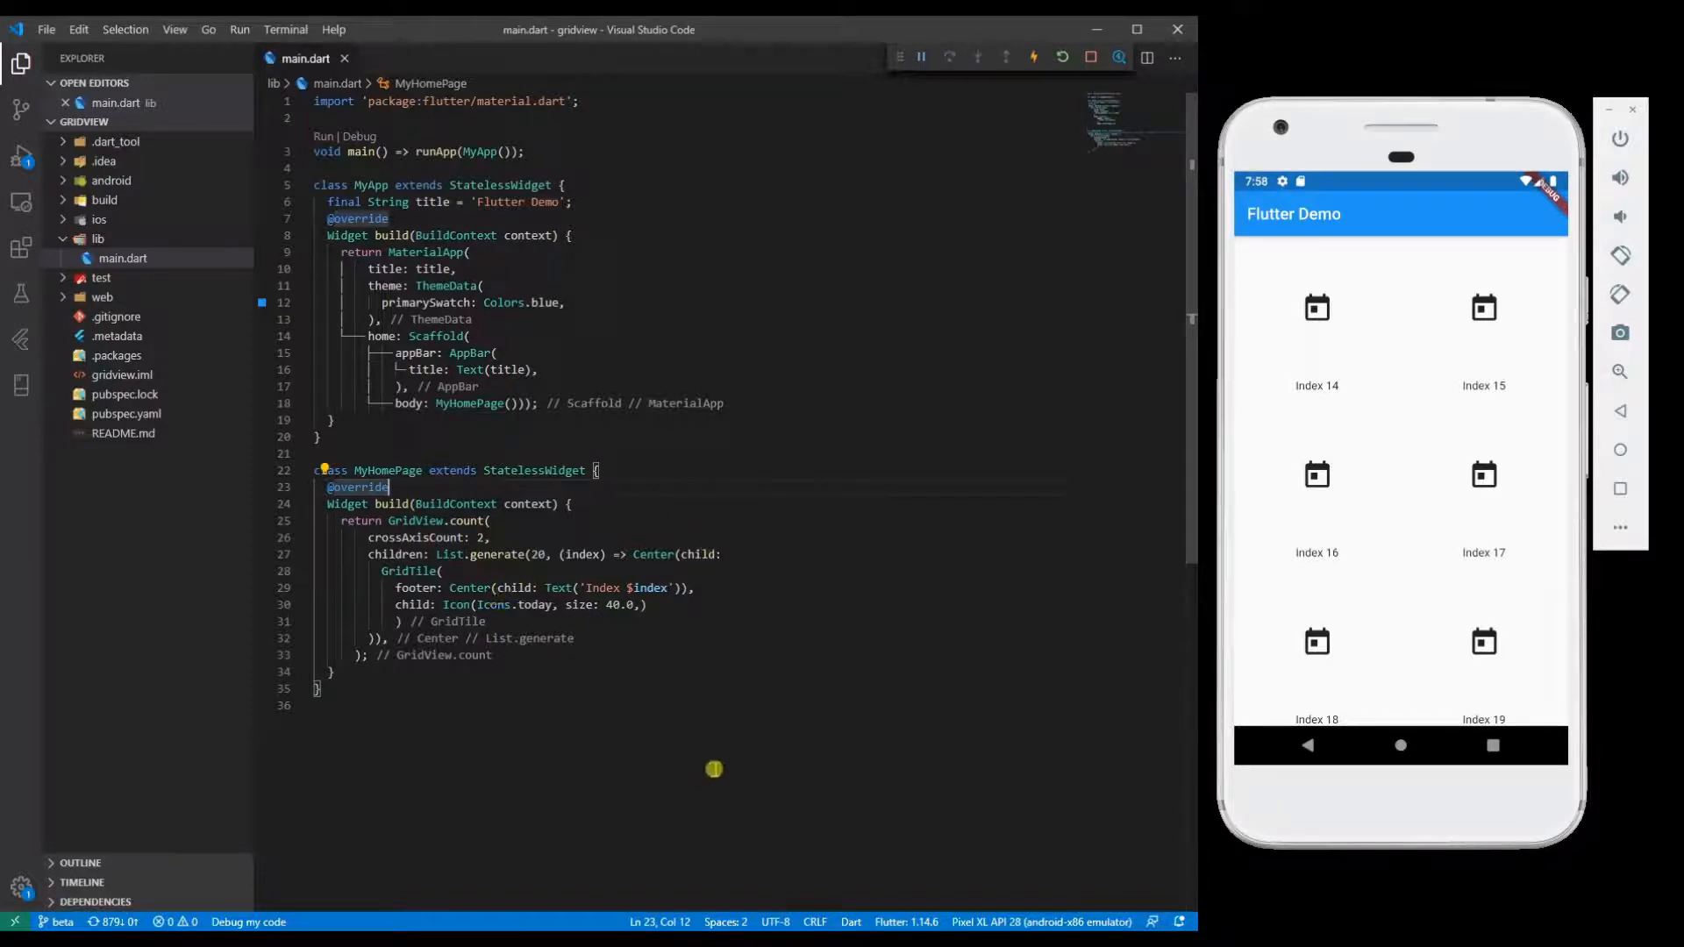
Step: Add a Choice class (title, date, description, imglink) and a const choices list of Mac products
scroll("down", 3)
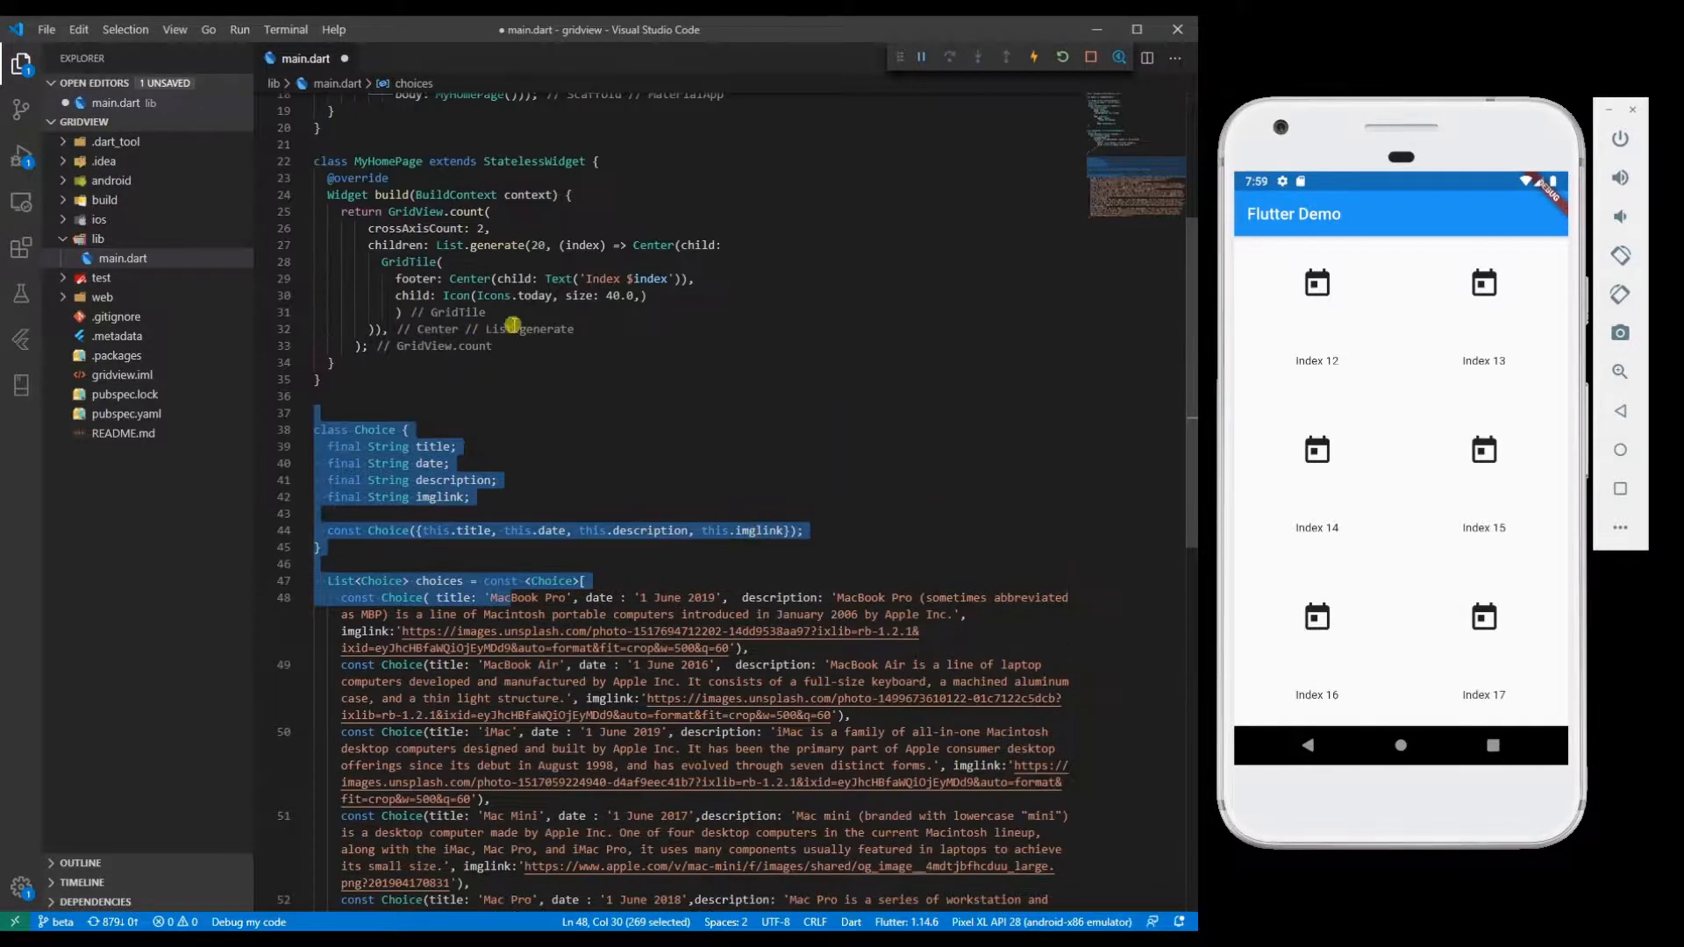
Step: Change the List.generate item count from 20 to choices.length
left_click(773, 474)
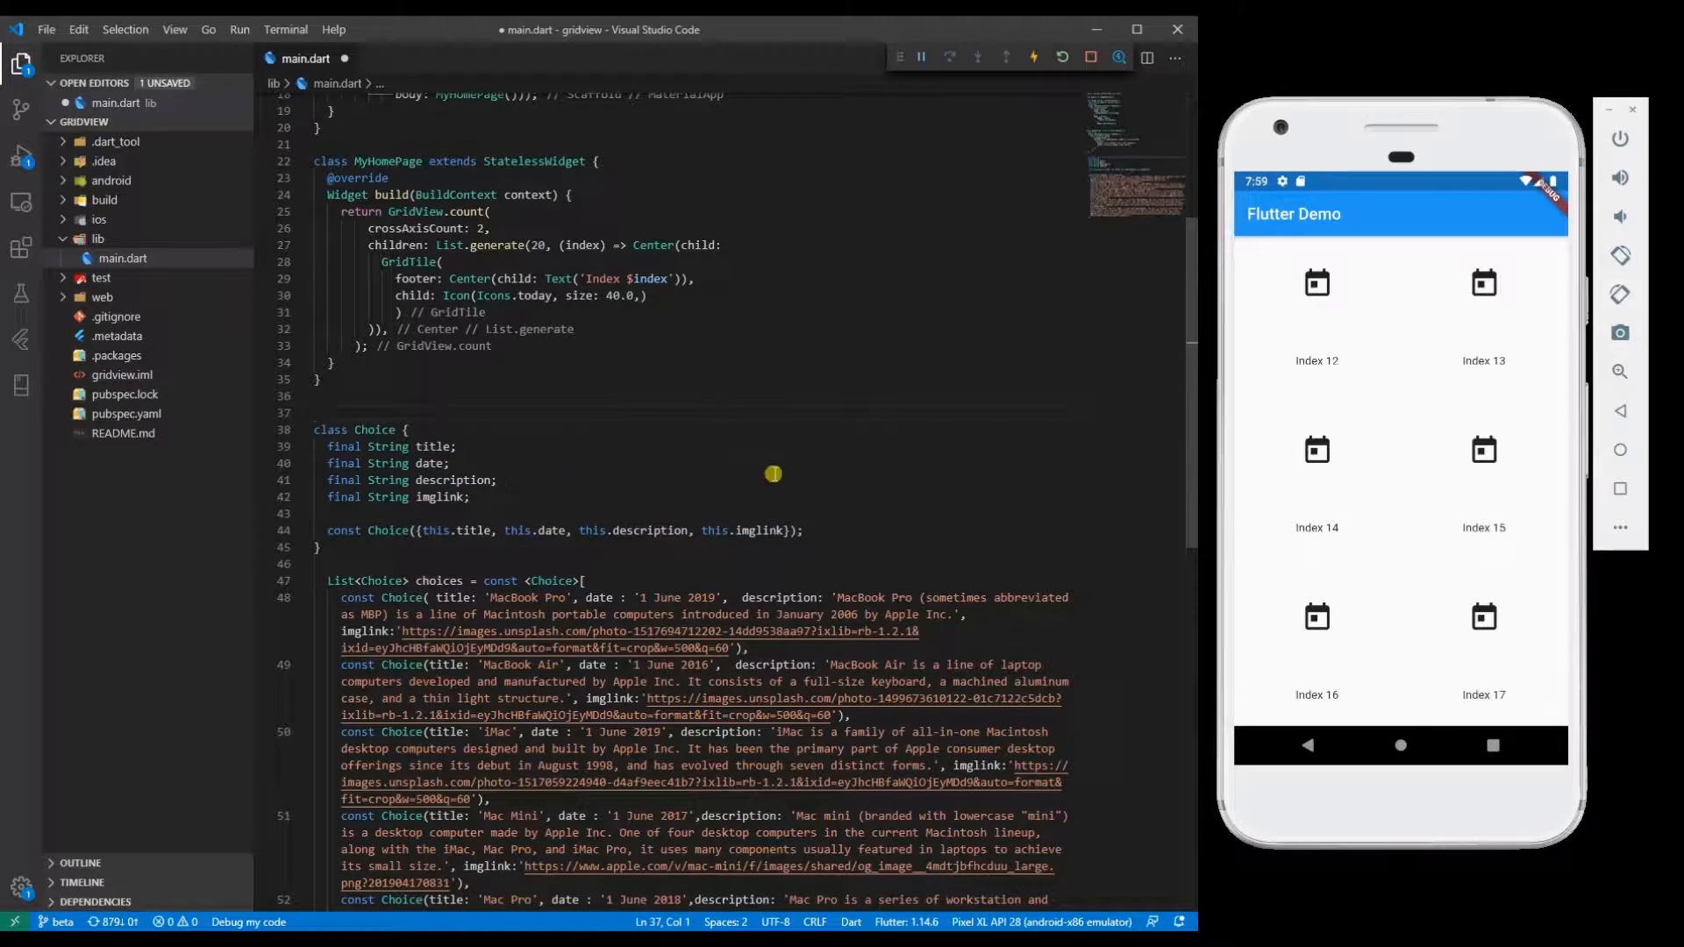
double_click(438, 580)
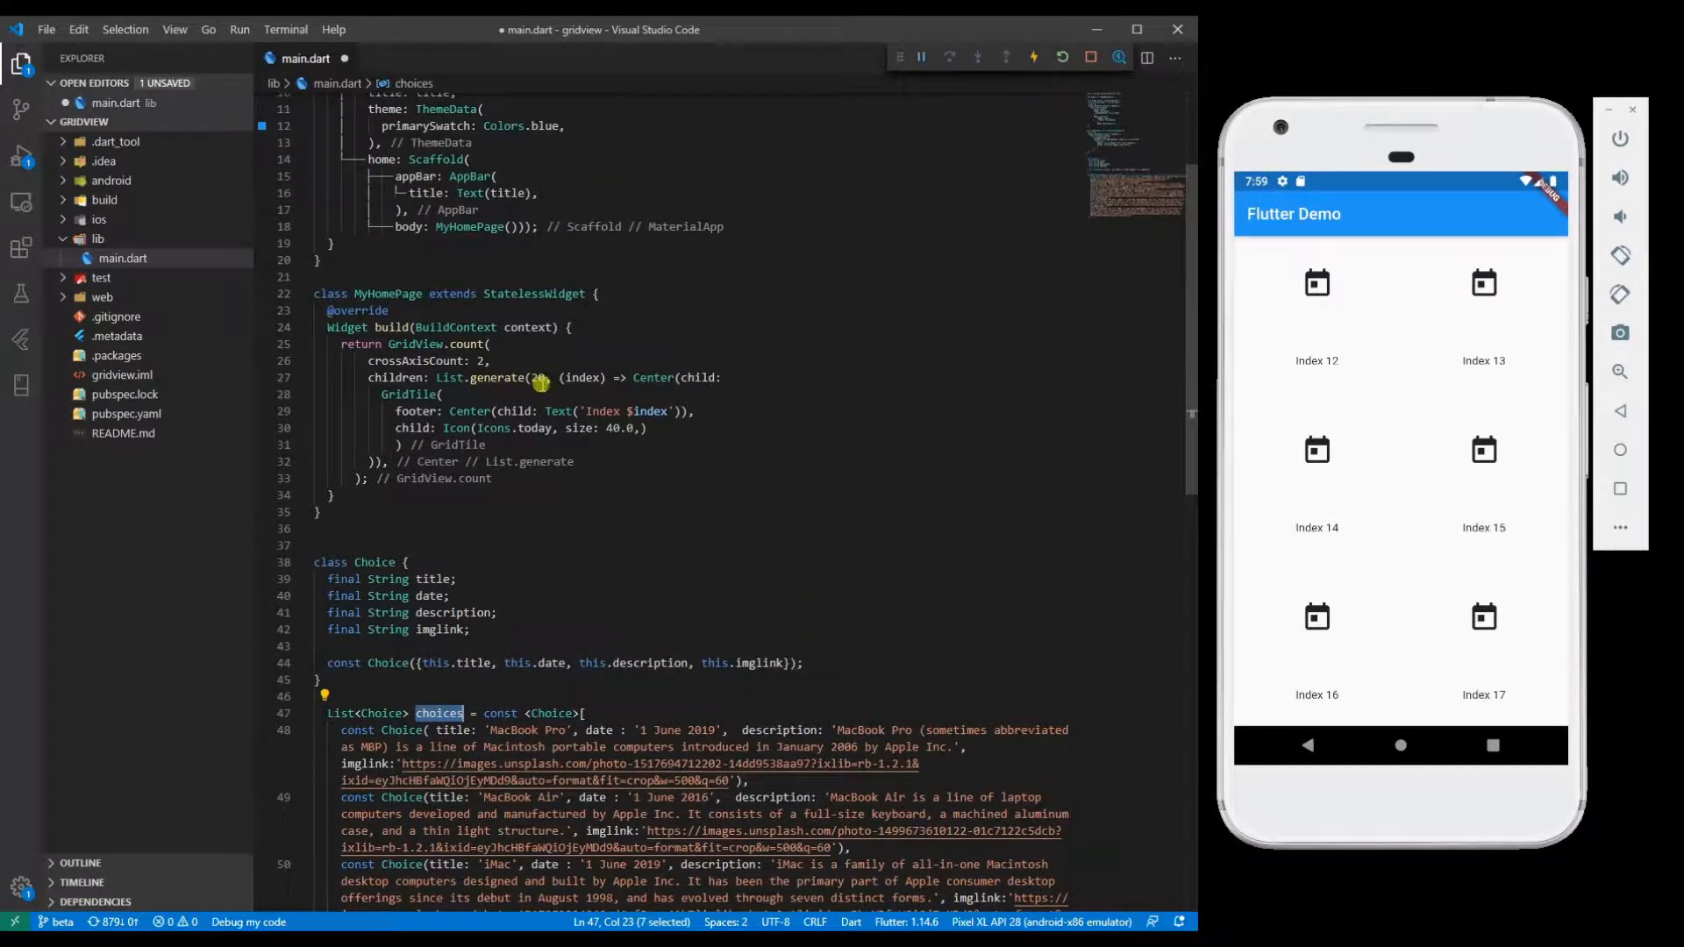
mouse_move(550, 378)
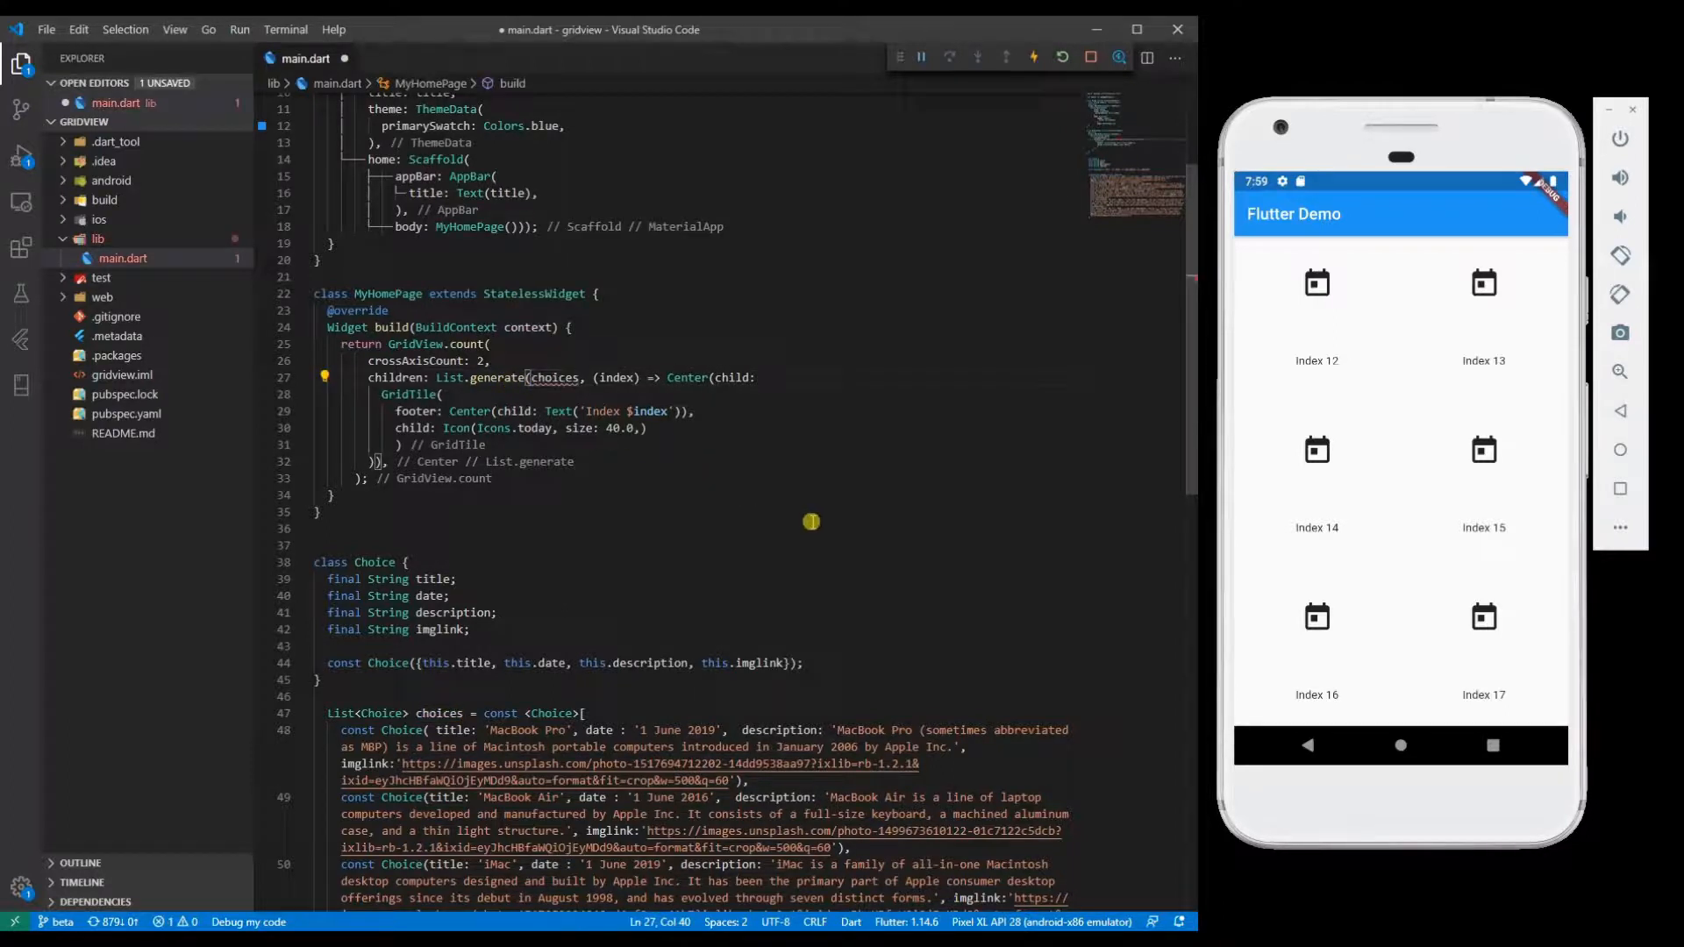
type(".length")
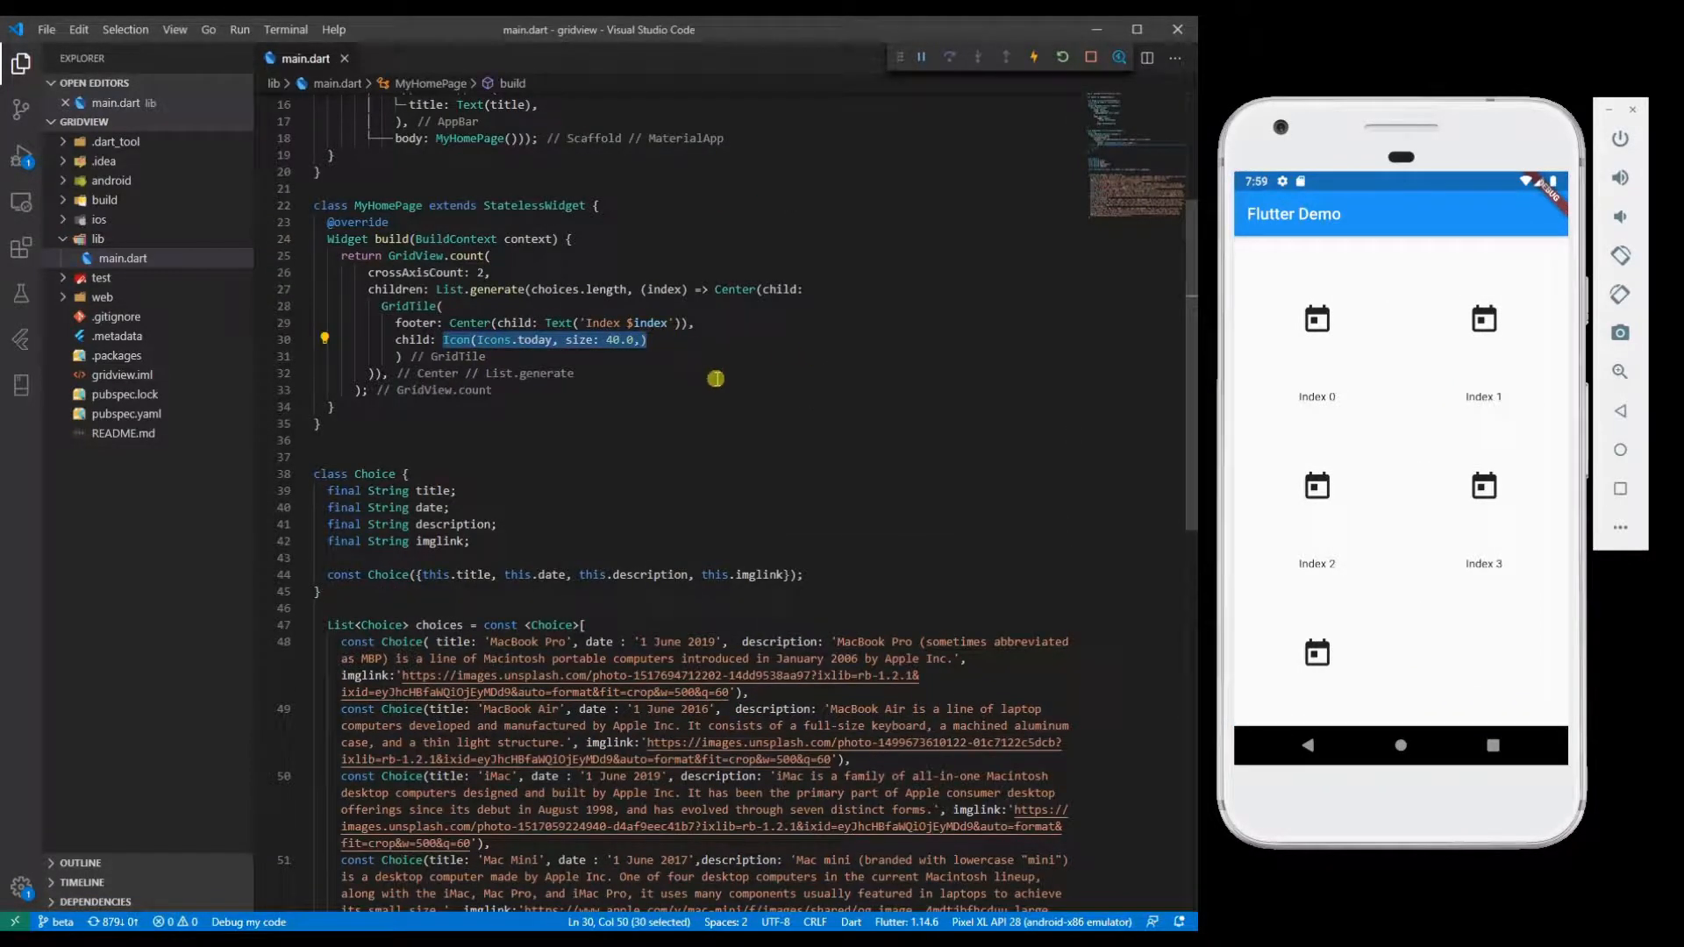
Step: Replace the tile icon with Image.network(choices[index].imglink)
type("Ima")
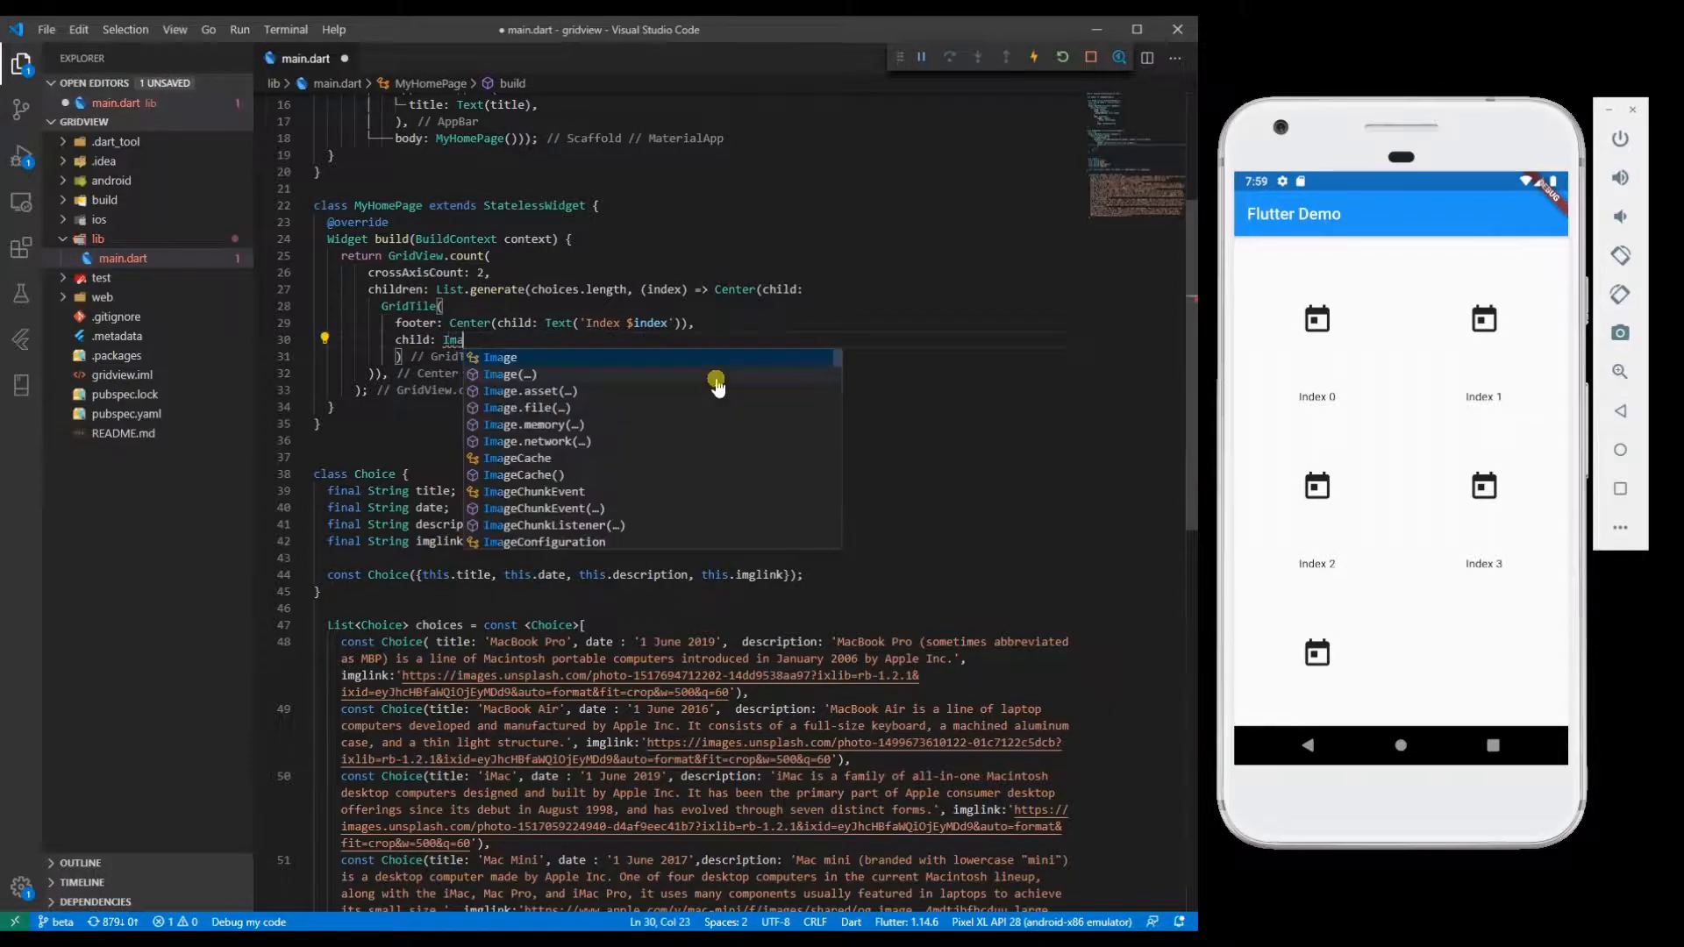
type(".")
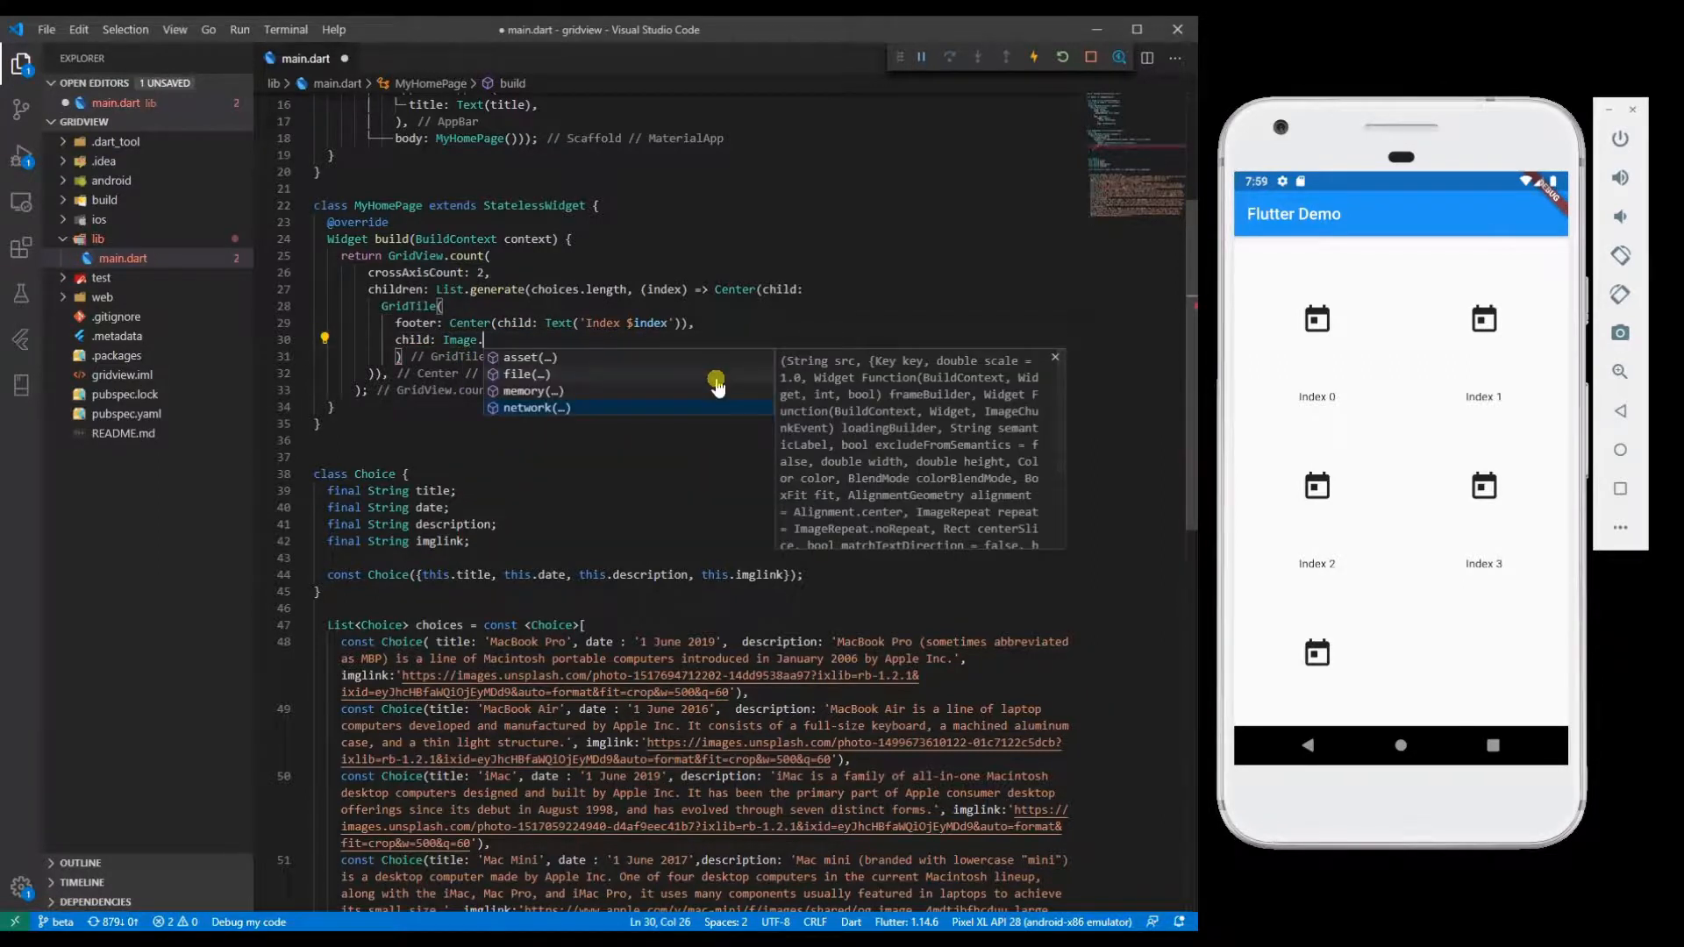
left_click(535, 408)
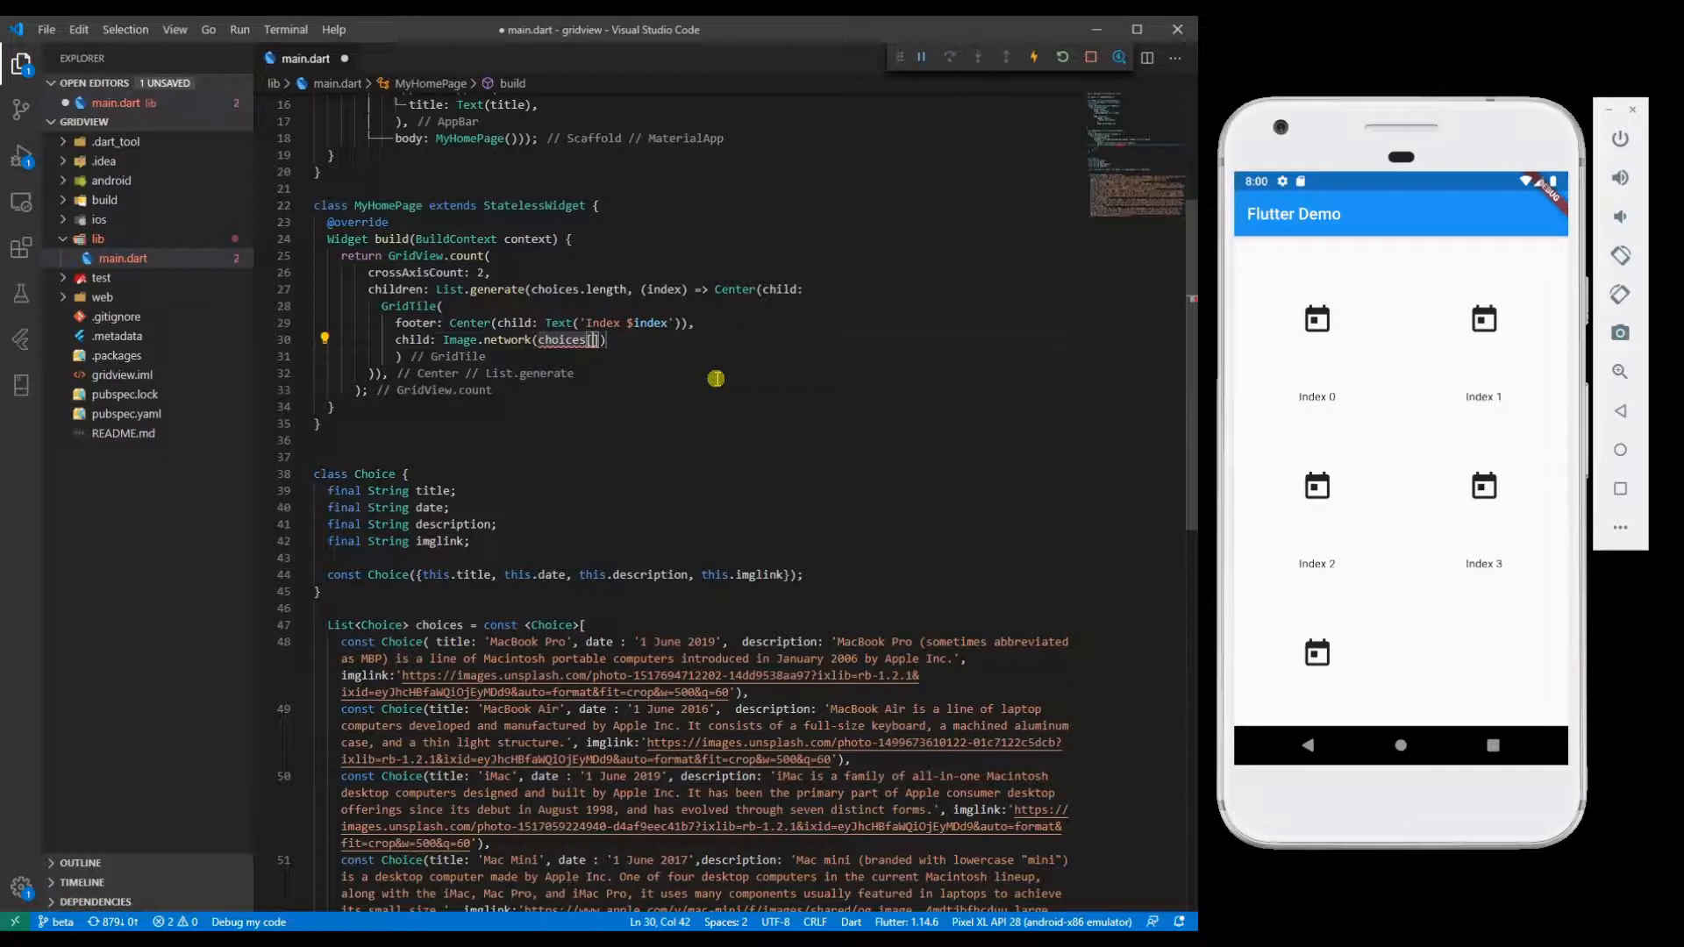
type("index")
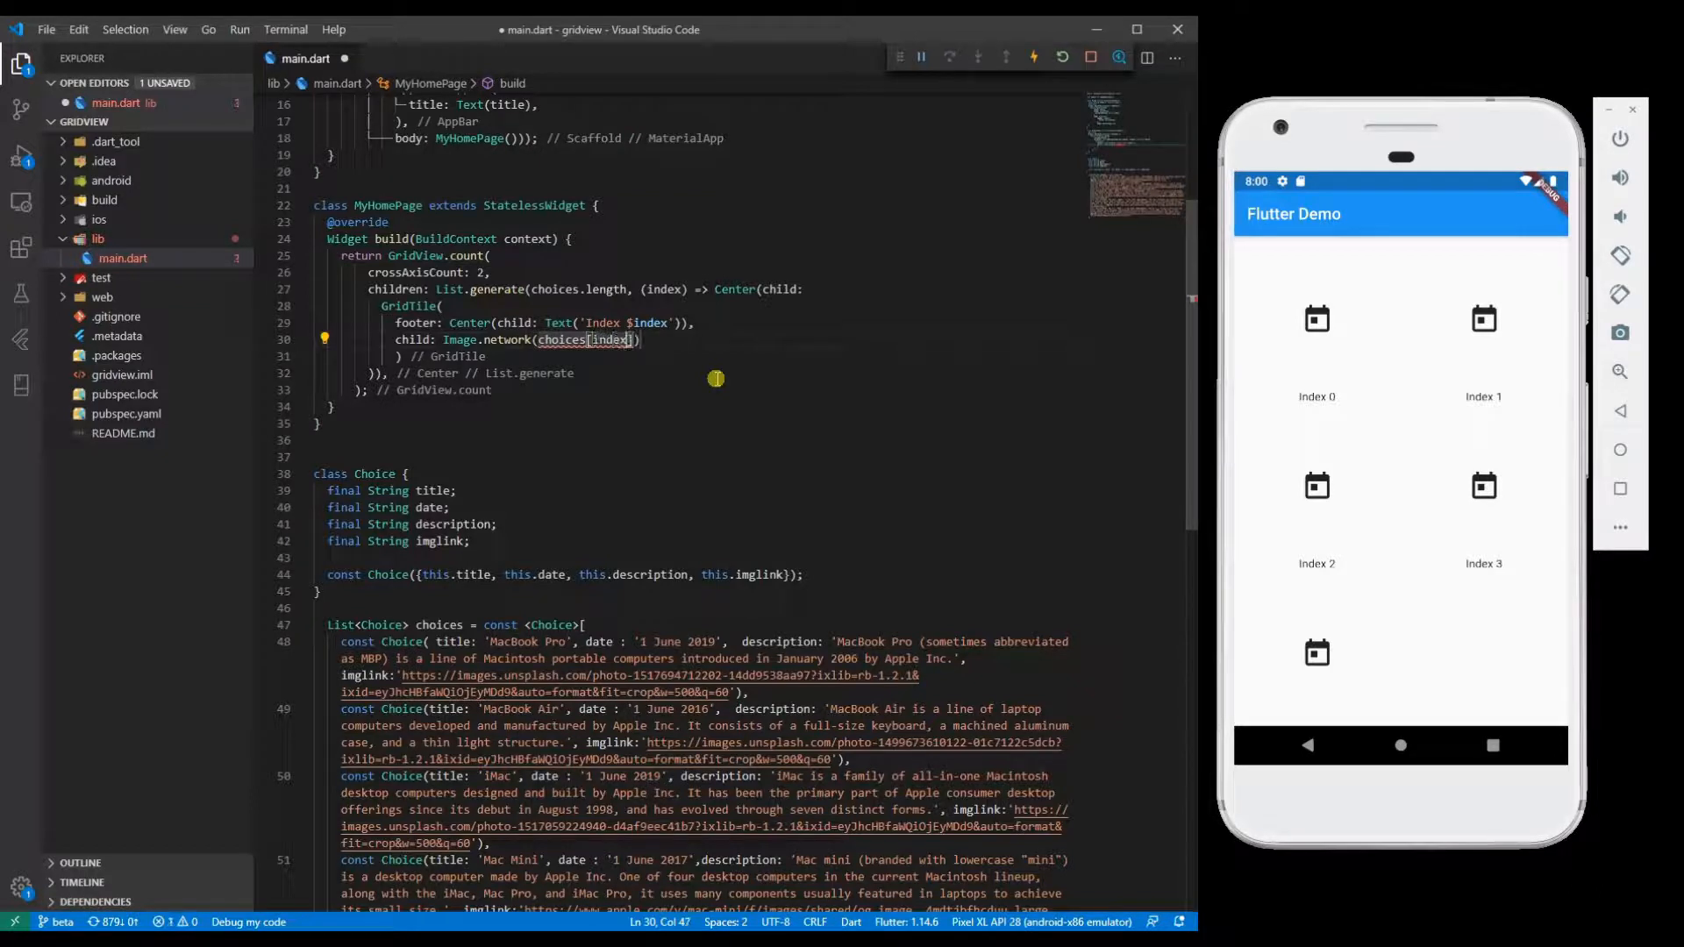
type(".imglink")
left_click(545, 322)
type("choices[")
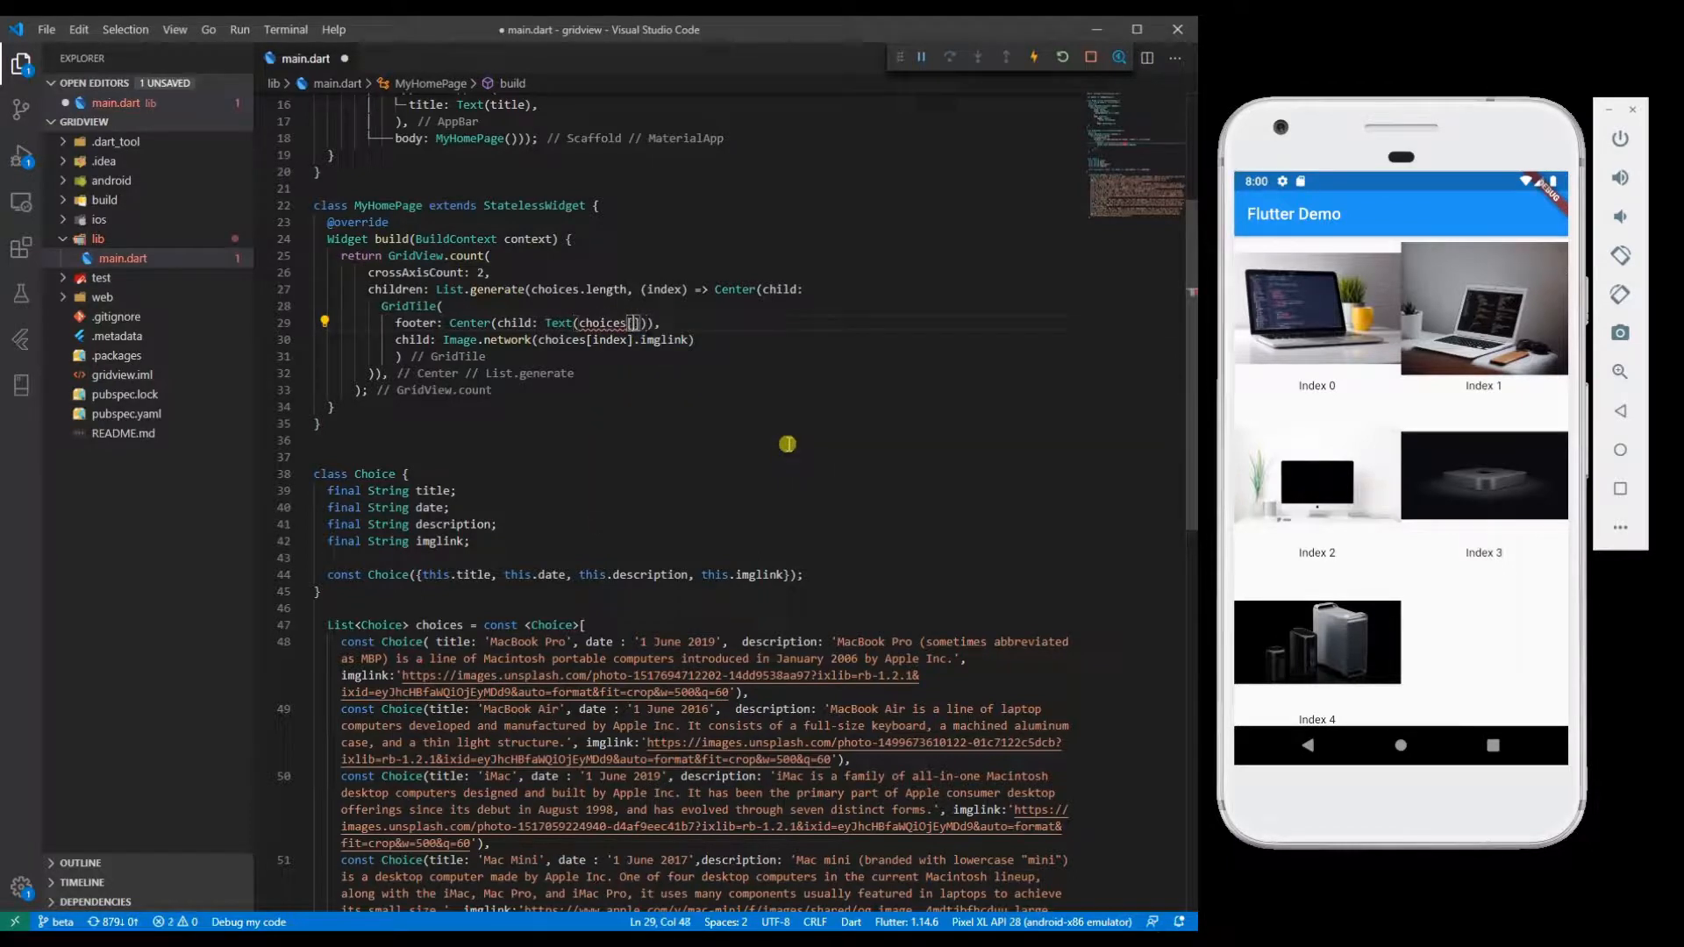
Step: Set the footer Text to choices[index].title and hot reload
type("index")
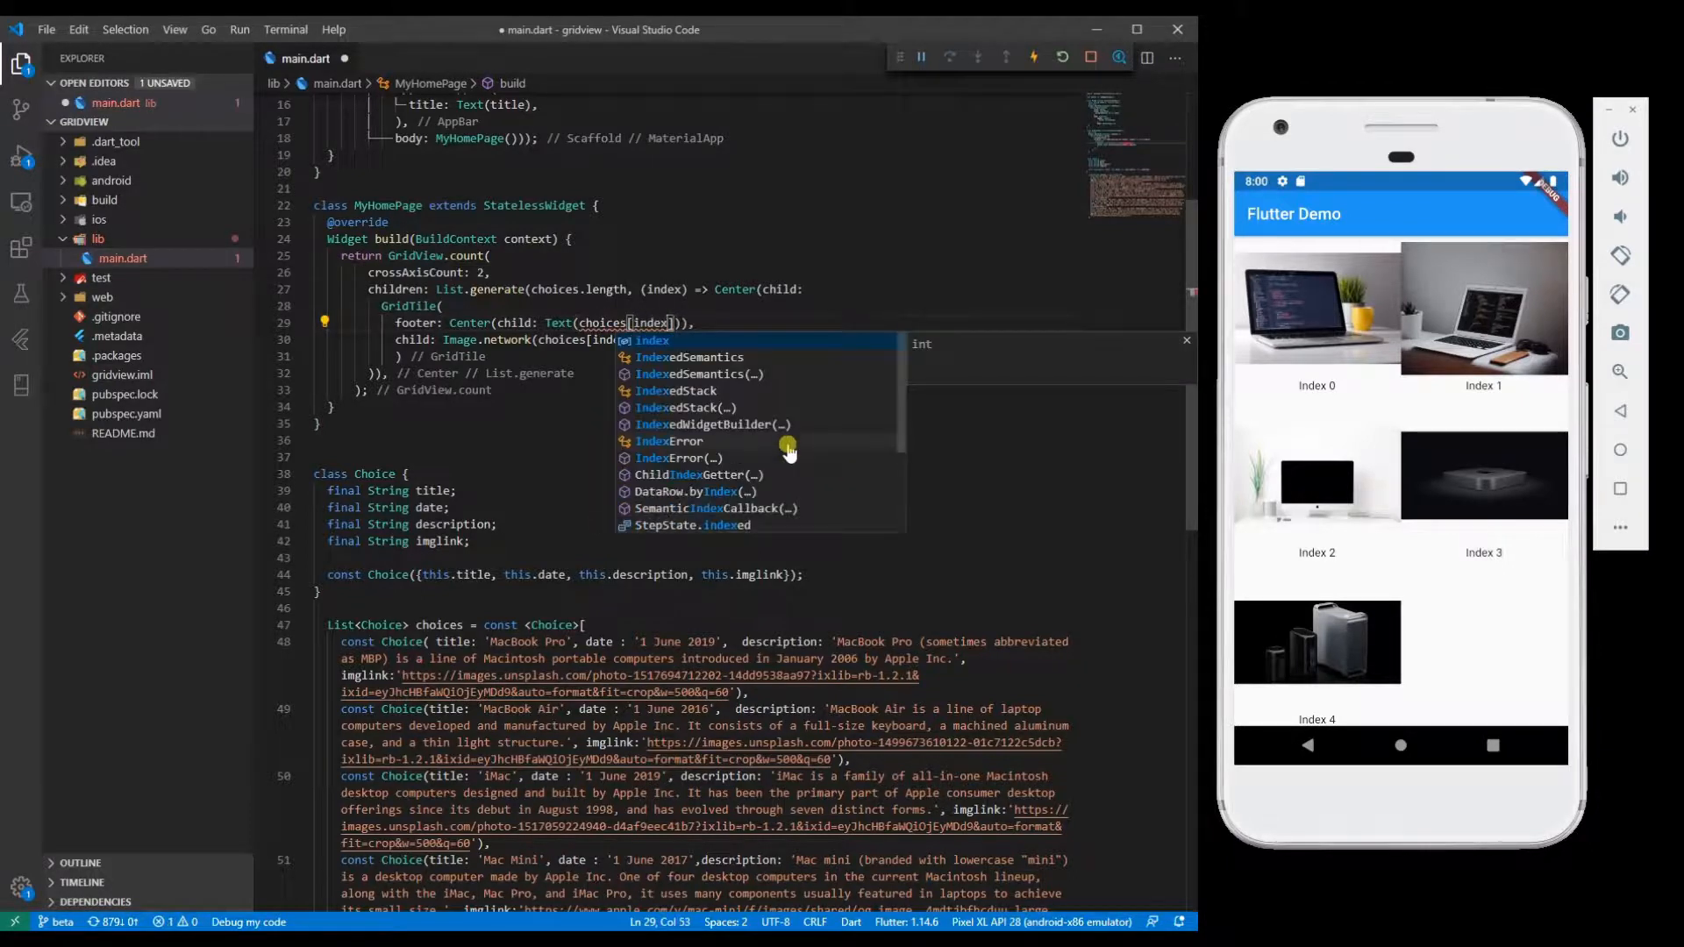
type(".ti")
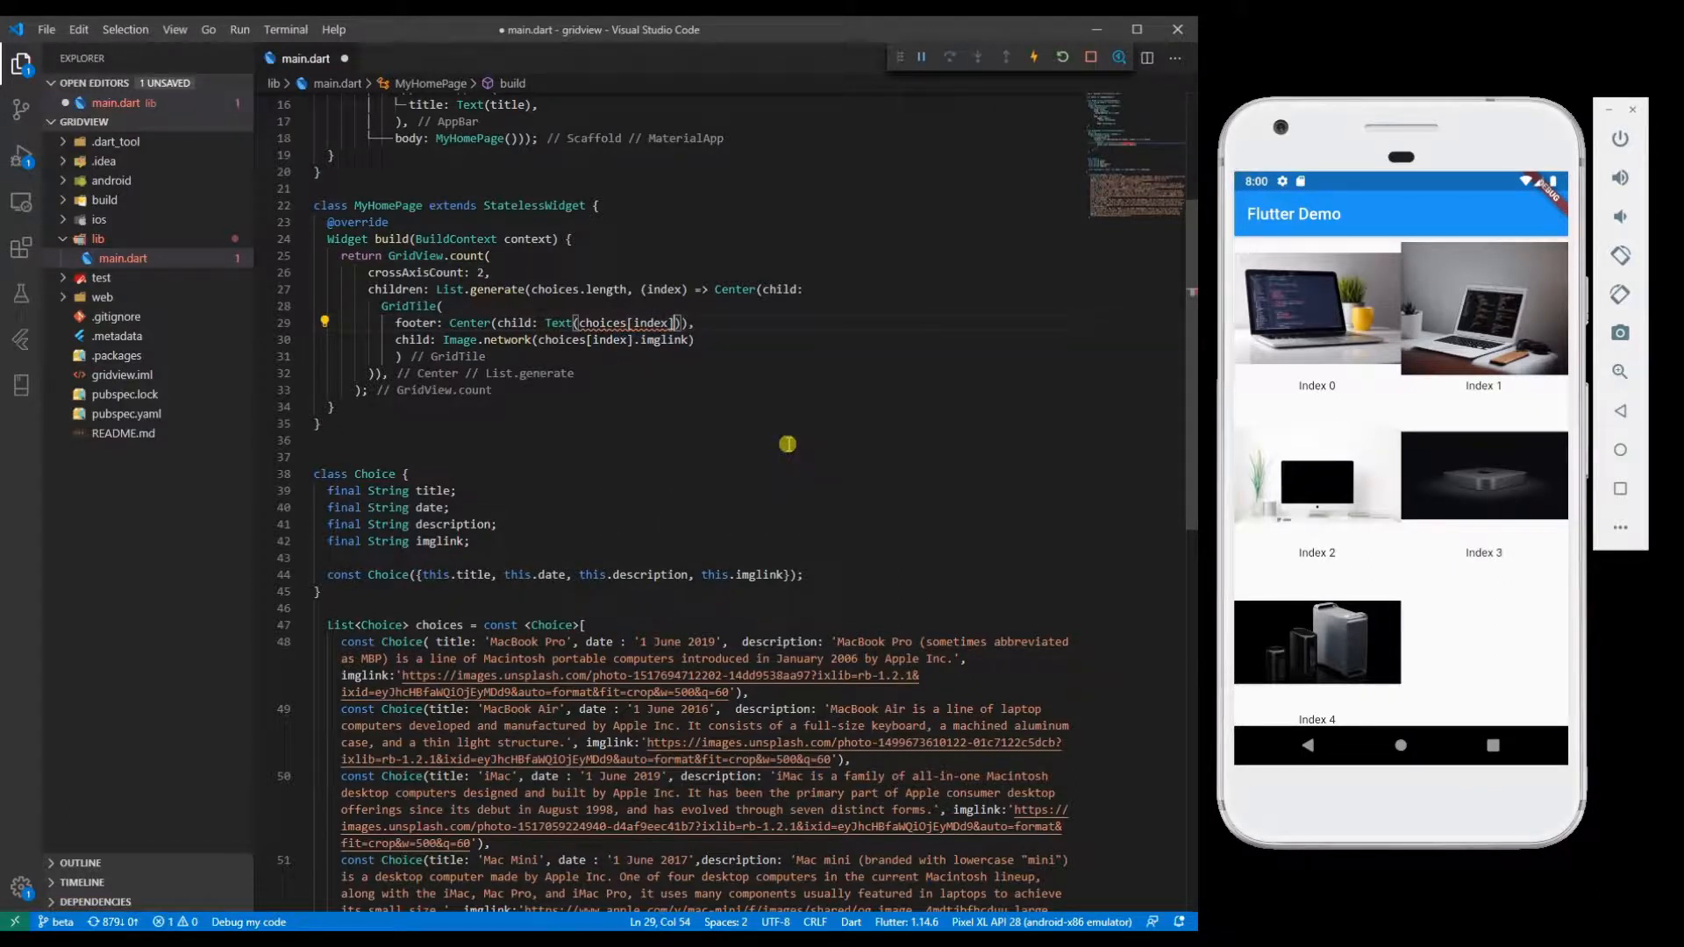
type(".title")
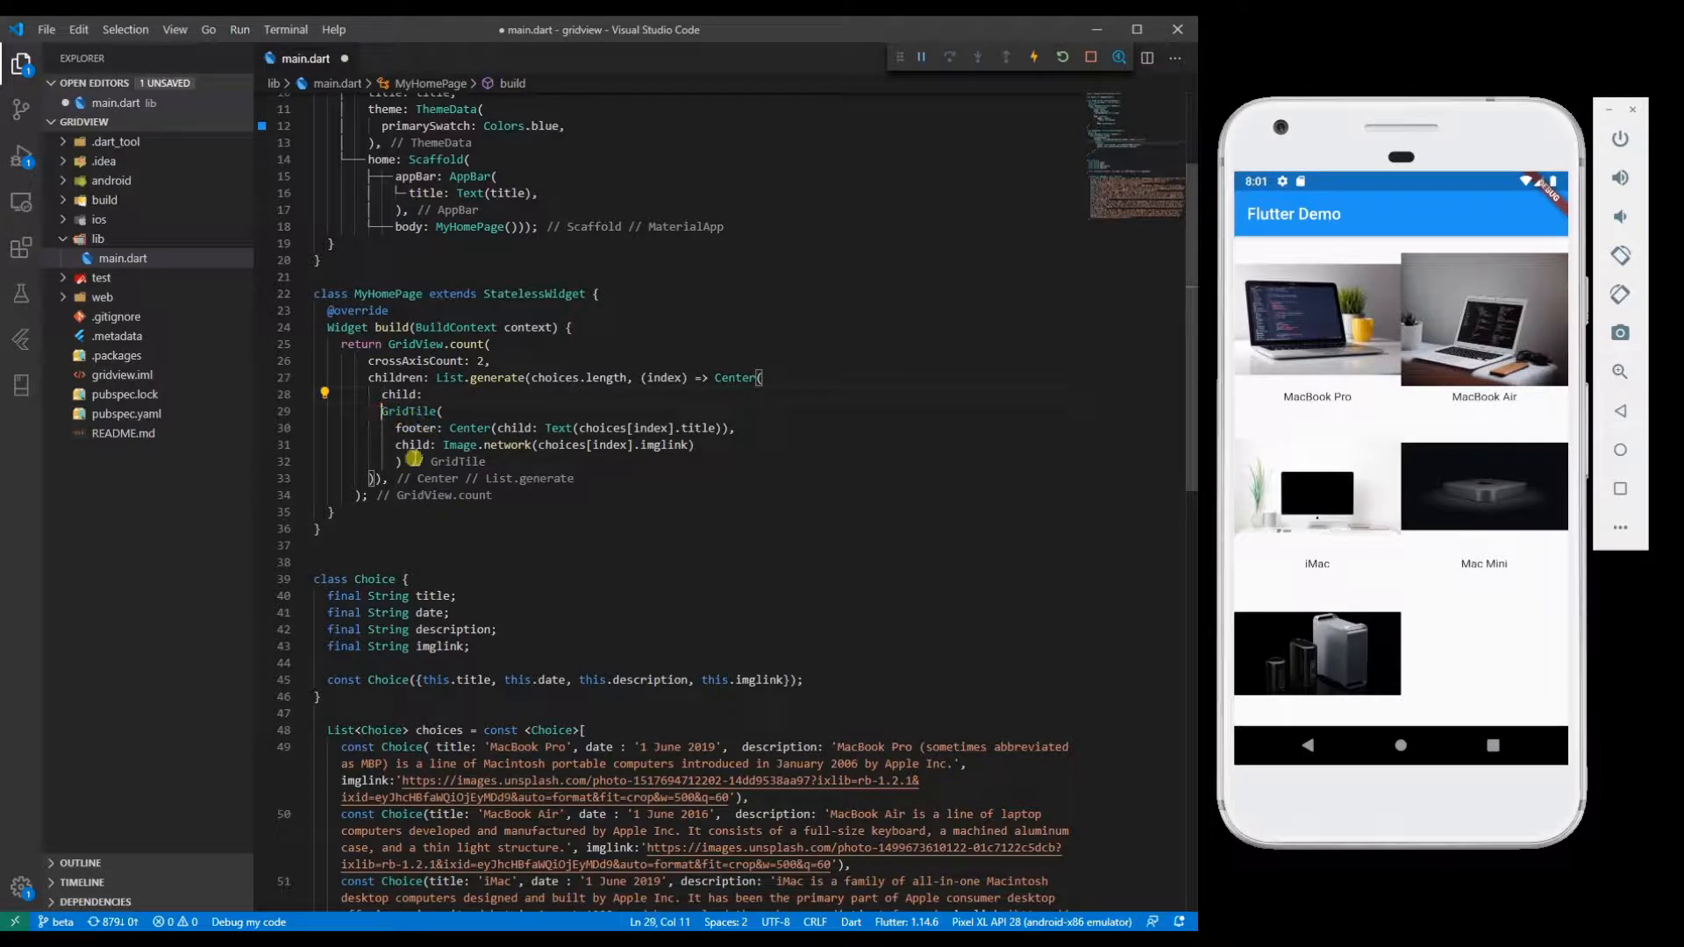
Step: Wrap each GridTile in a Container with margin EdgeInsets.all(10.0)
left_click(323, 393)
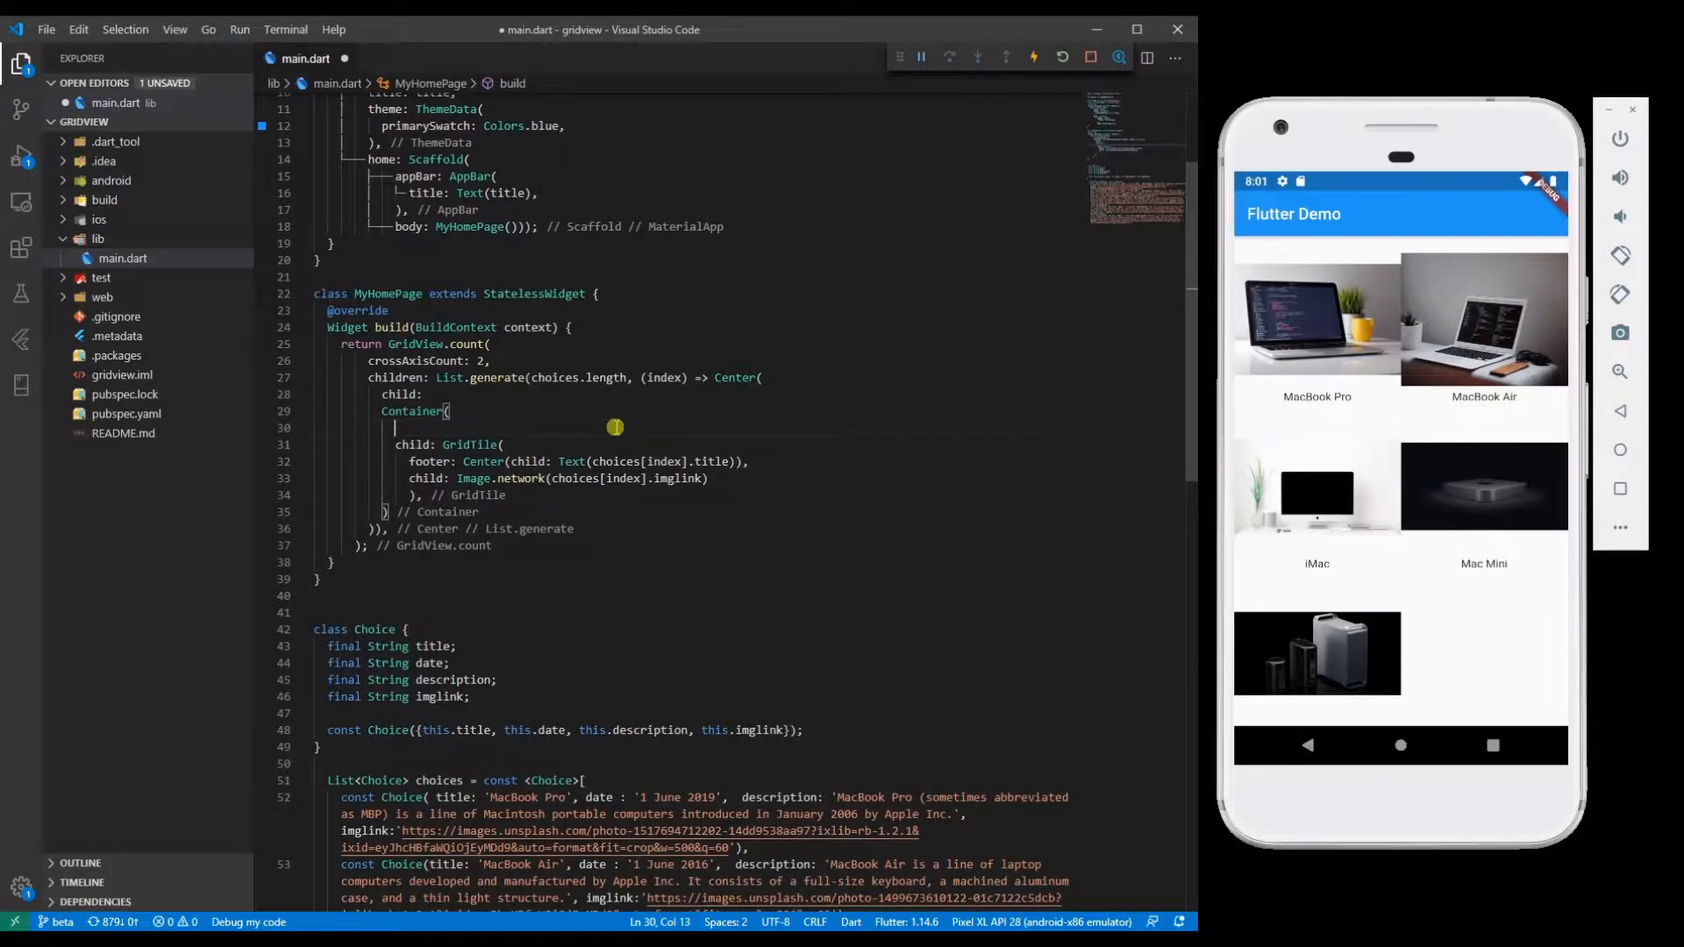
type("margin: EdgeInsets.all(value),")
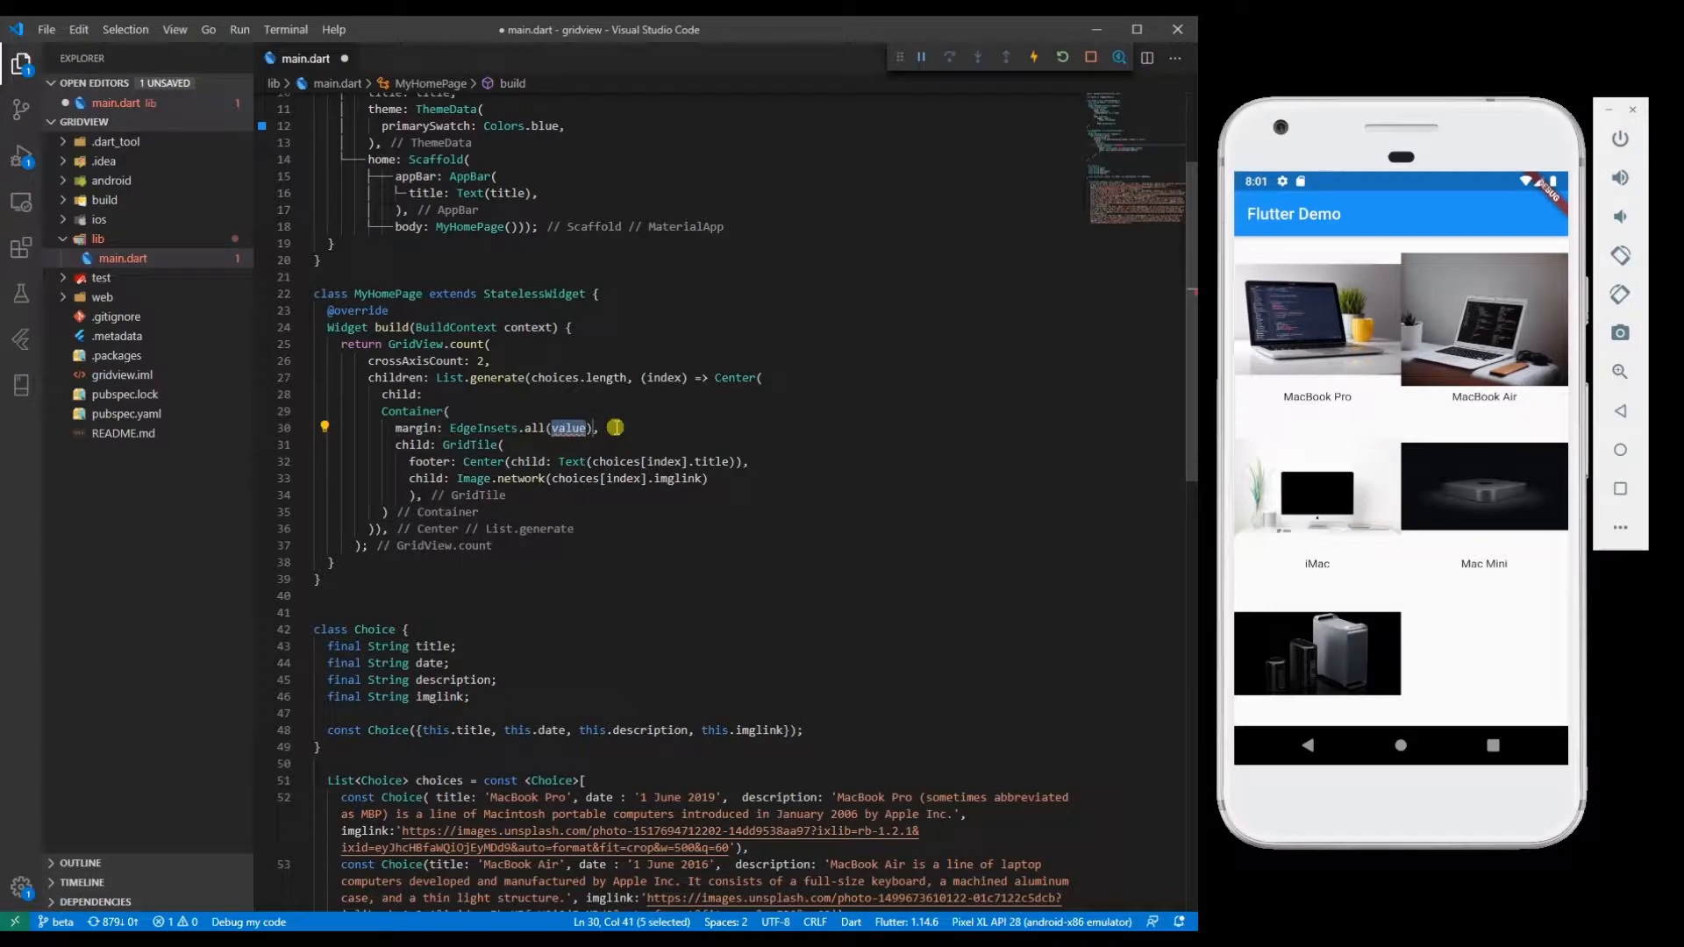
type("10.0")
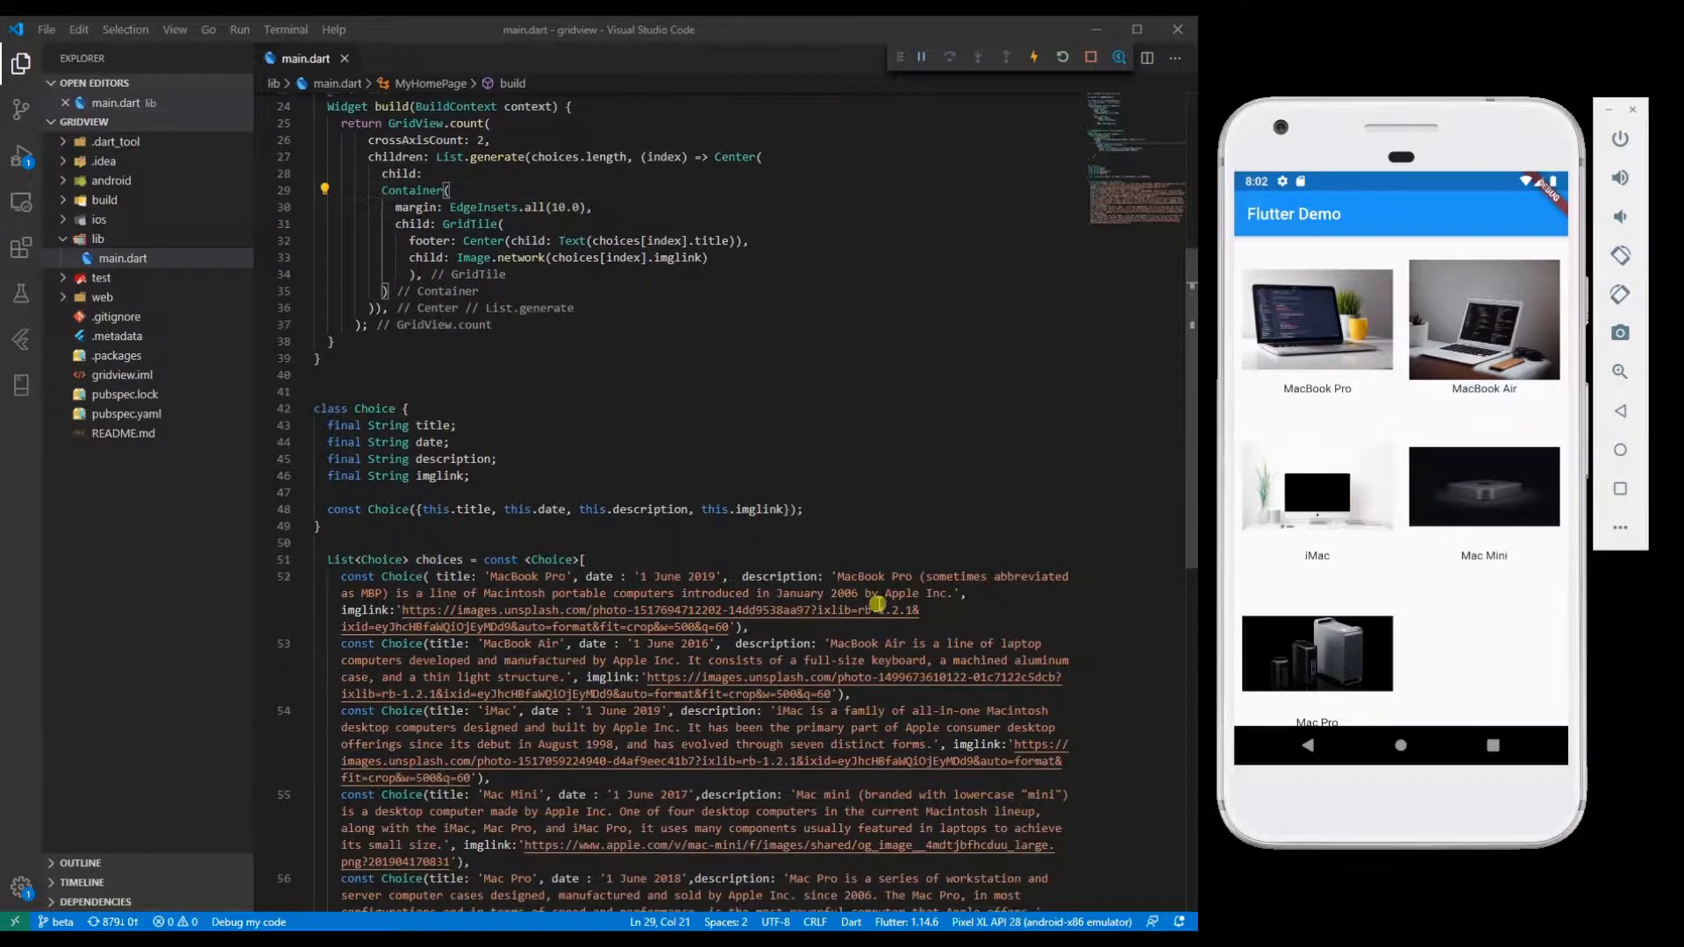
Step: Duplicate the five Mac entries in choices, hot reload, and scroll the repeated grid
scroll("down", 3)
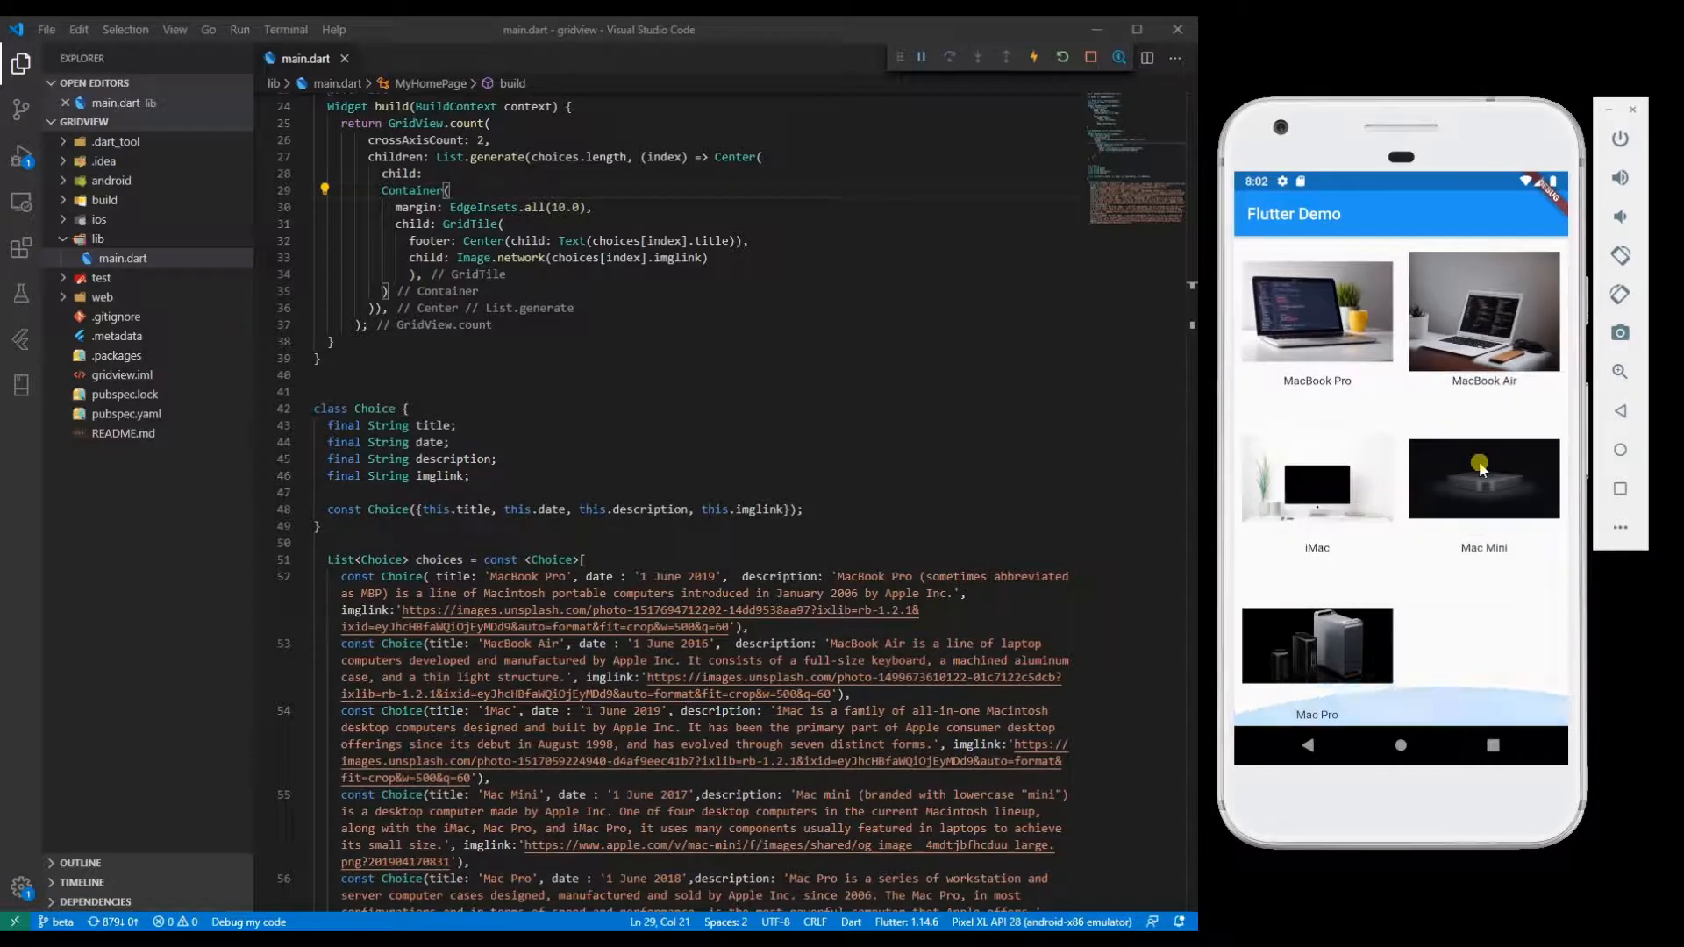
scroll("down", 3)
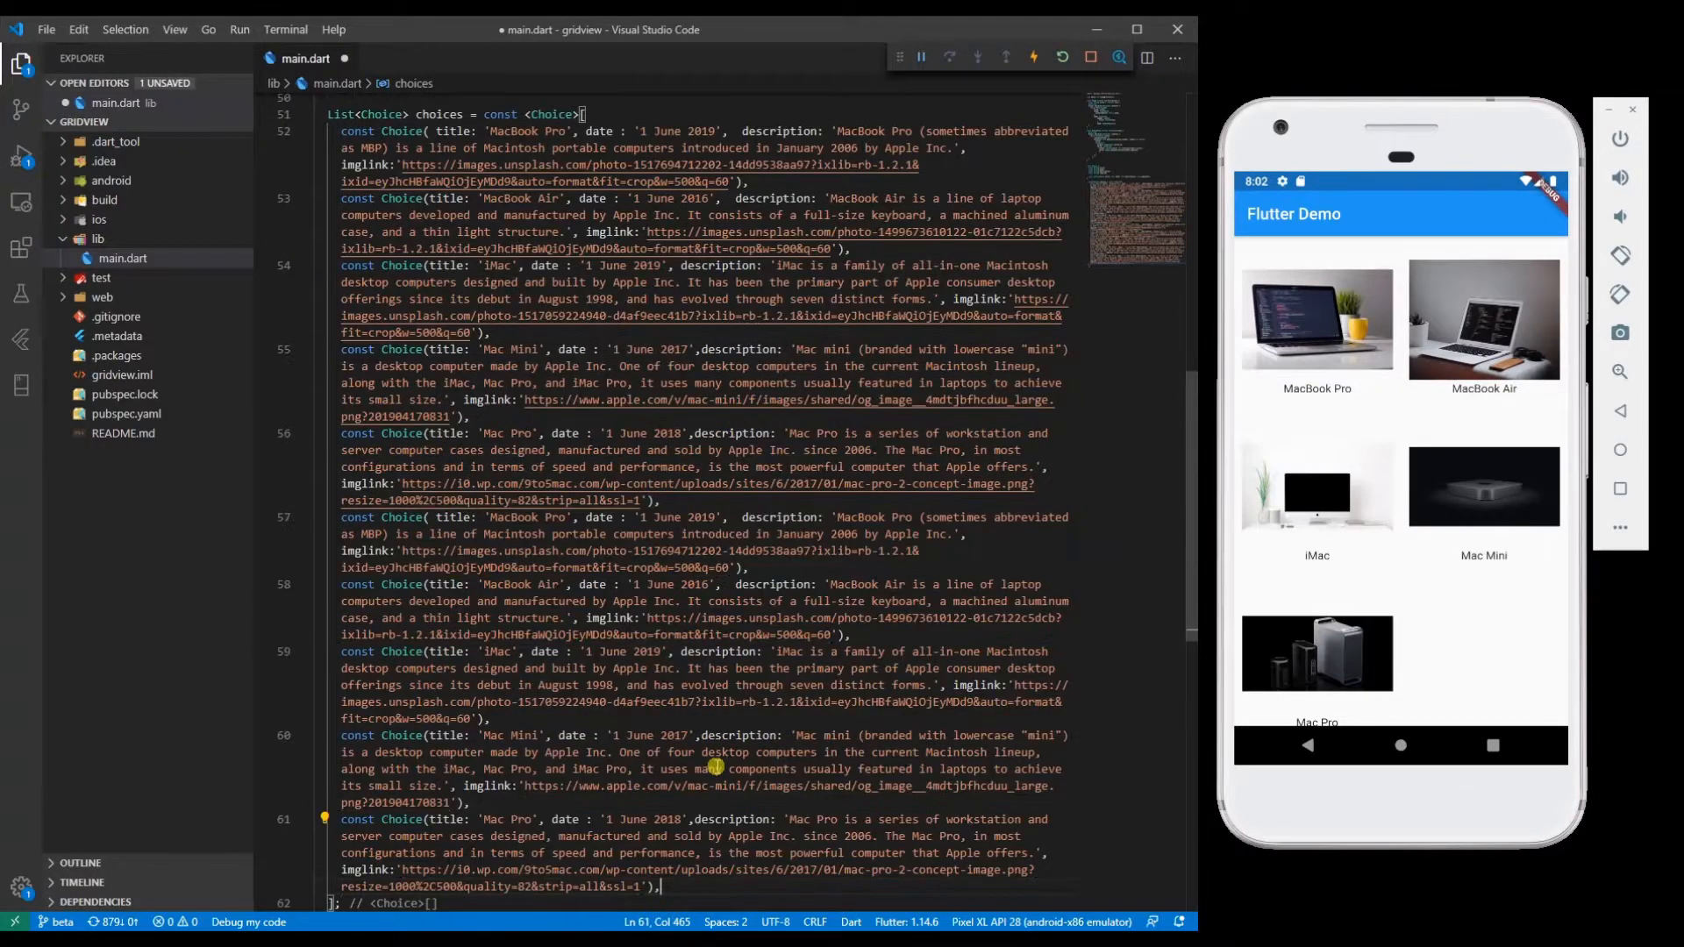
scroll("down", 3)
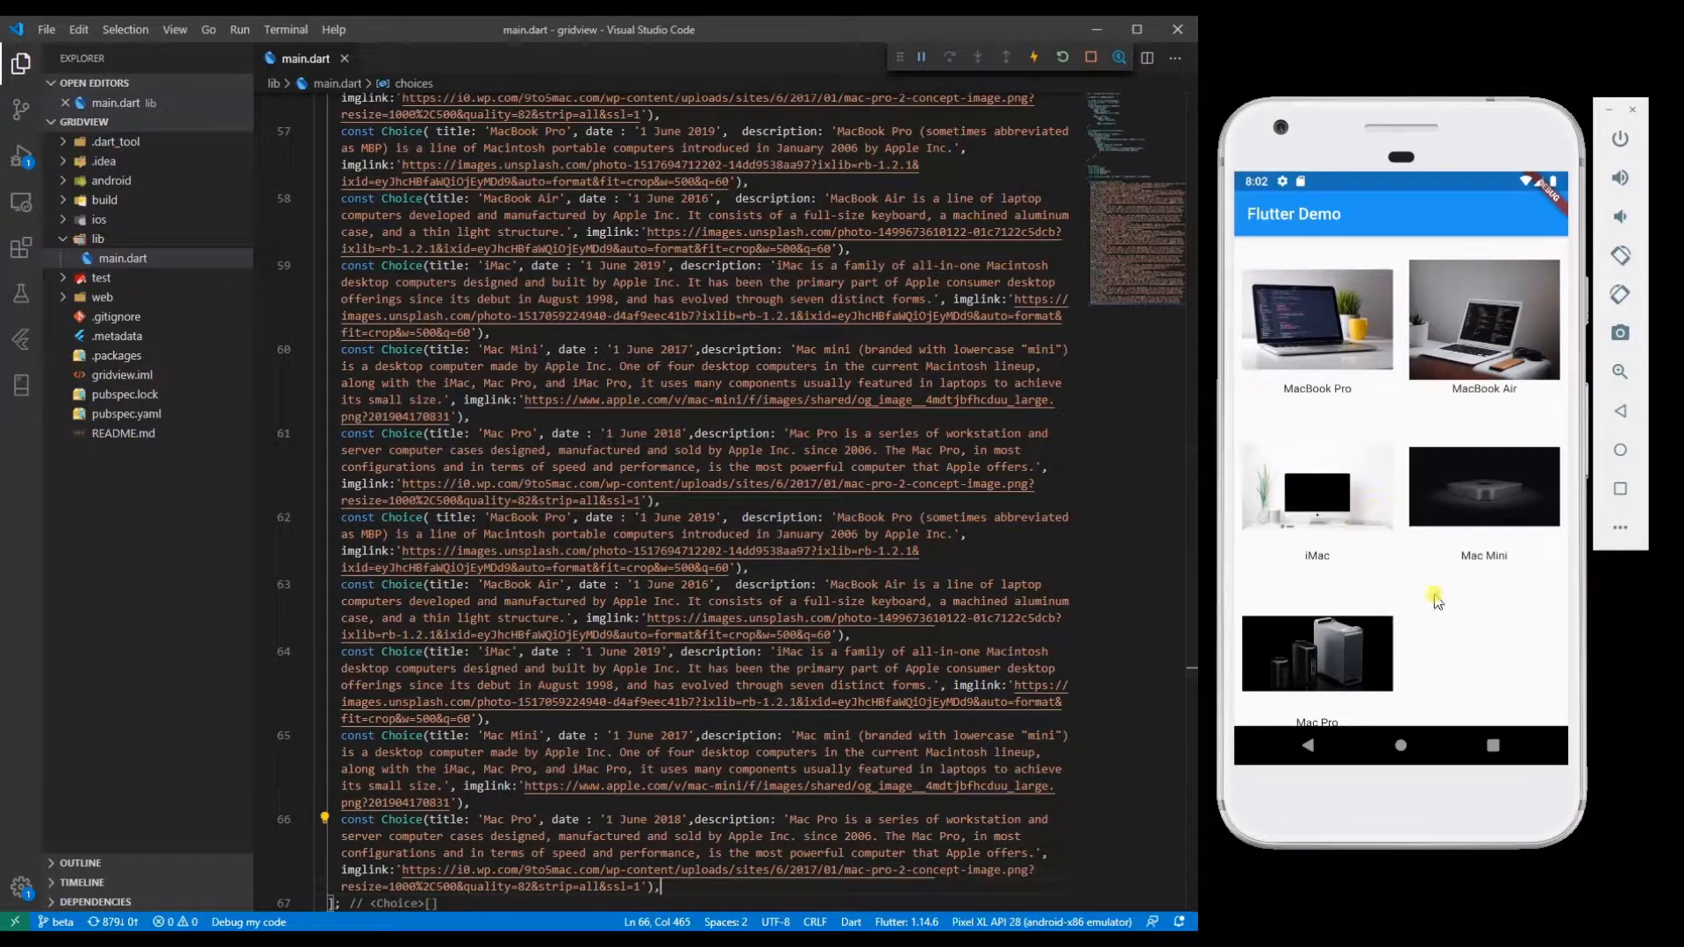
mouse_move(1413, 630)
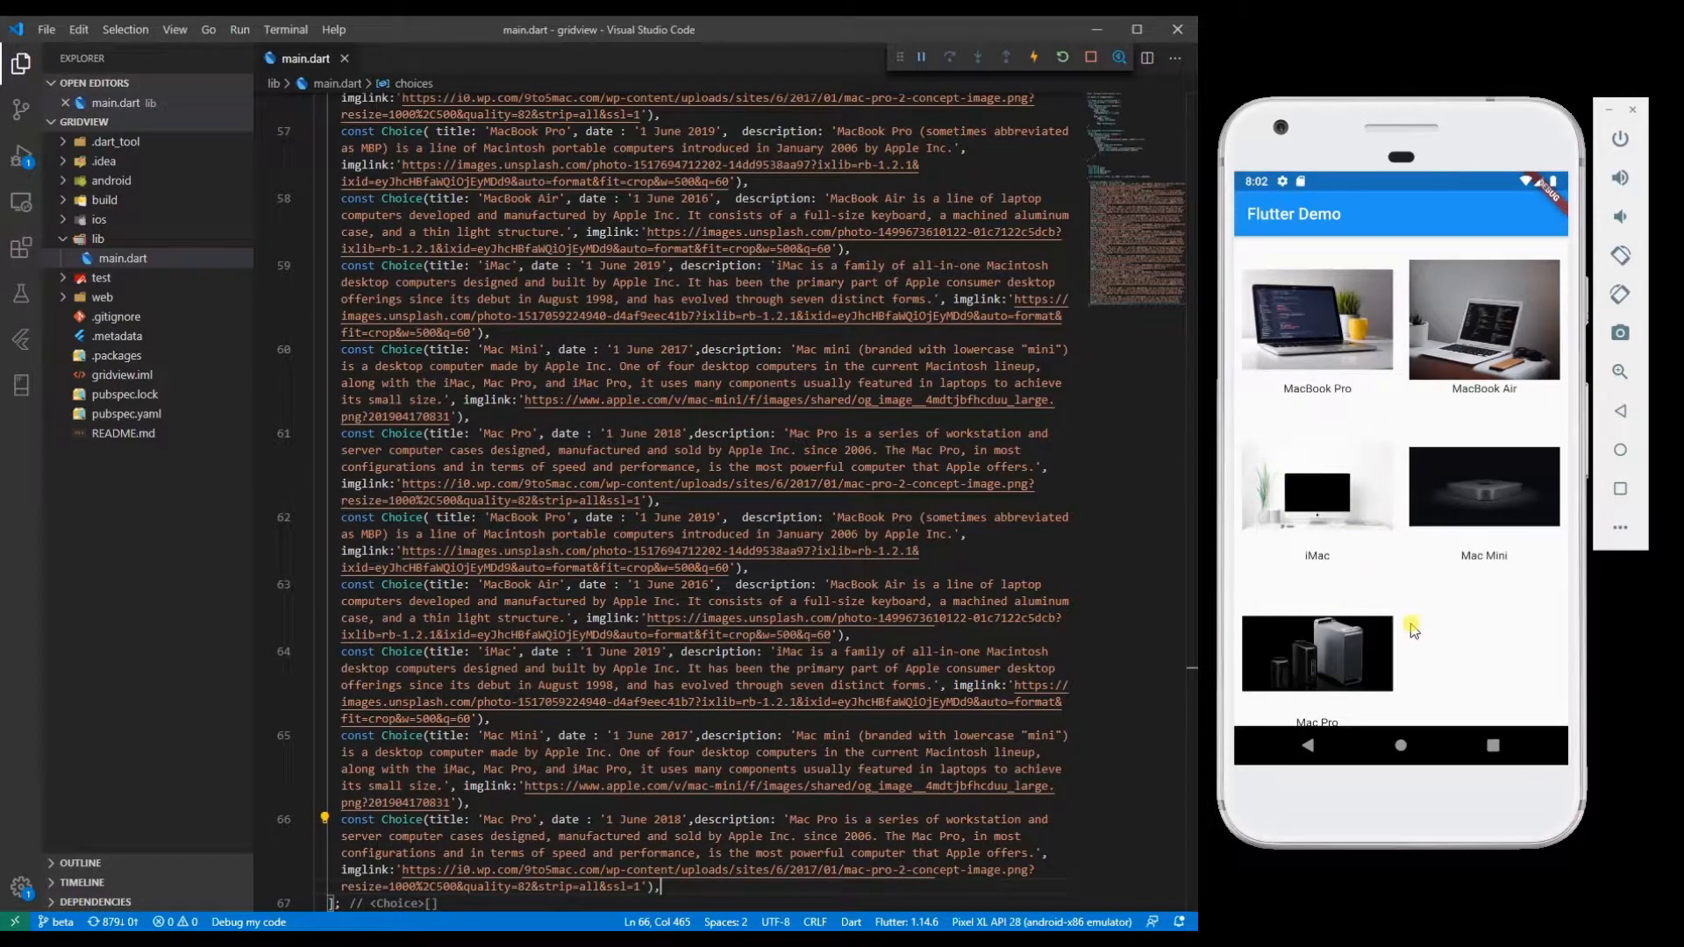
mouse_move(1428, 633)
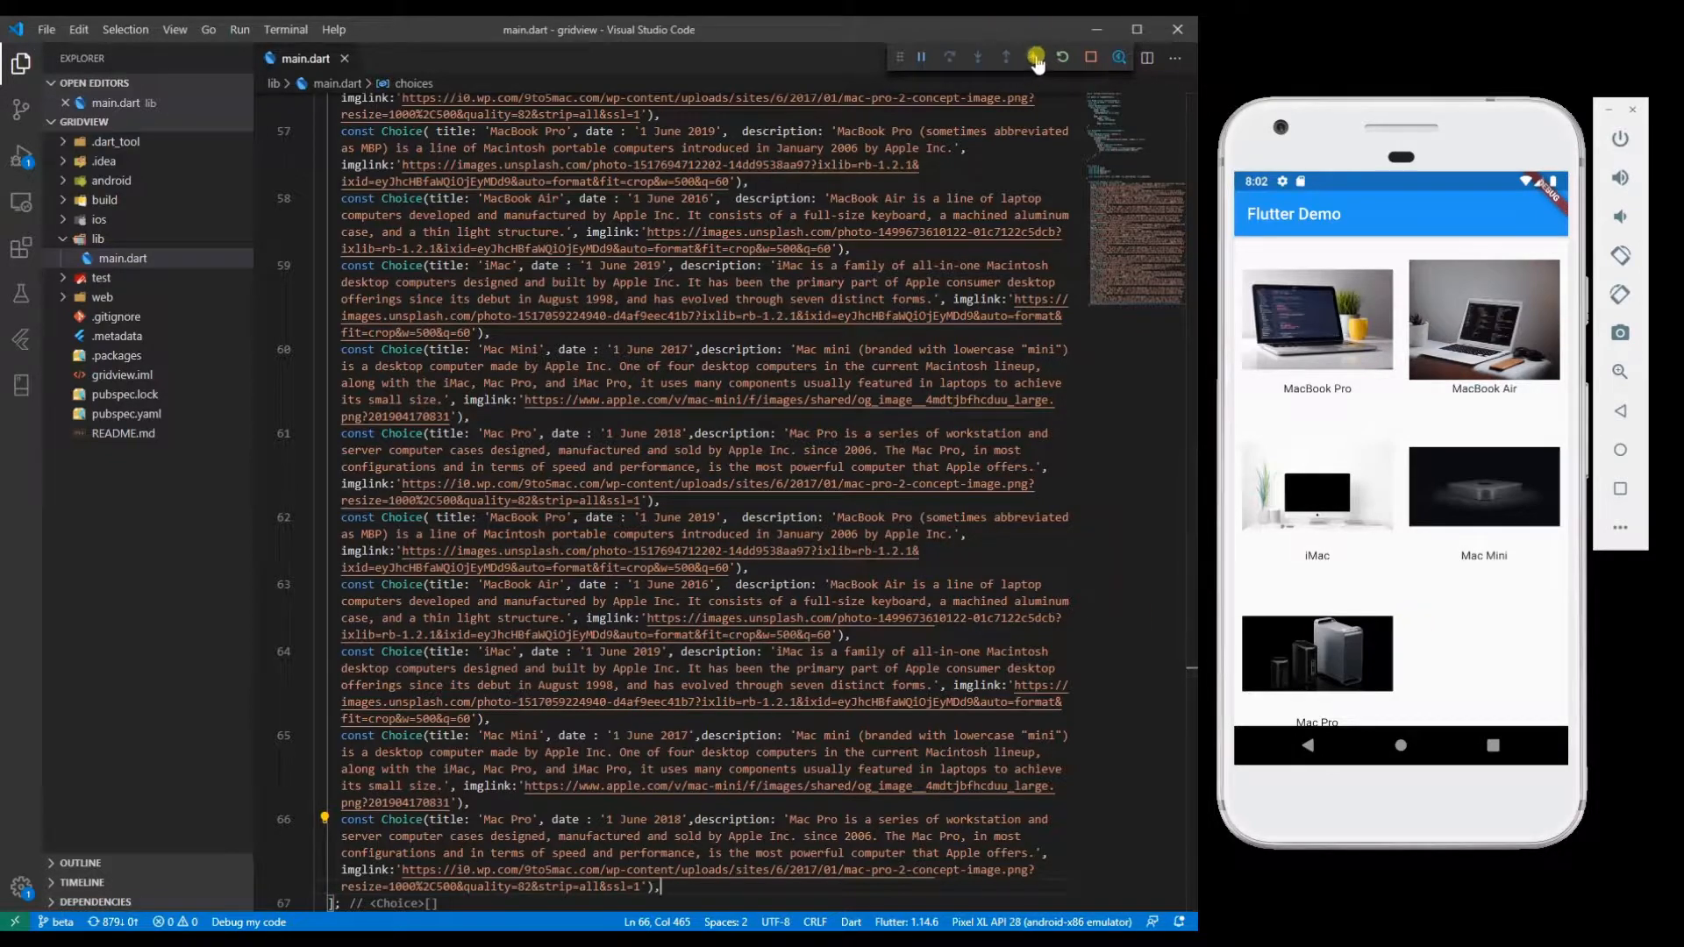
left_click(1031, 57)
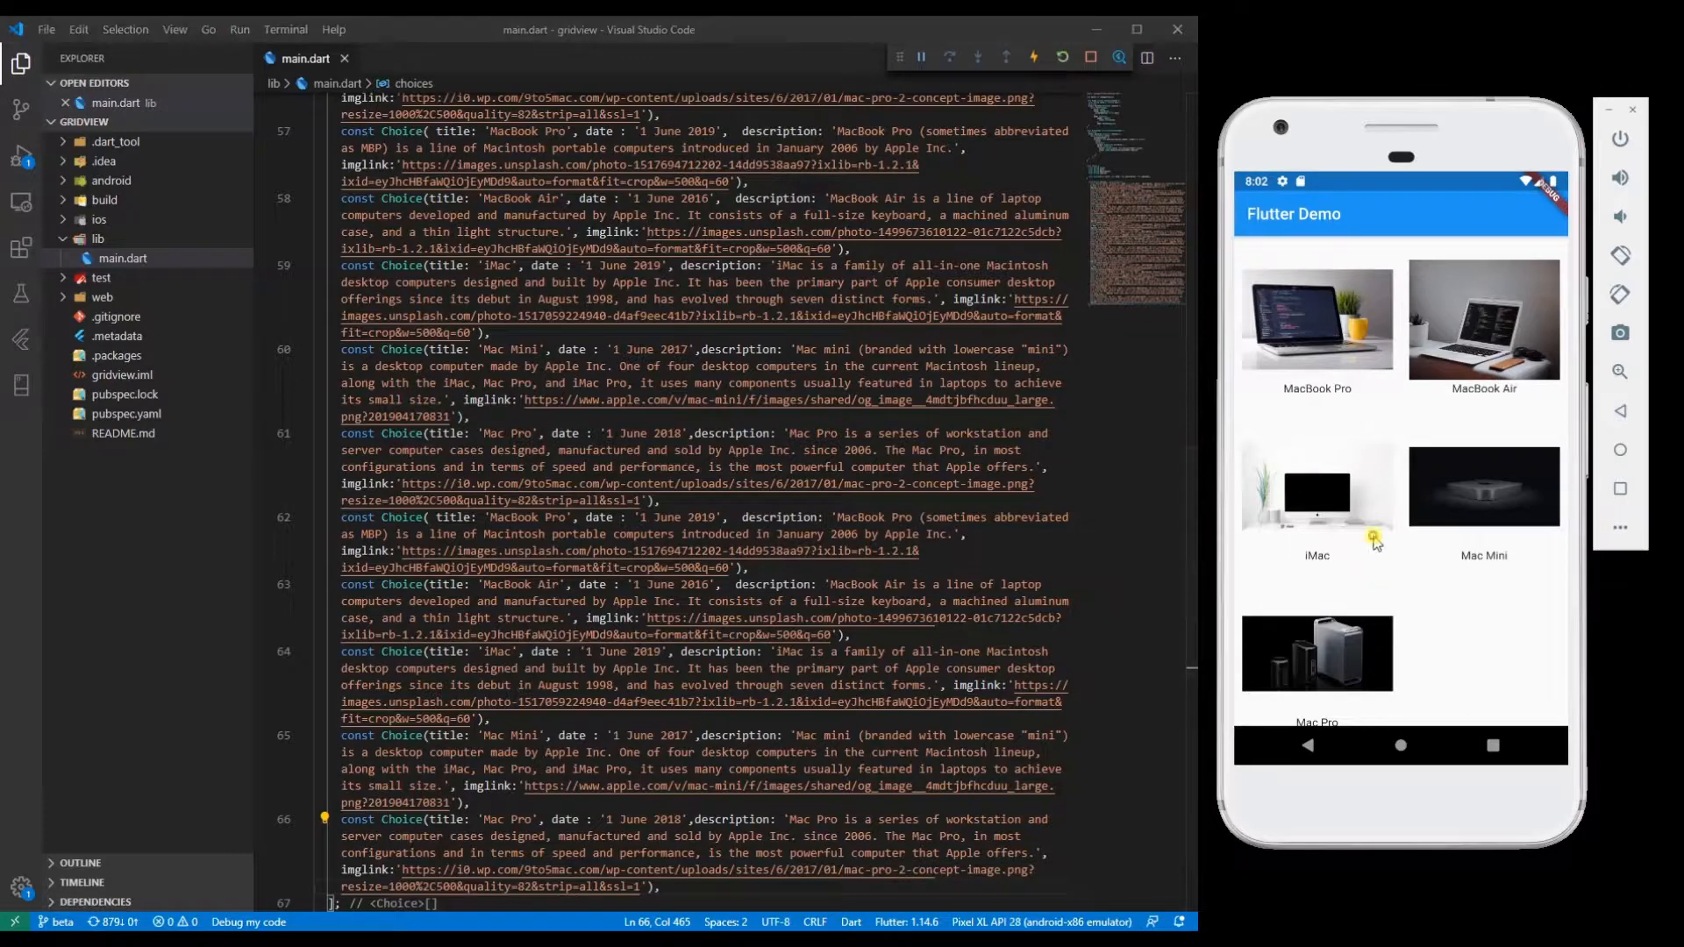
scroll("down", 3)
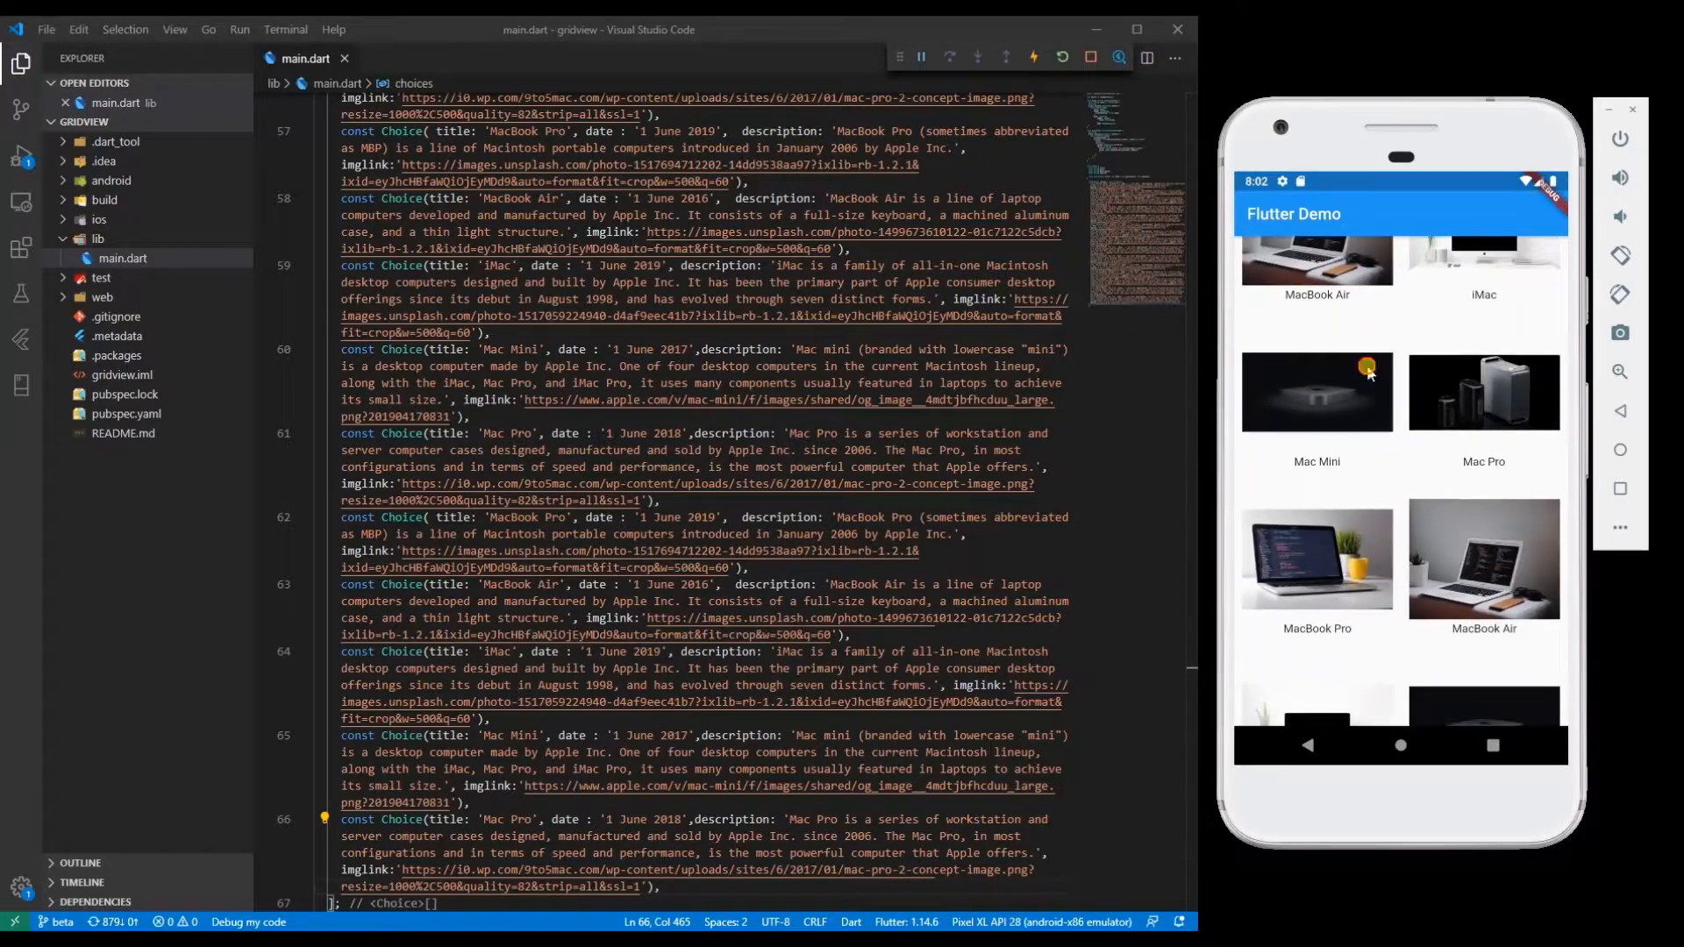